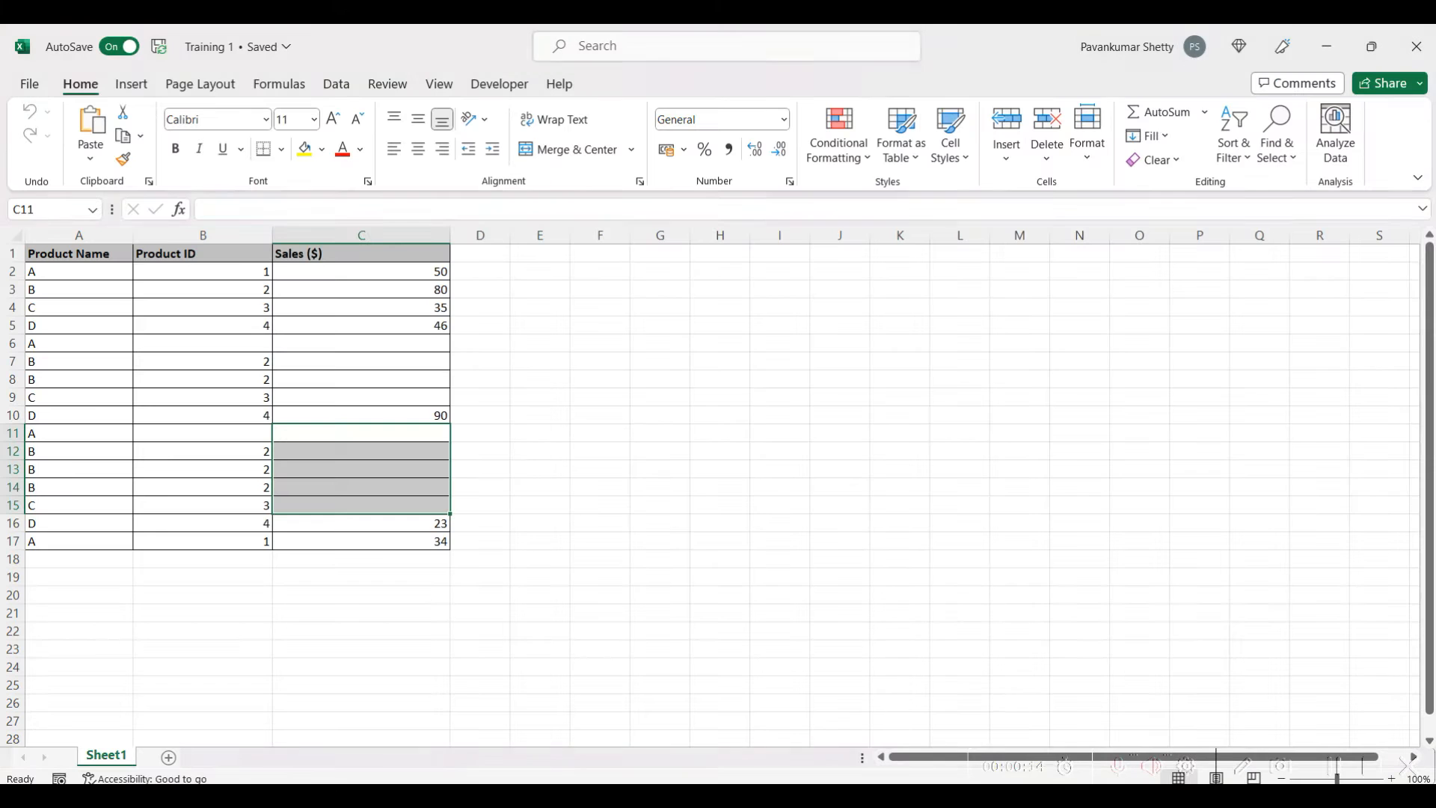
mouse_move(750, 419)
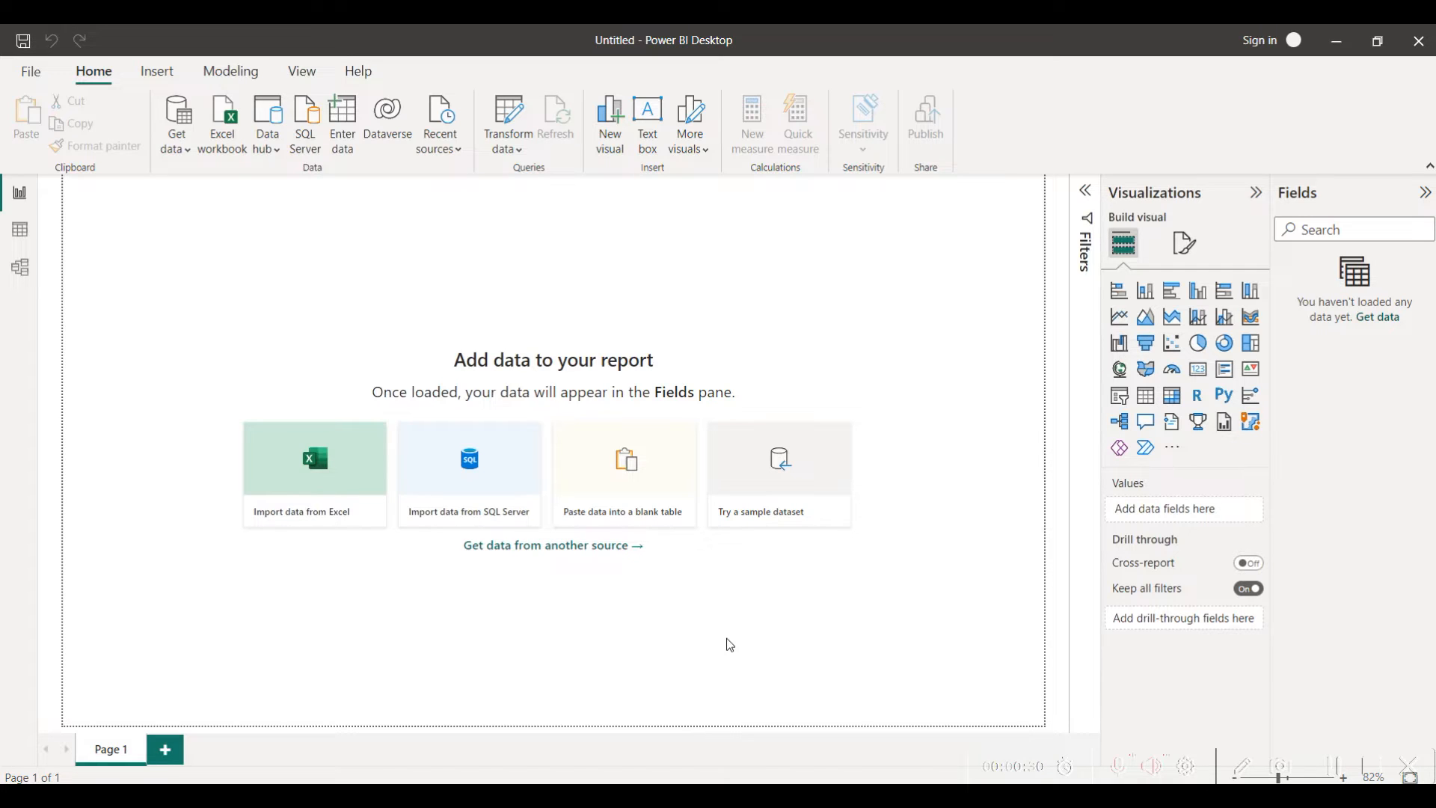
mouse_move(557, 417)
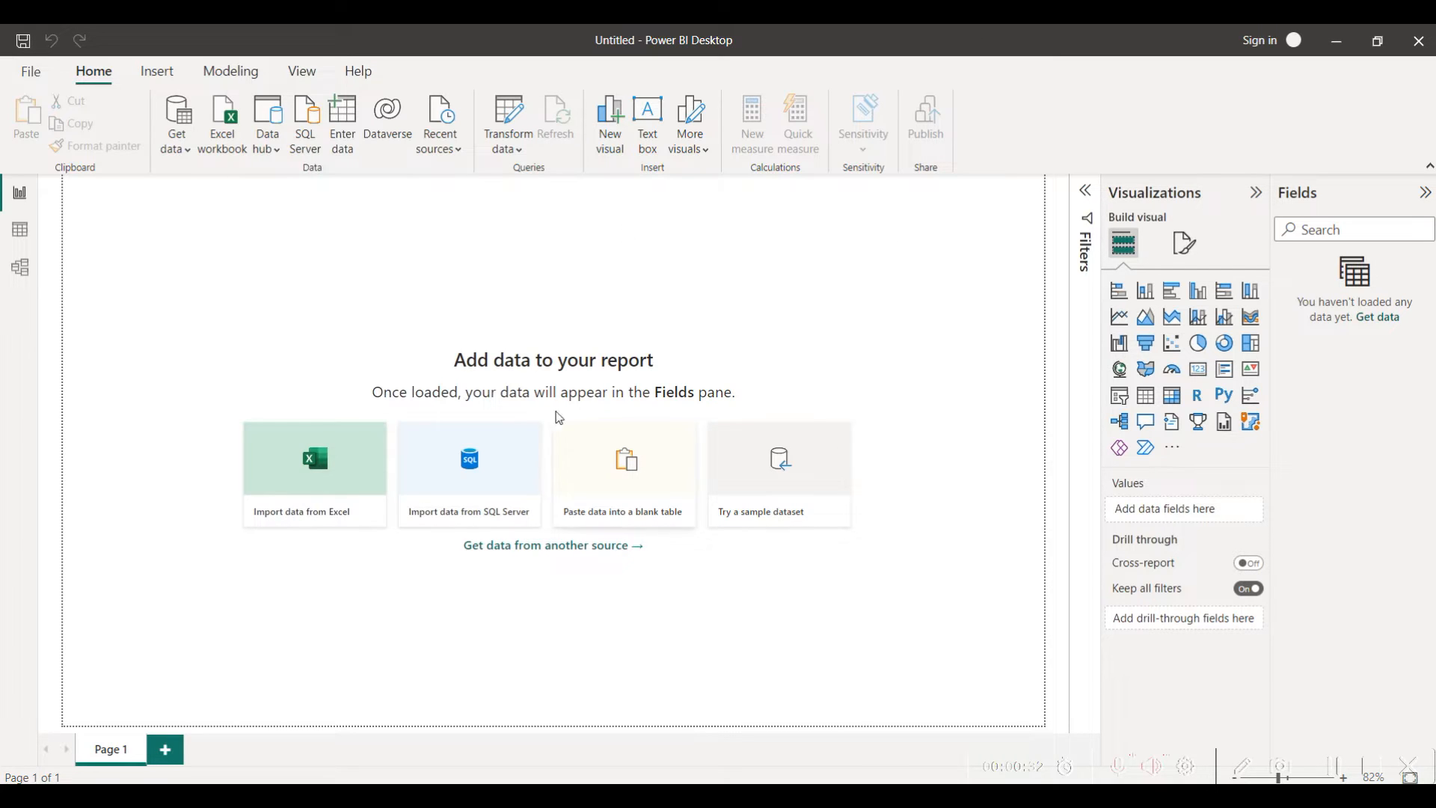
mouse_move(177, 124)
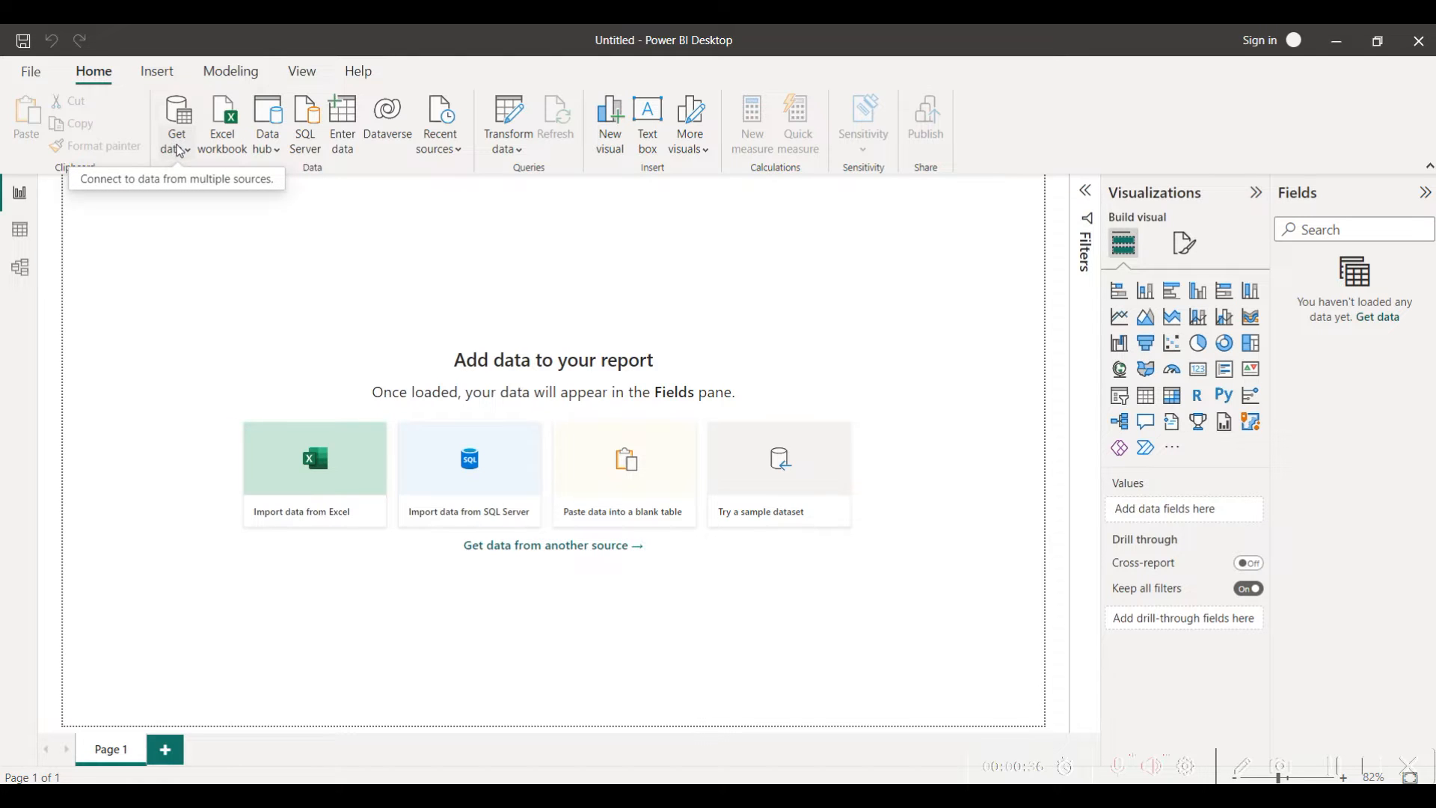
Step: Show the Get data list of common data sources over the empty report
left_click(176, 124)
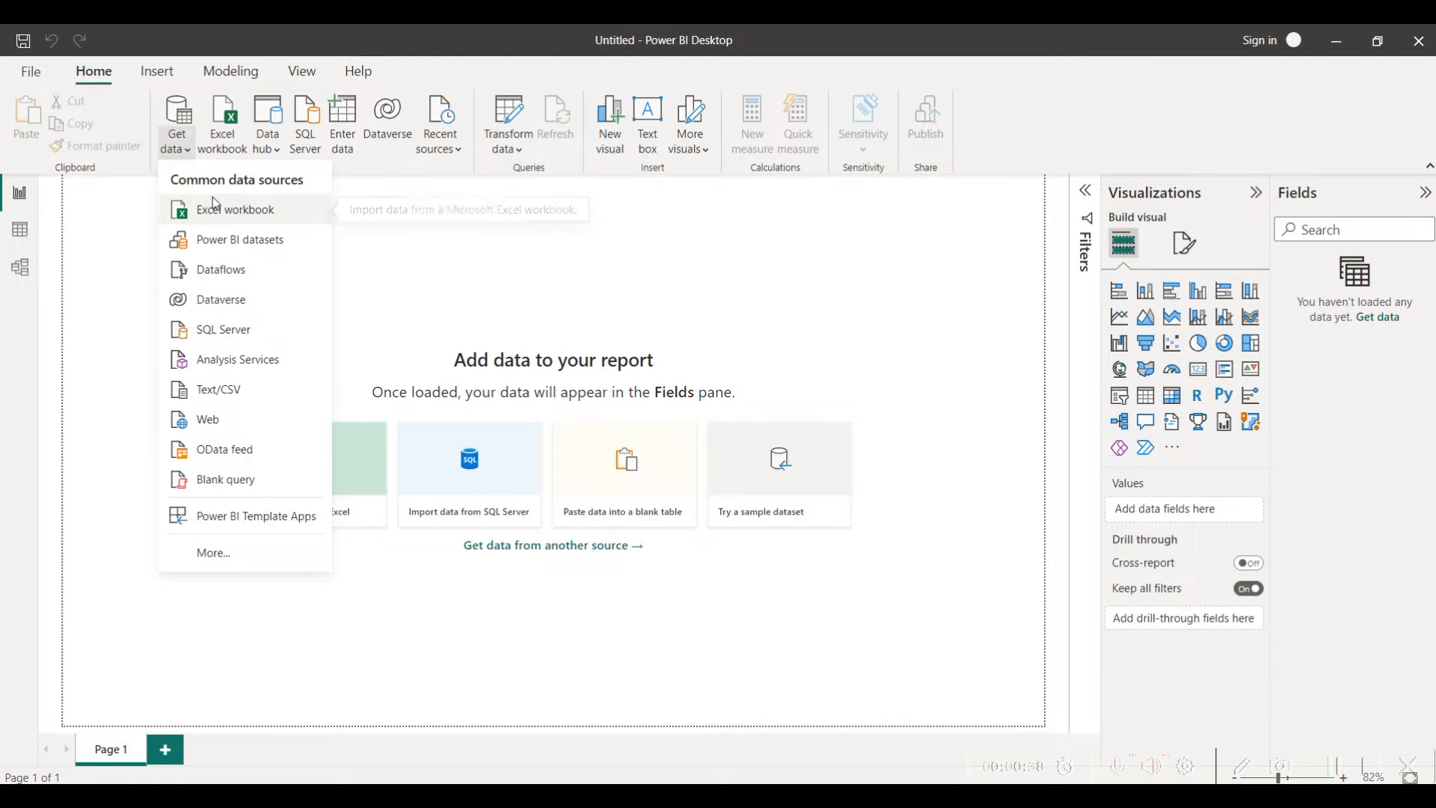
mouse_move(335, 219)
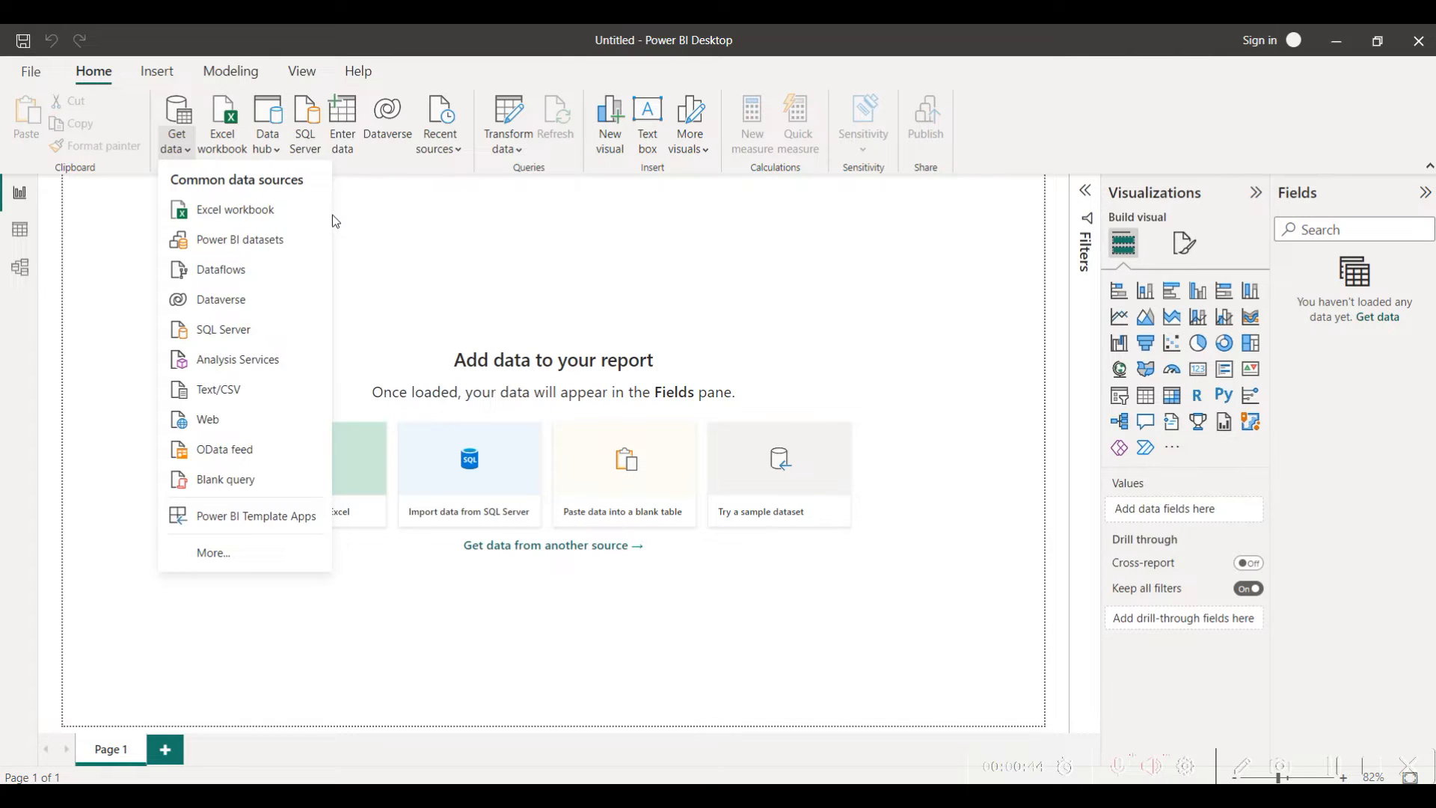
mouse_move(234, 210)
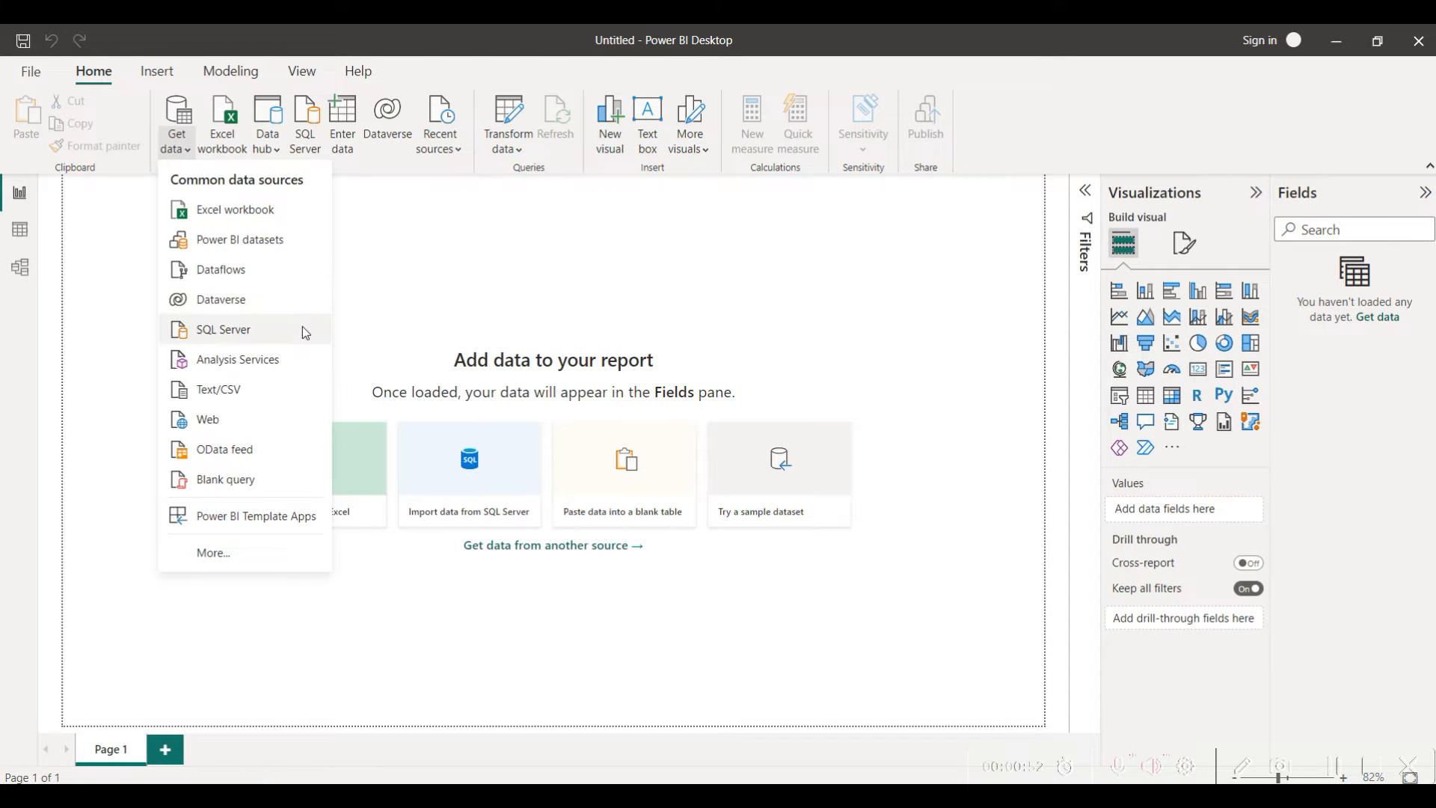
mouse_move(223, 329)
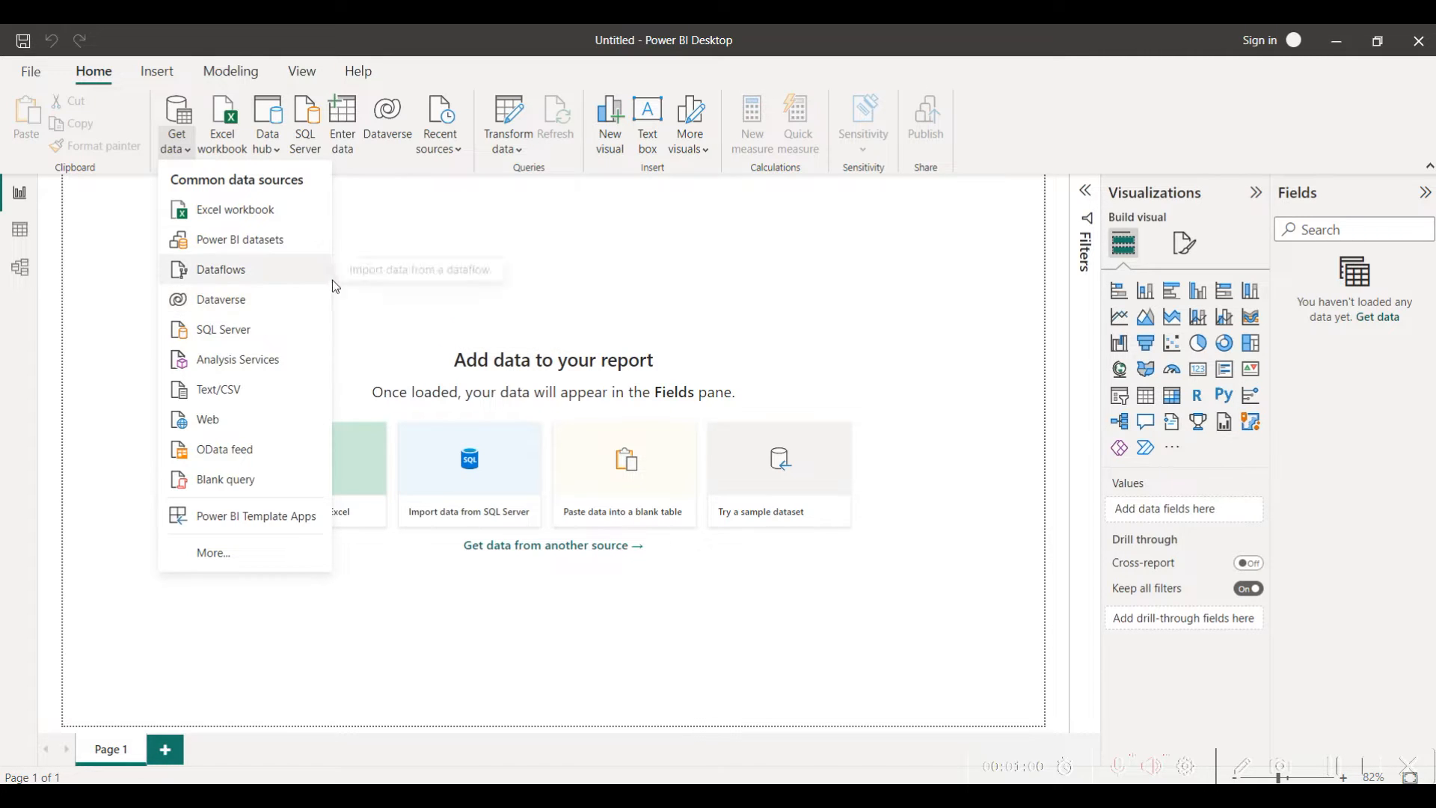
mouse_move(235, 210)
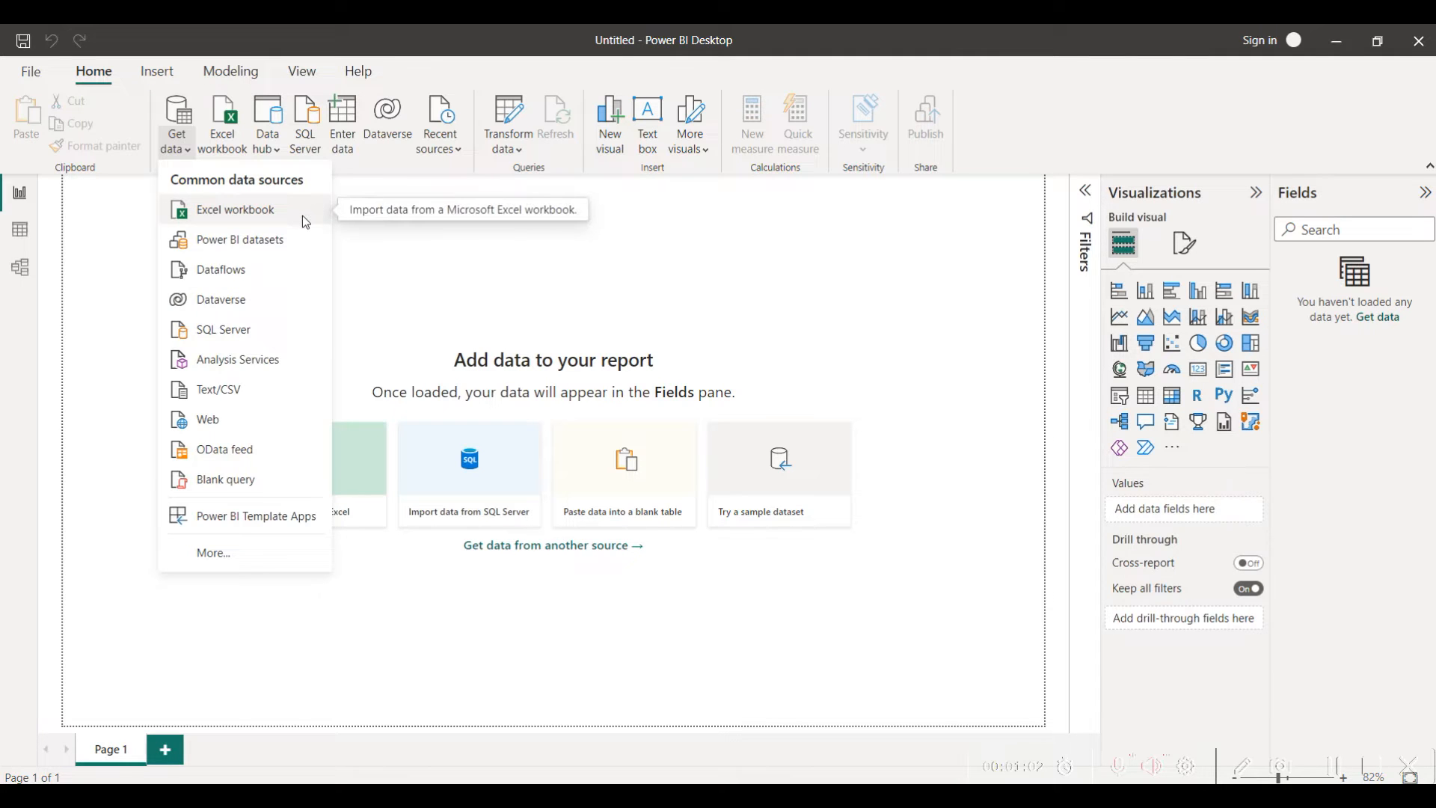
Step: Choose the Training 1 Excel workbook from the Power BI _Training folder as the data source
left_click(235, 209)
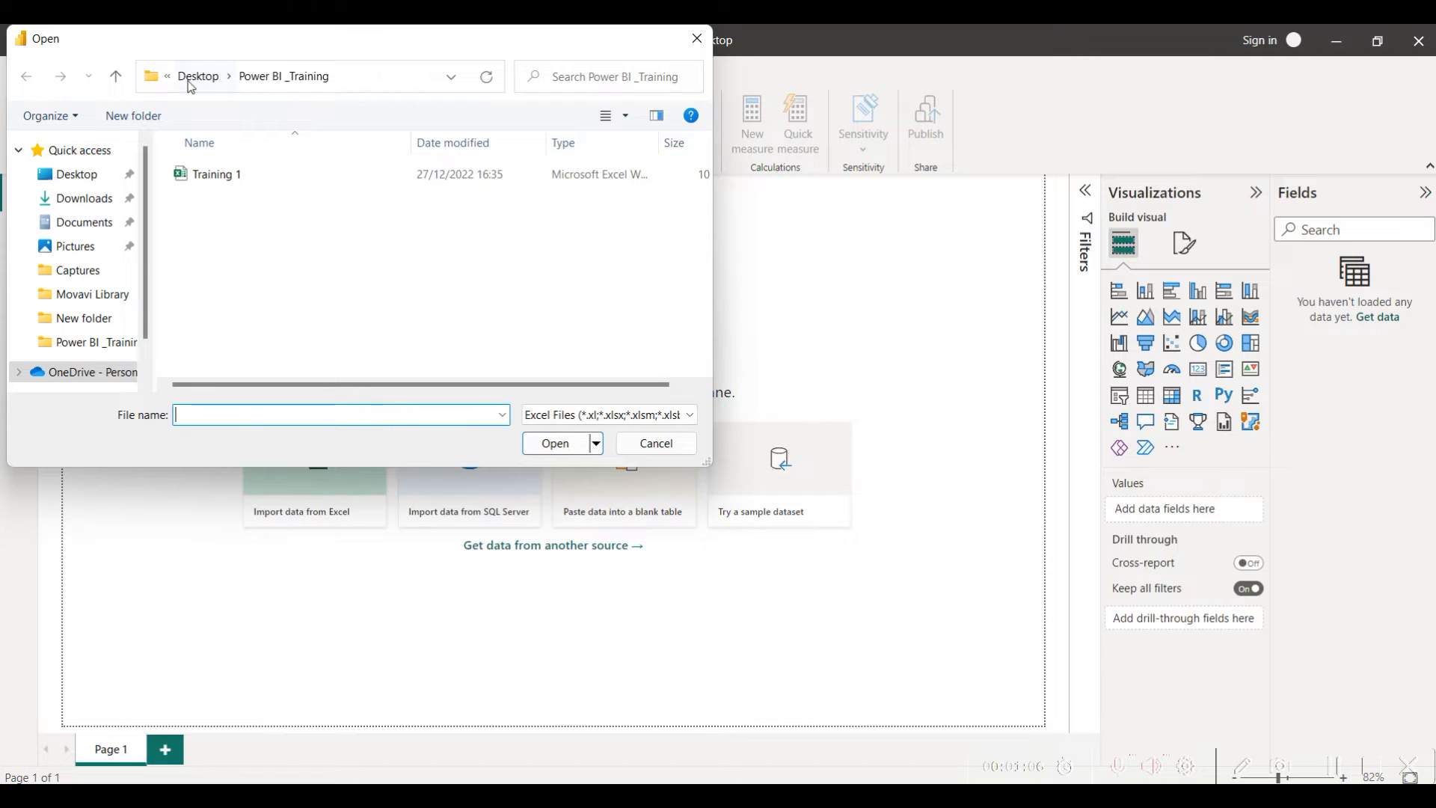
mouse_move(223, 198)
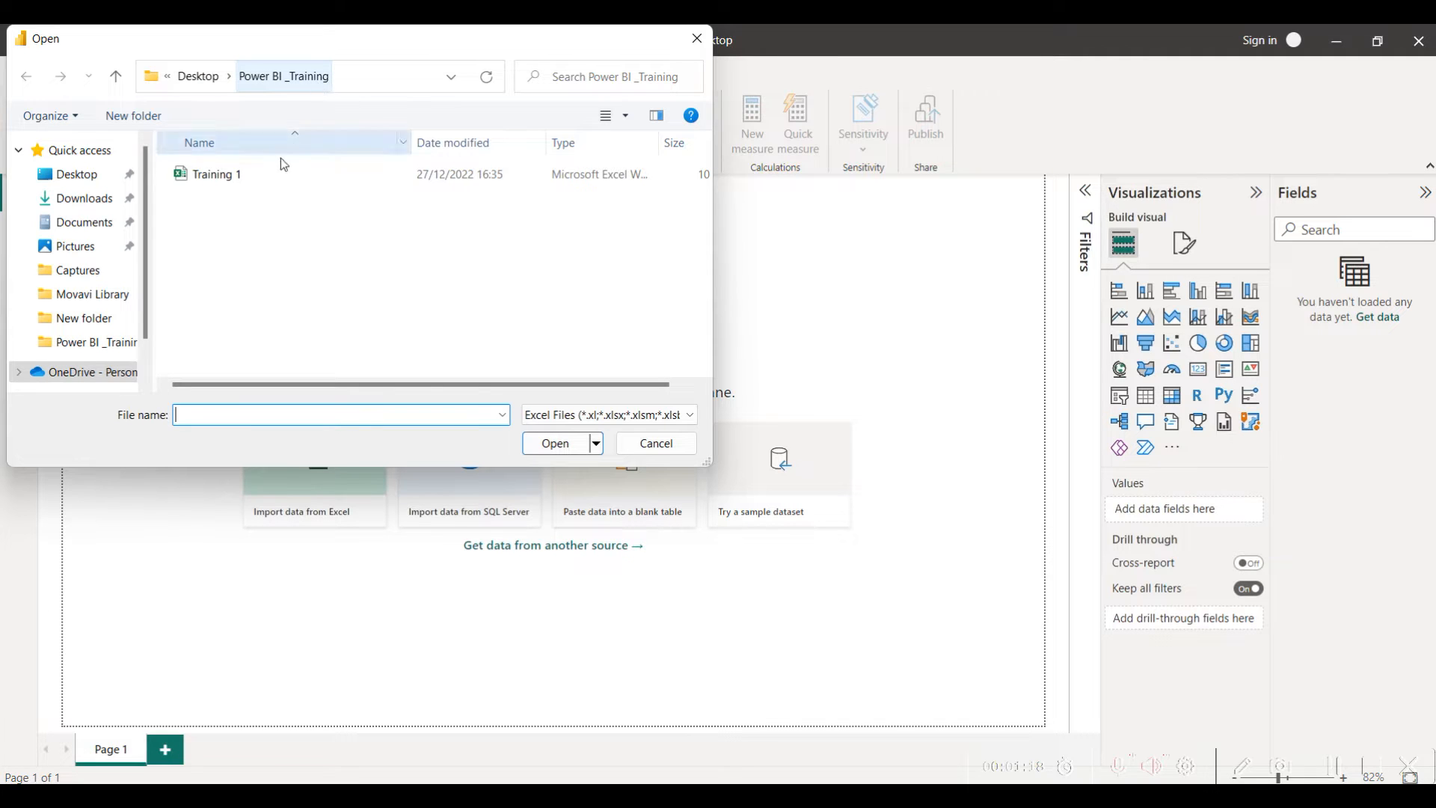
mouse_move(215, 174)
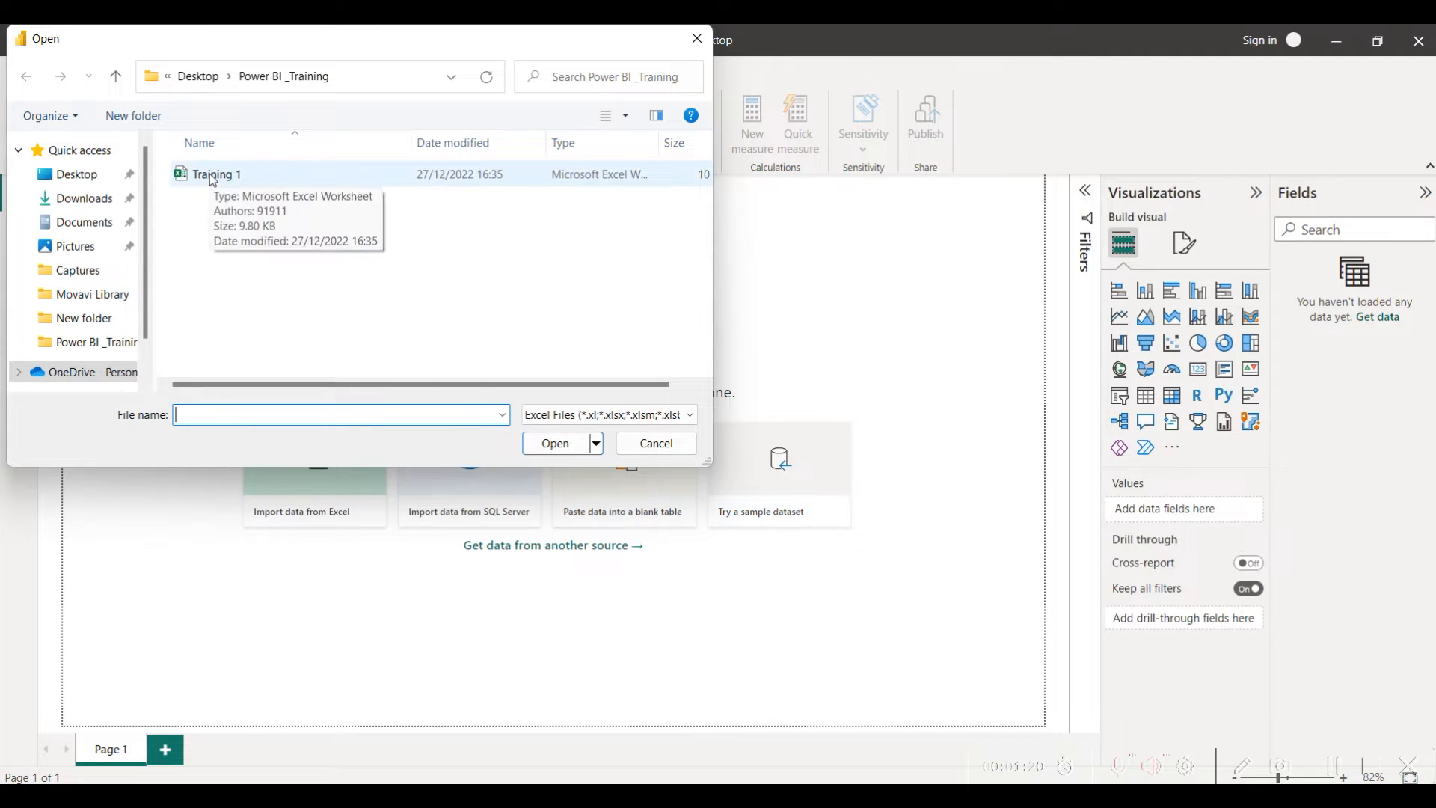
left_click(215, 173)
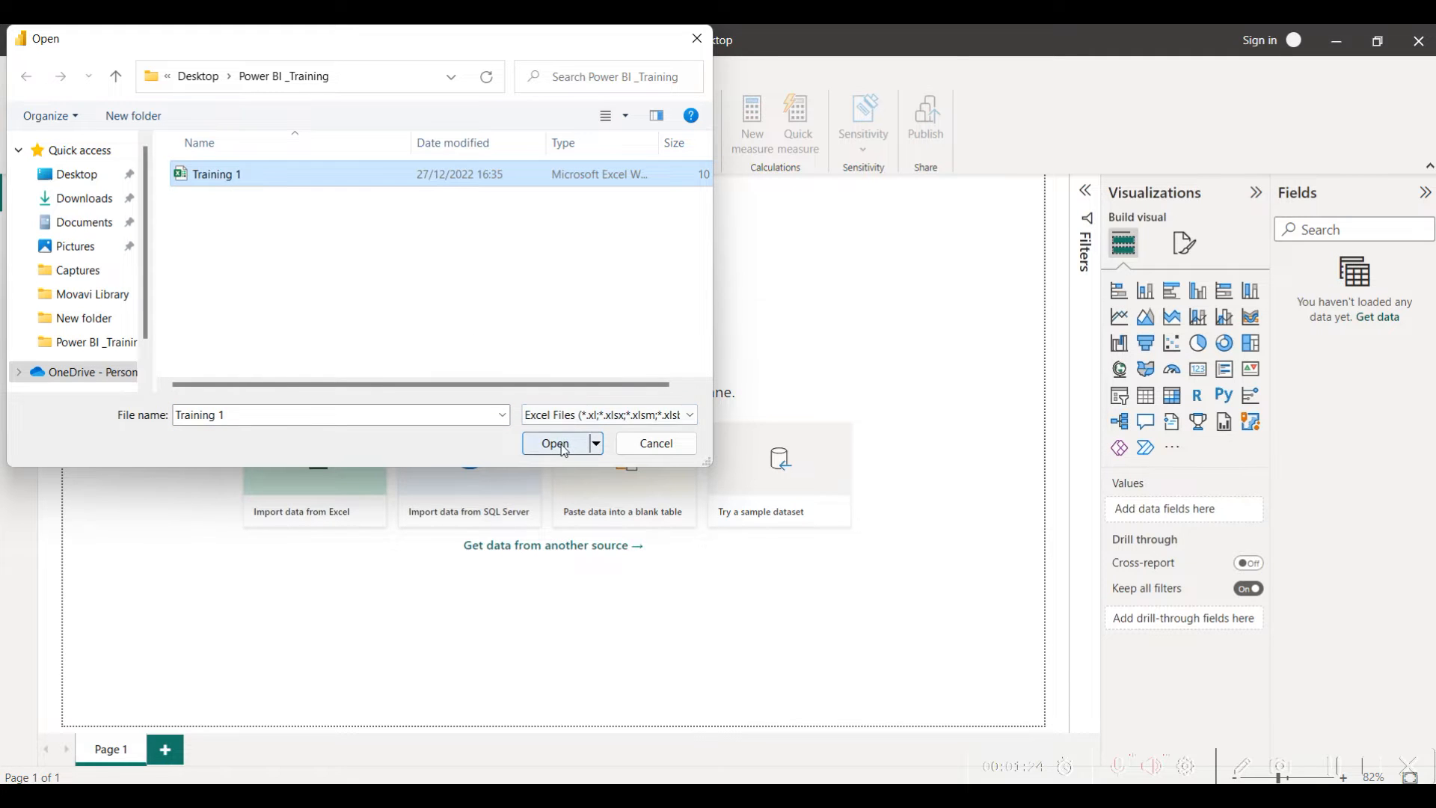
left_click(555, 449)
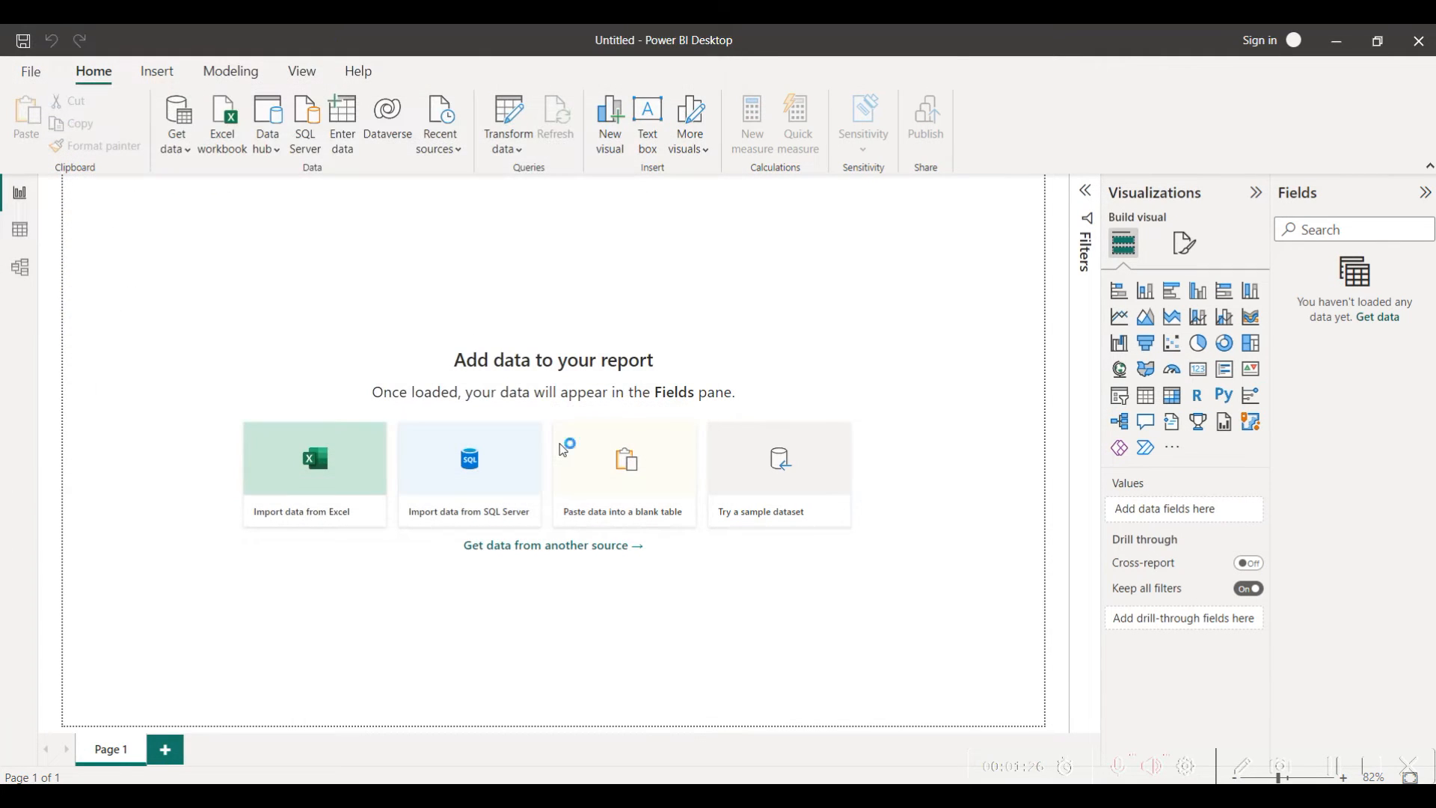
Step: Tick Sheet1 of Training 1.xlsx in the Navigator to preview its product sales table
left_click(313, 458)
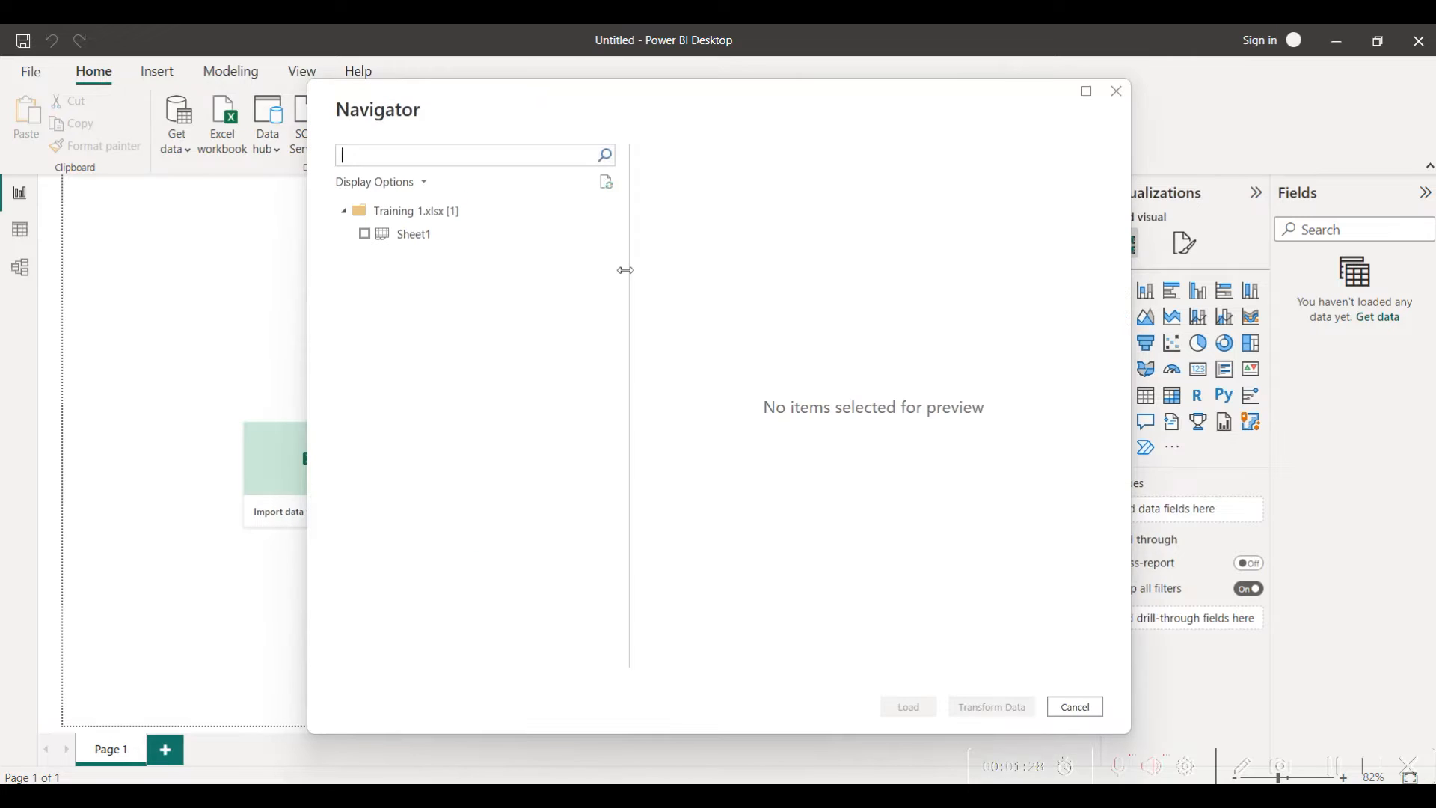
mouse_move(424, 283)
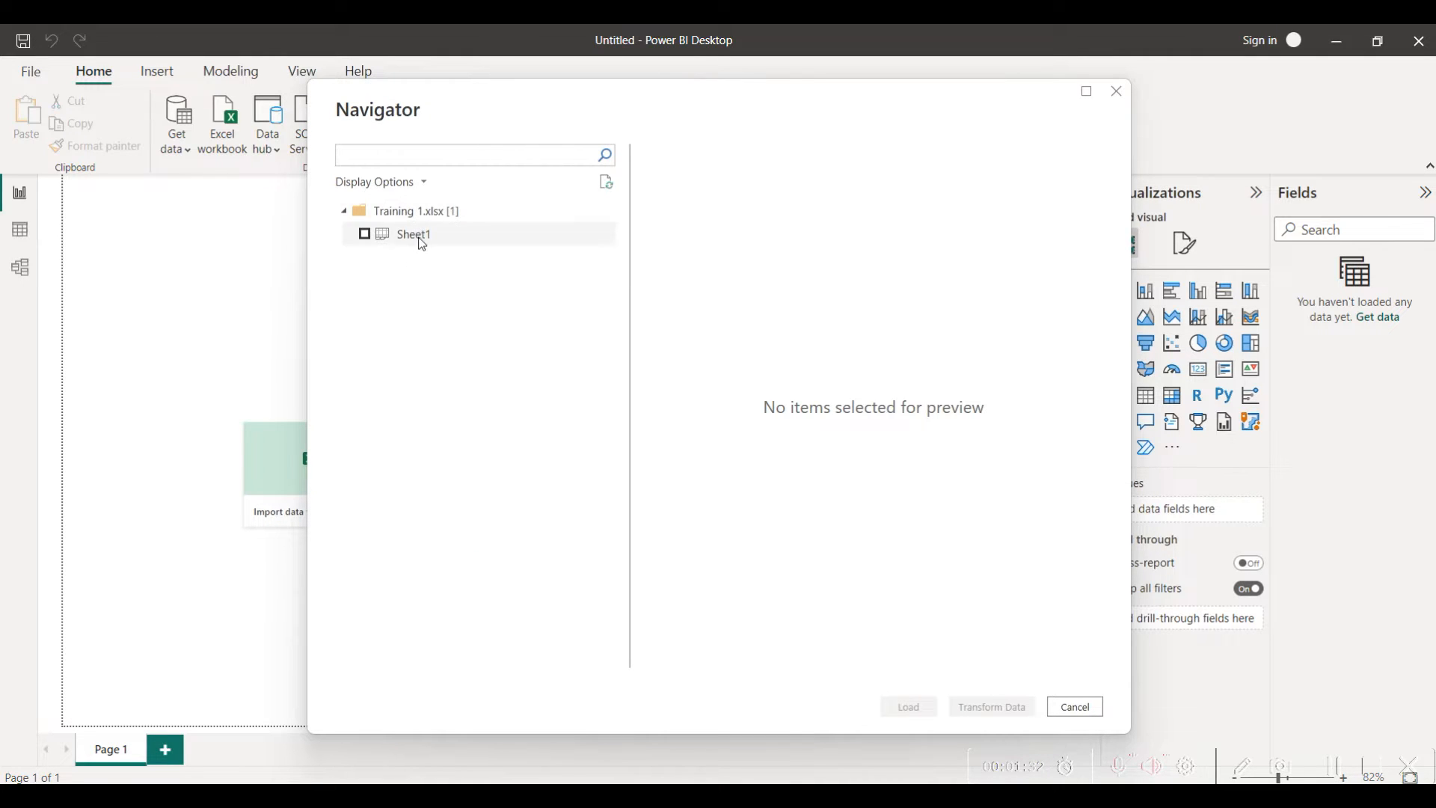
mouse_move(436, 235)
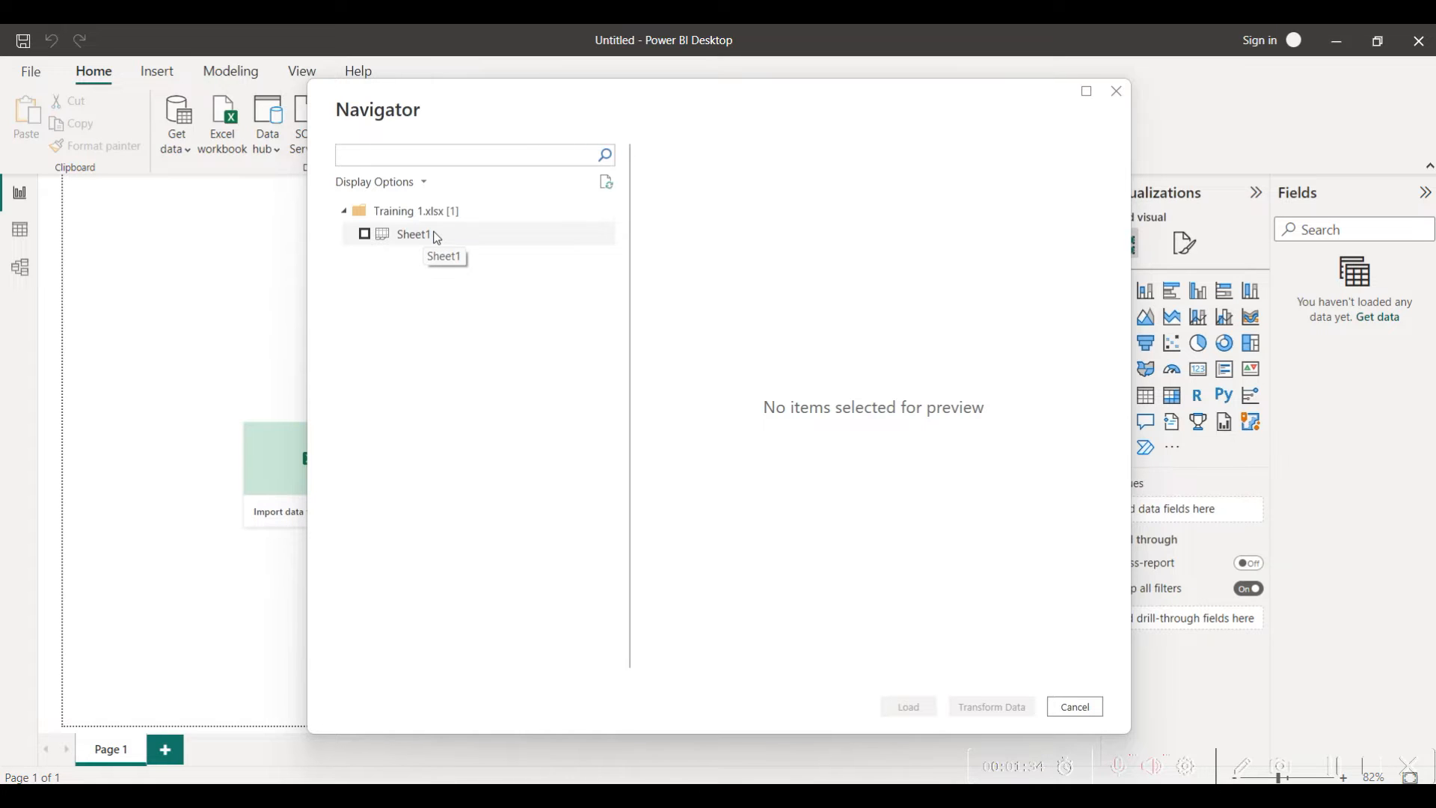
mouse_move(443, 235)
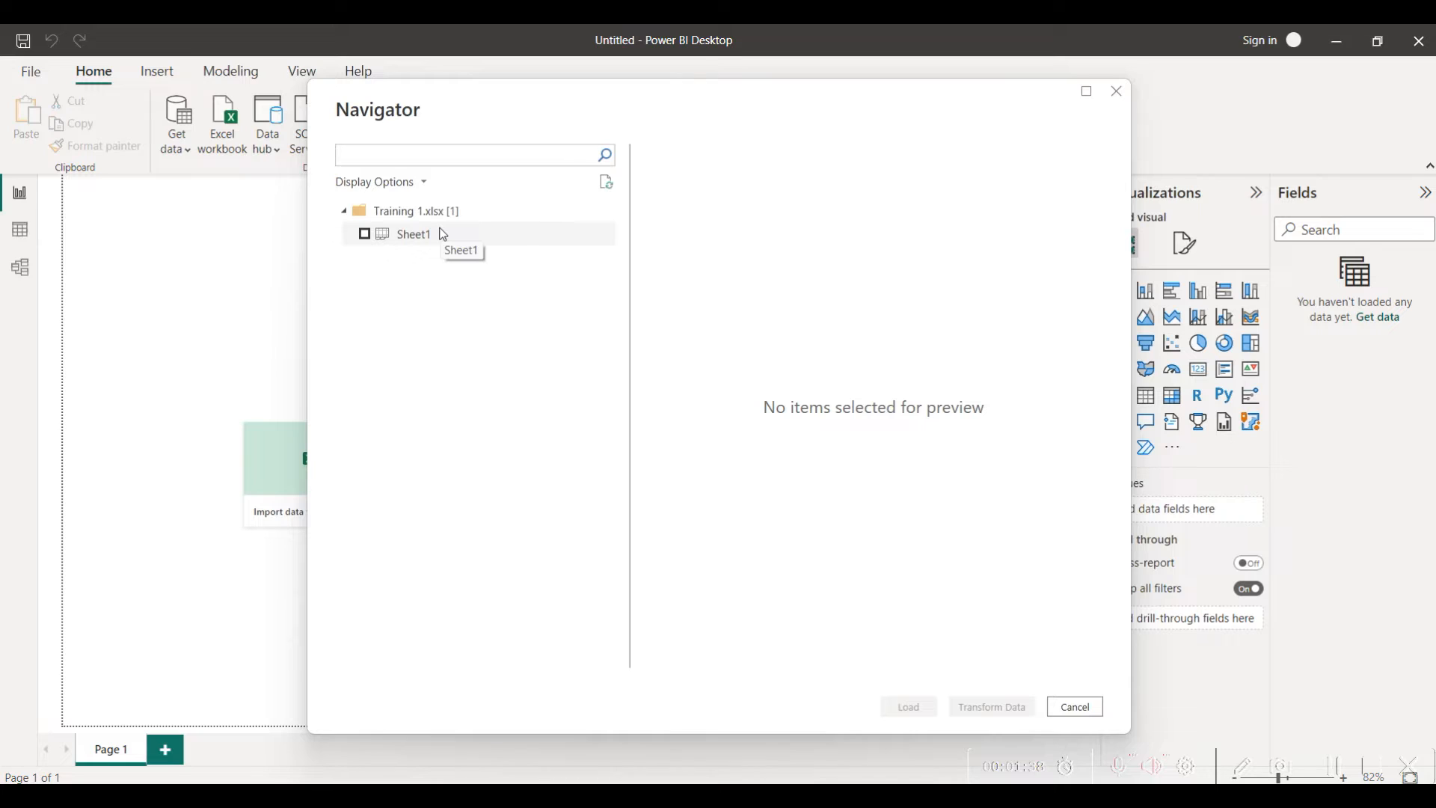
left_click(467, 154)
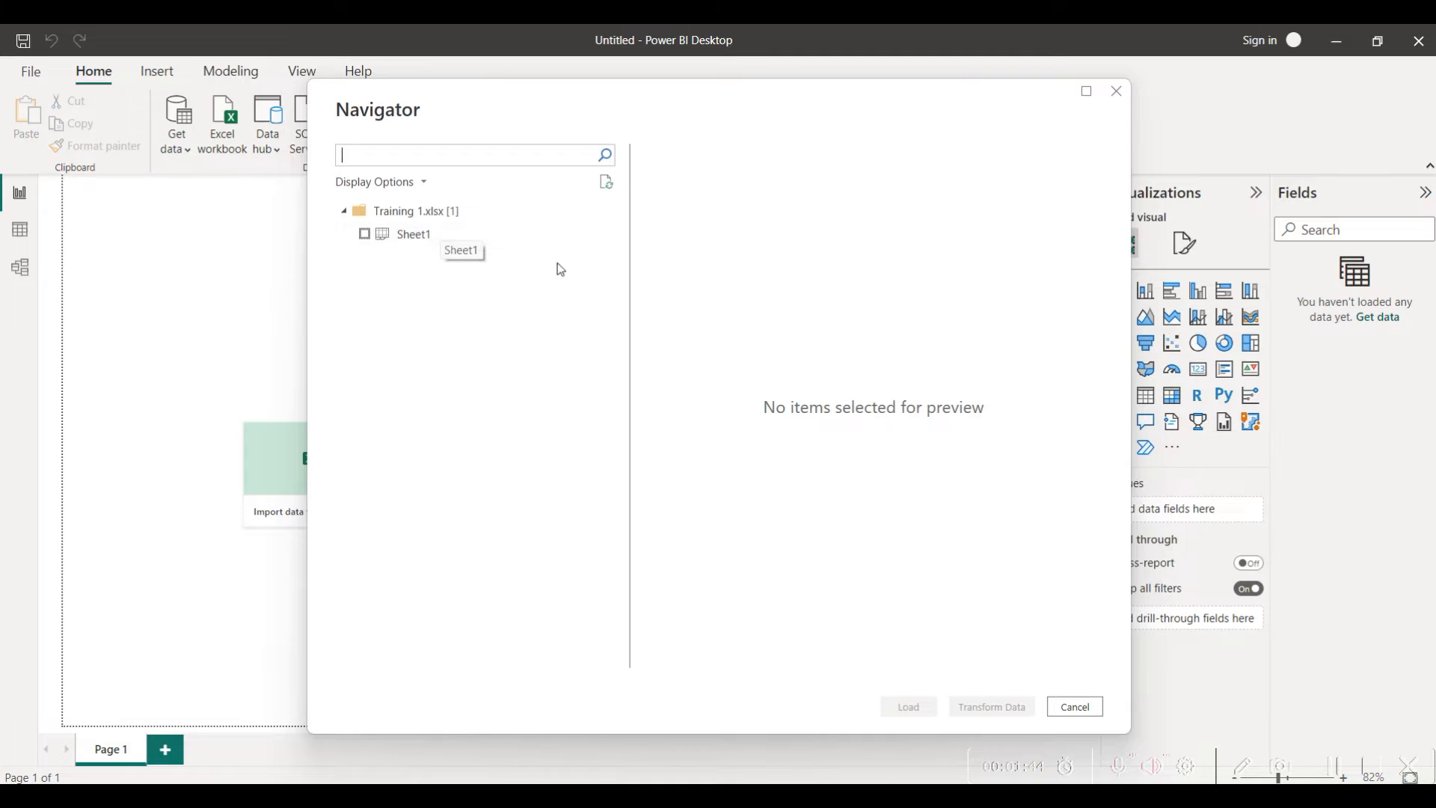
left_click(365, 233)
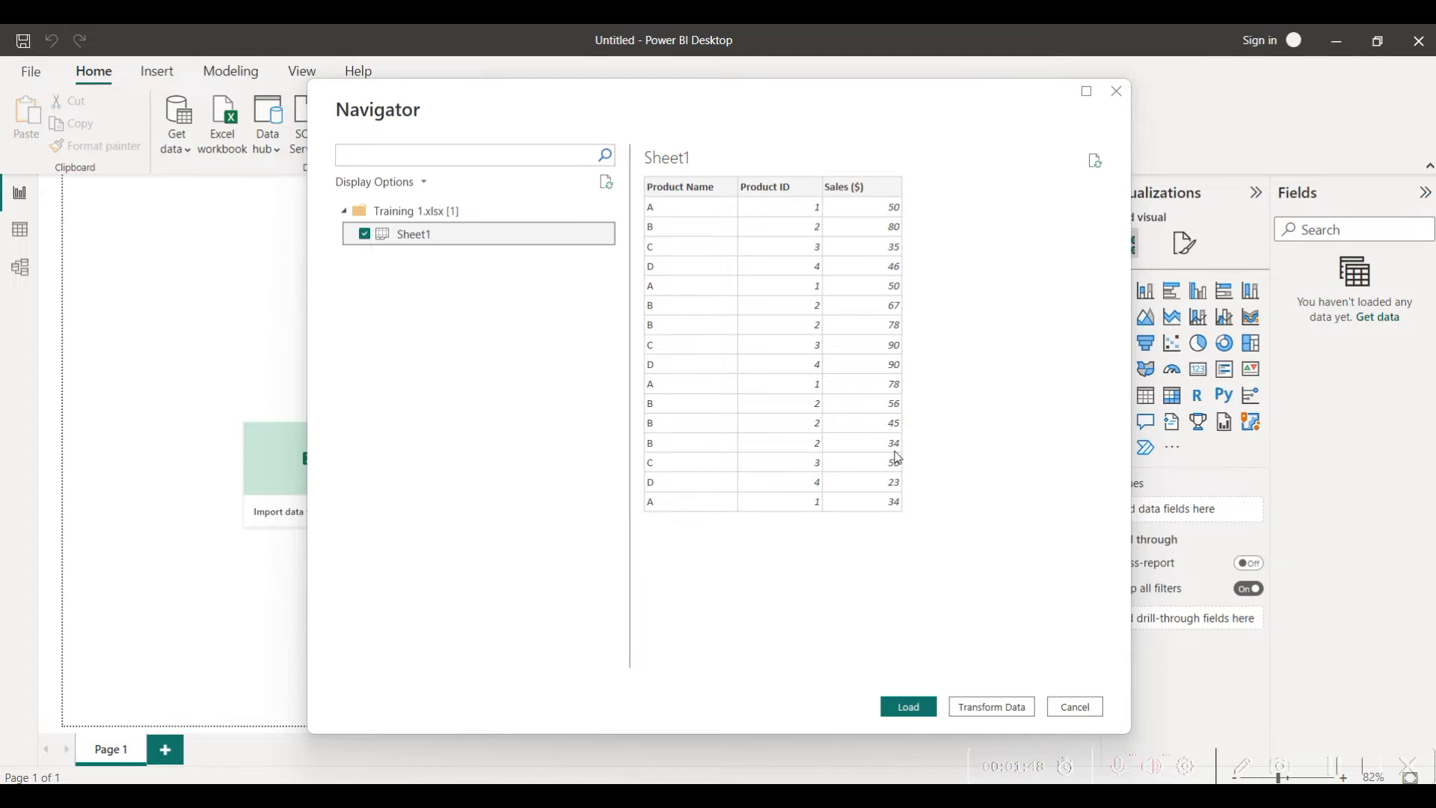
mouse_move(703, 131)
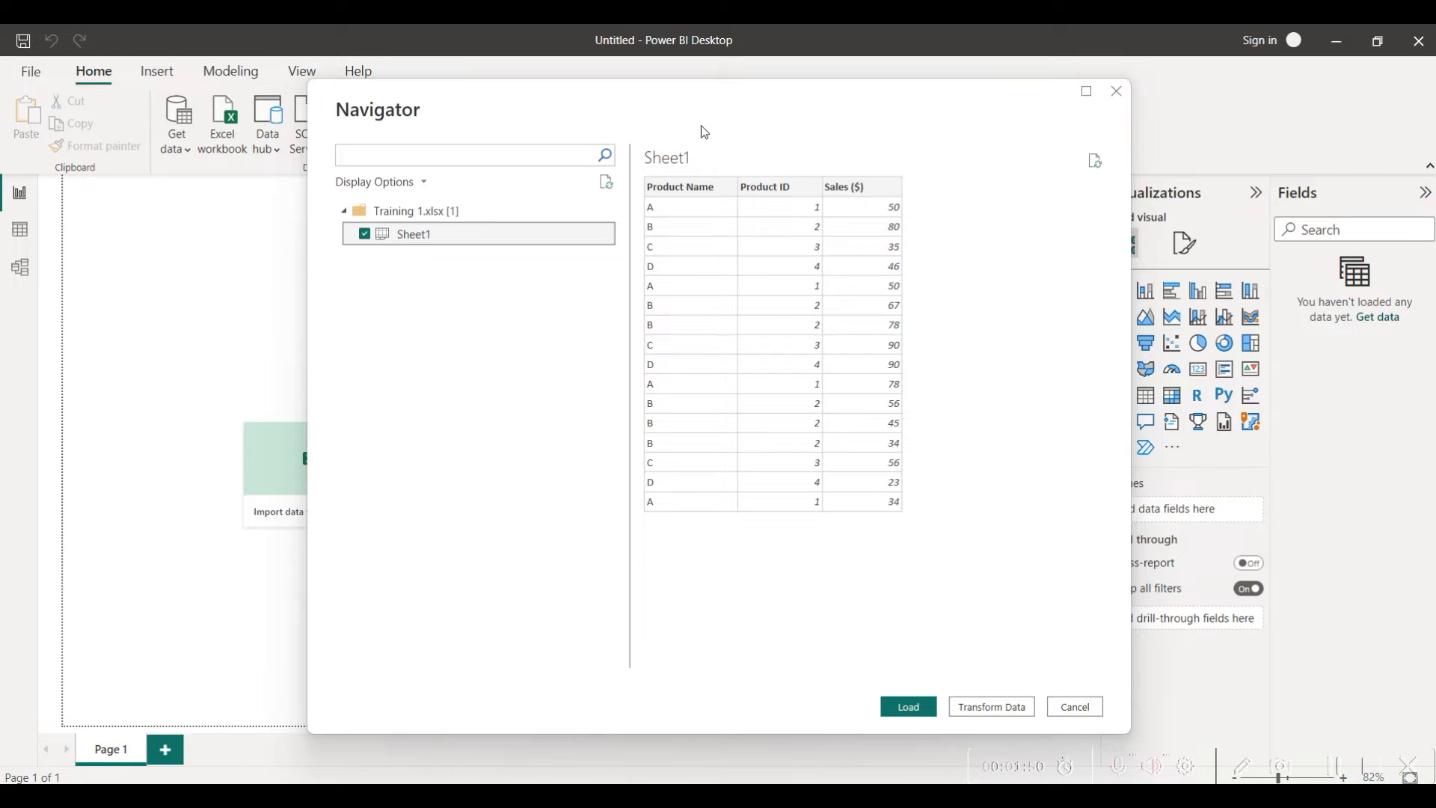
mouse_move(985, 297)
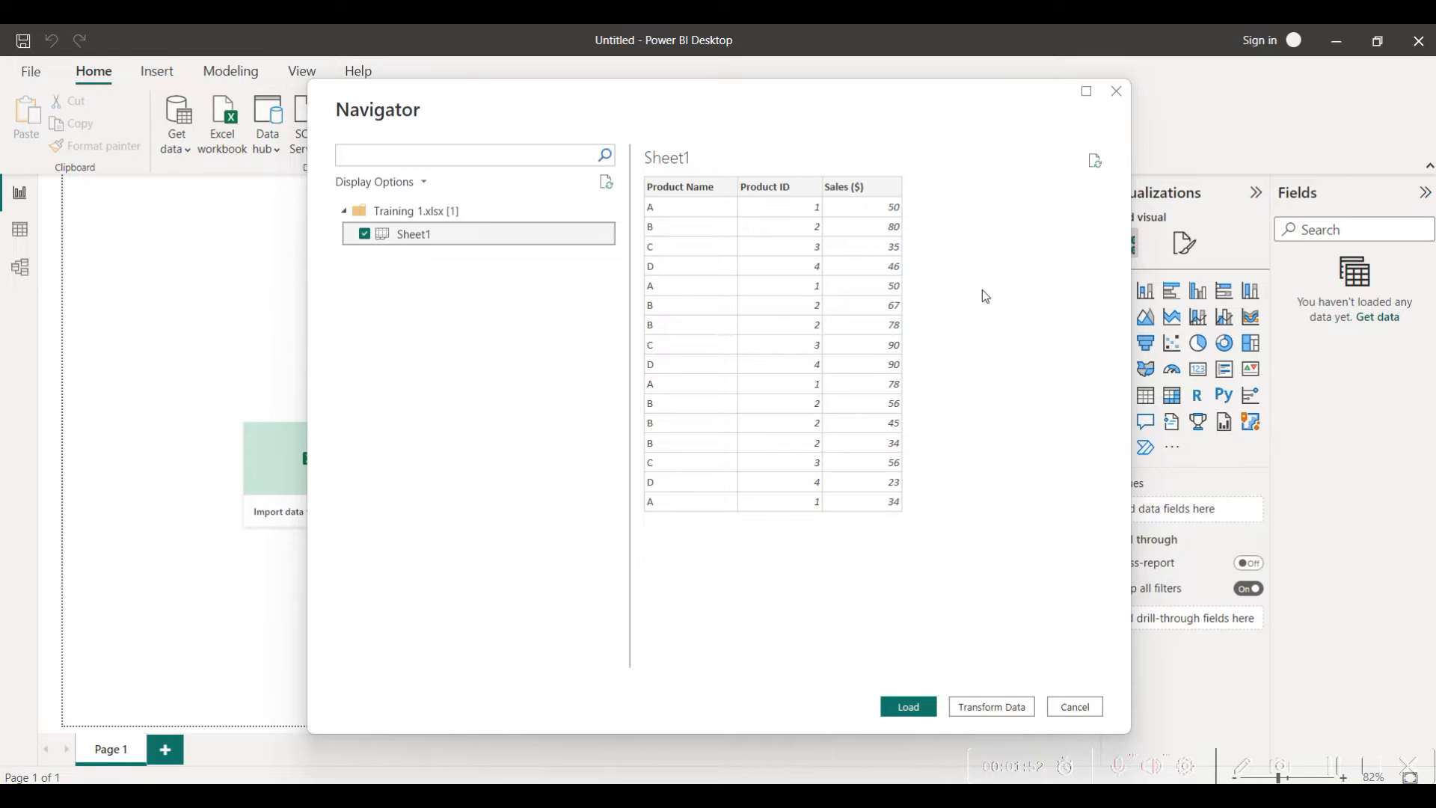
mouse_move(760, 190)
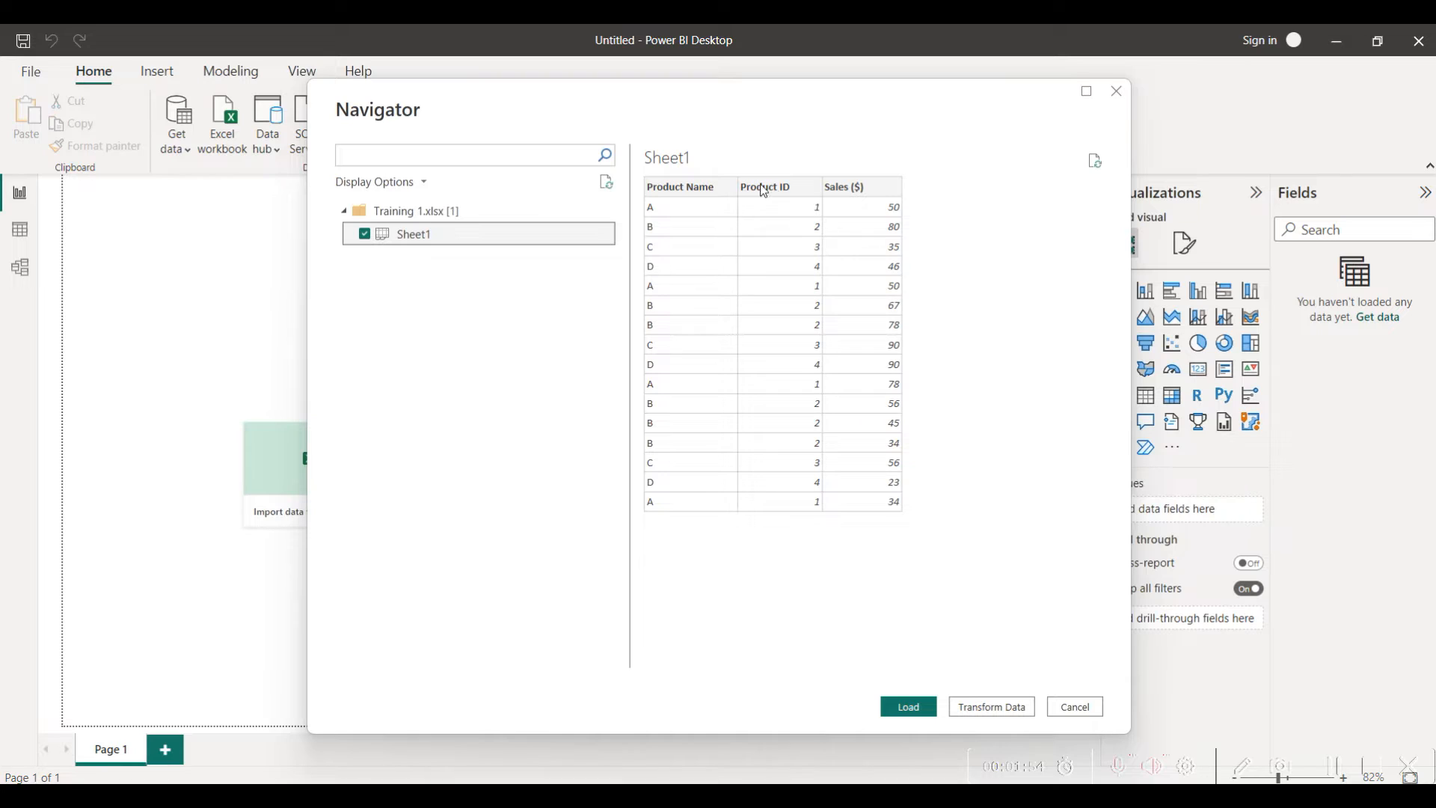
mouse_move(667, 201)
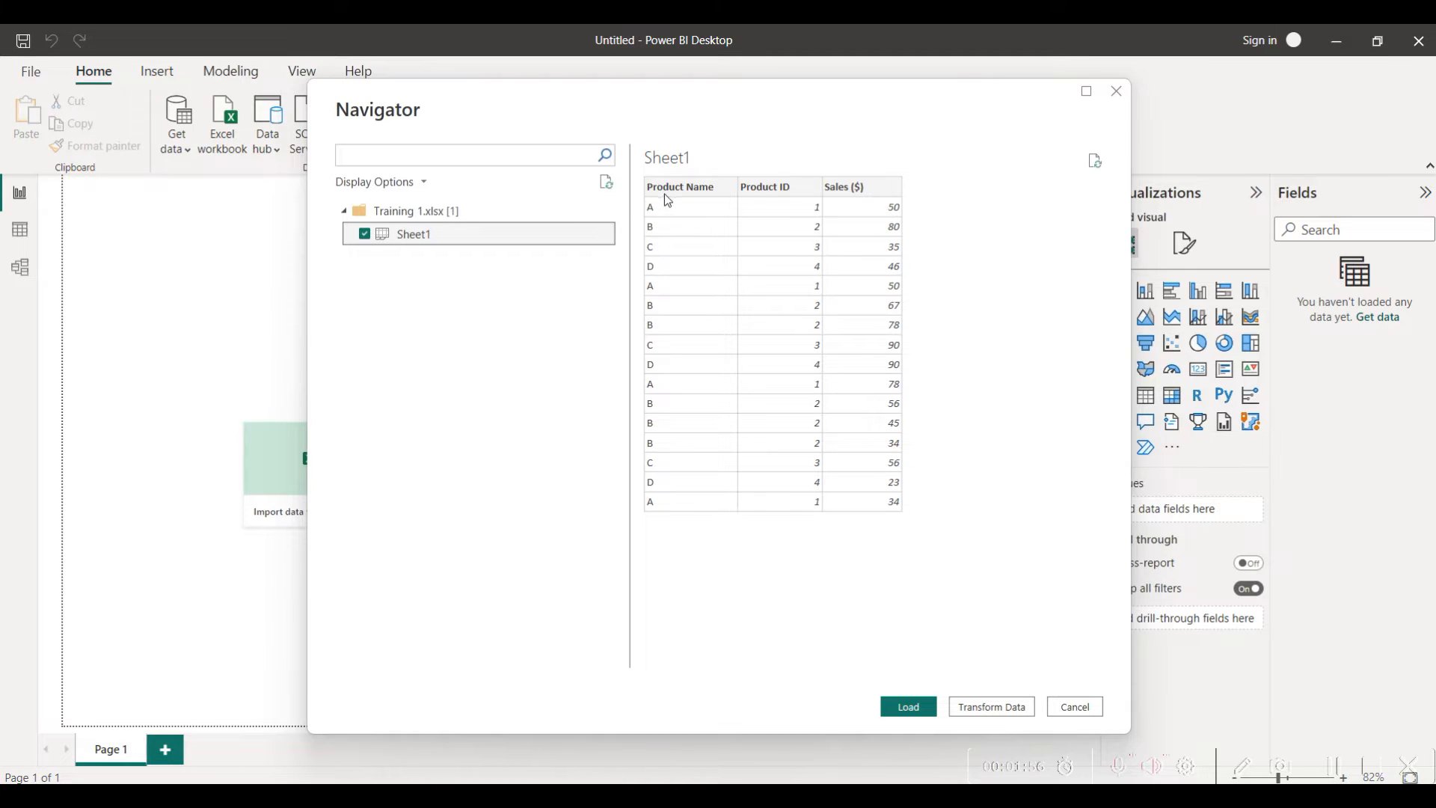
mouse_move(676, 198)
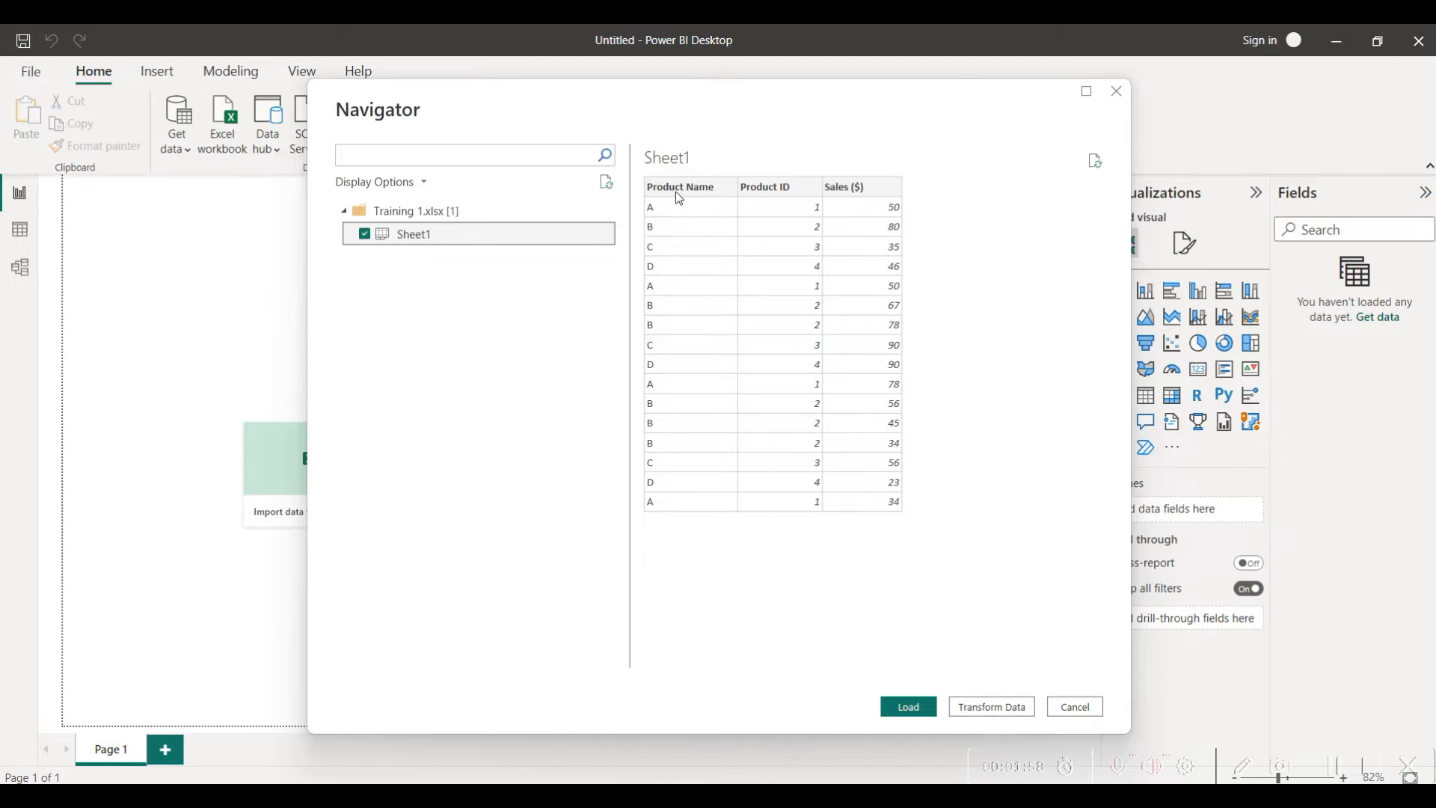
mouse_move(728, 202)
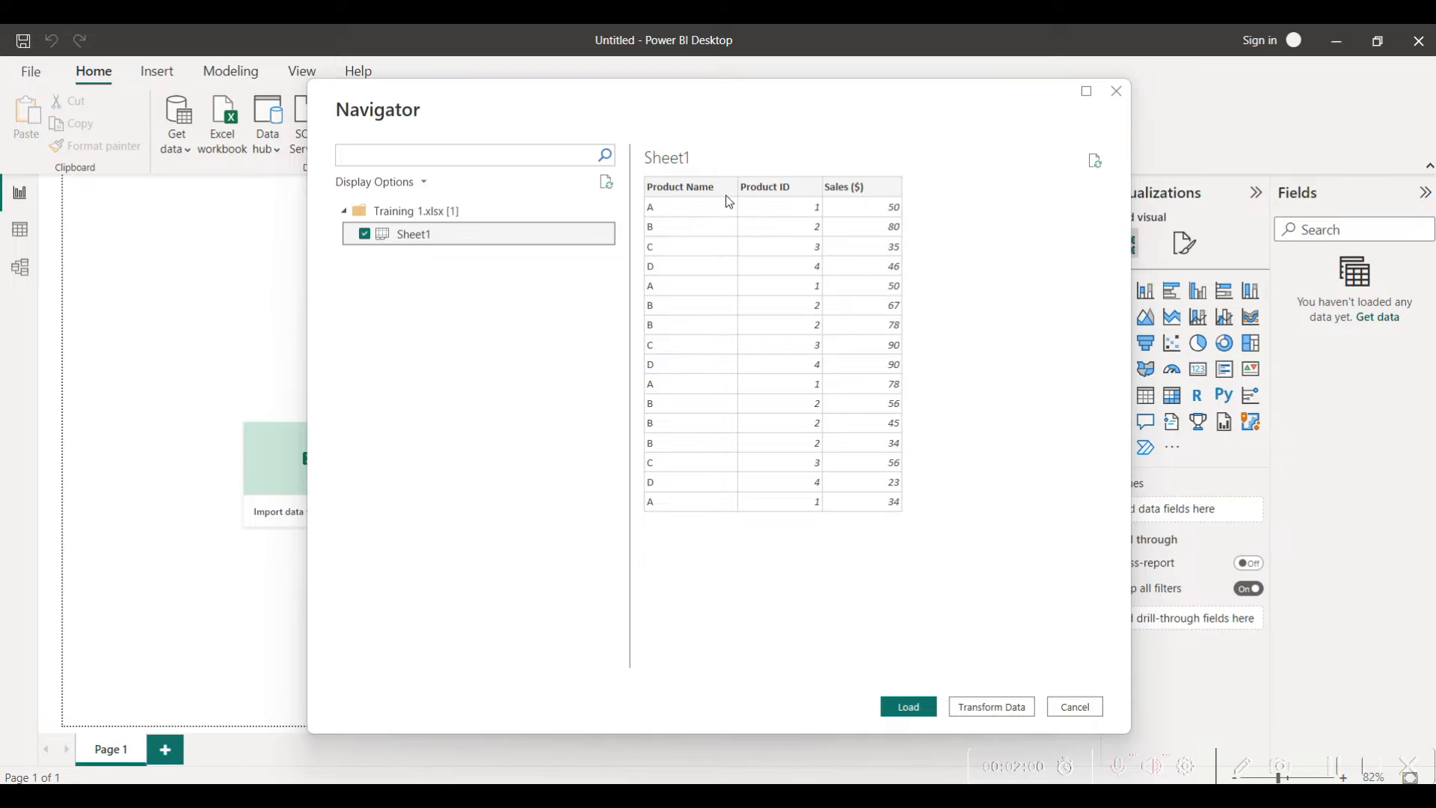
mouse_move(870, 199)
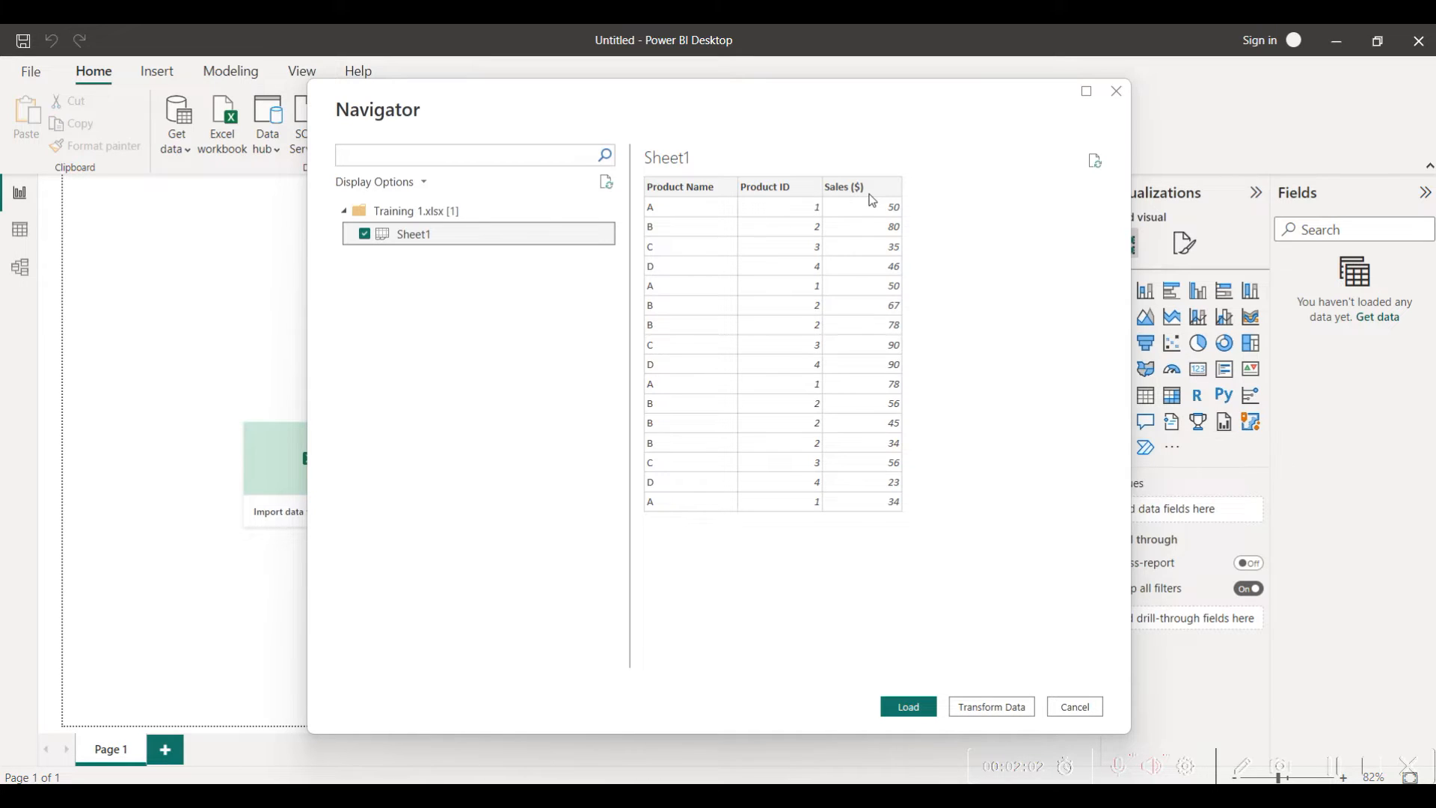
mouse_move(1337, 772)
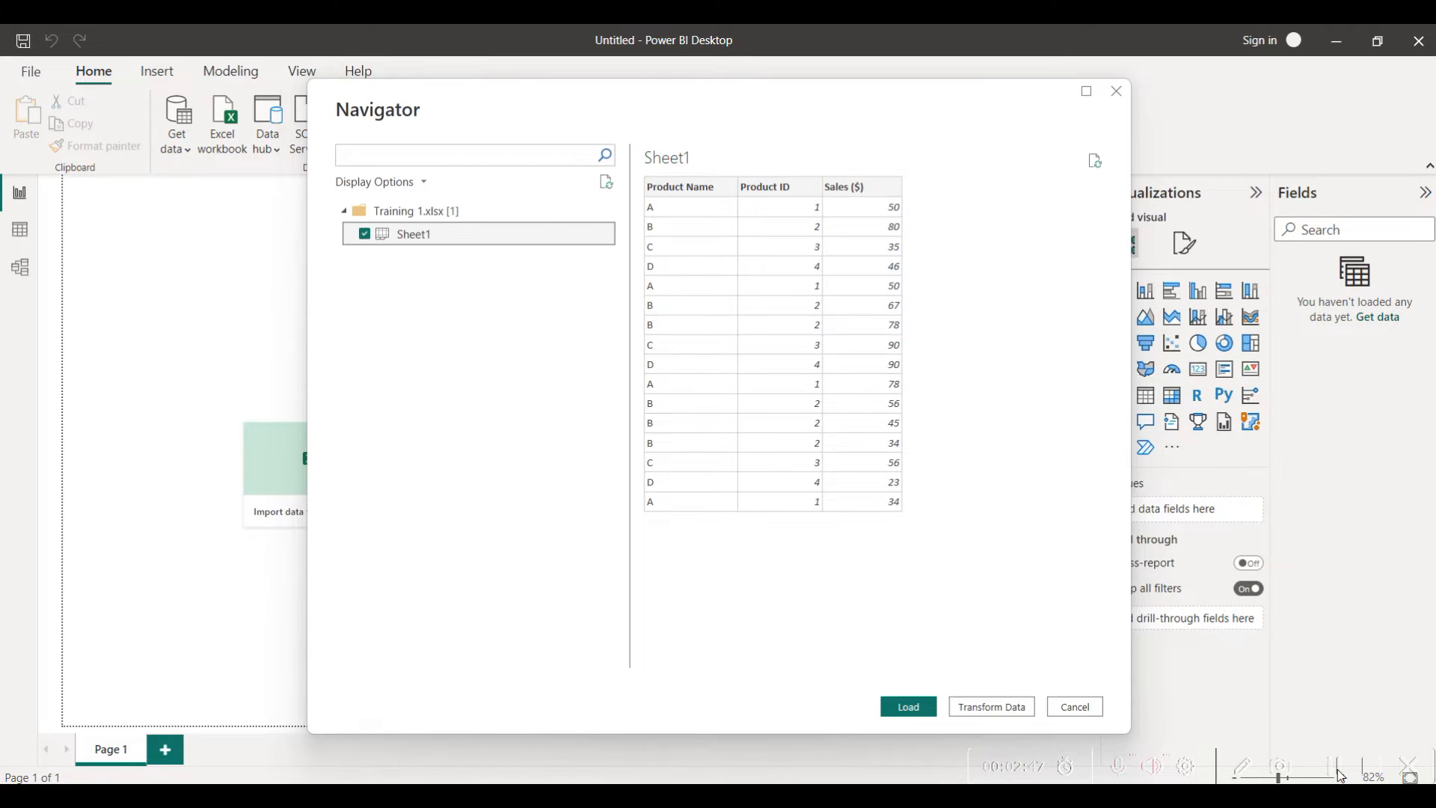
mouse_move(1088, 658)
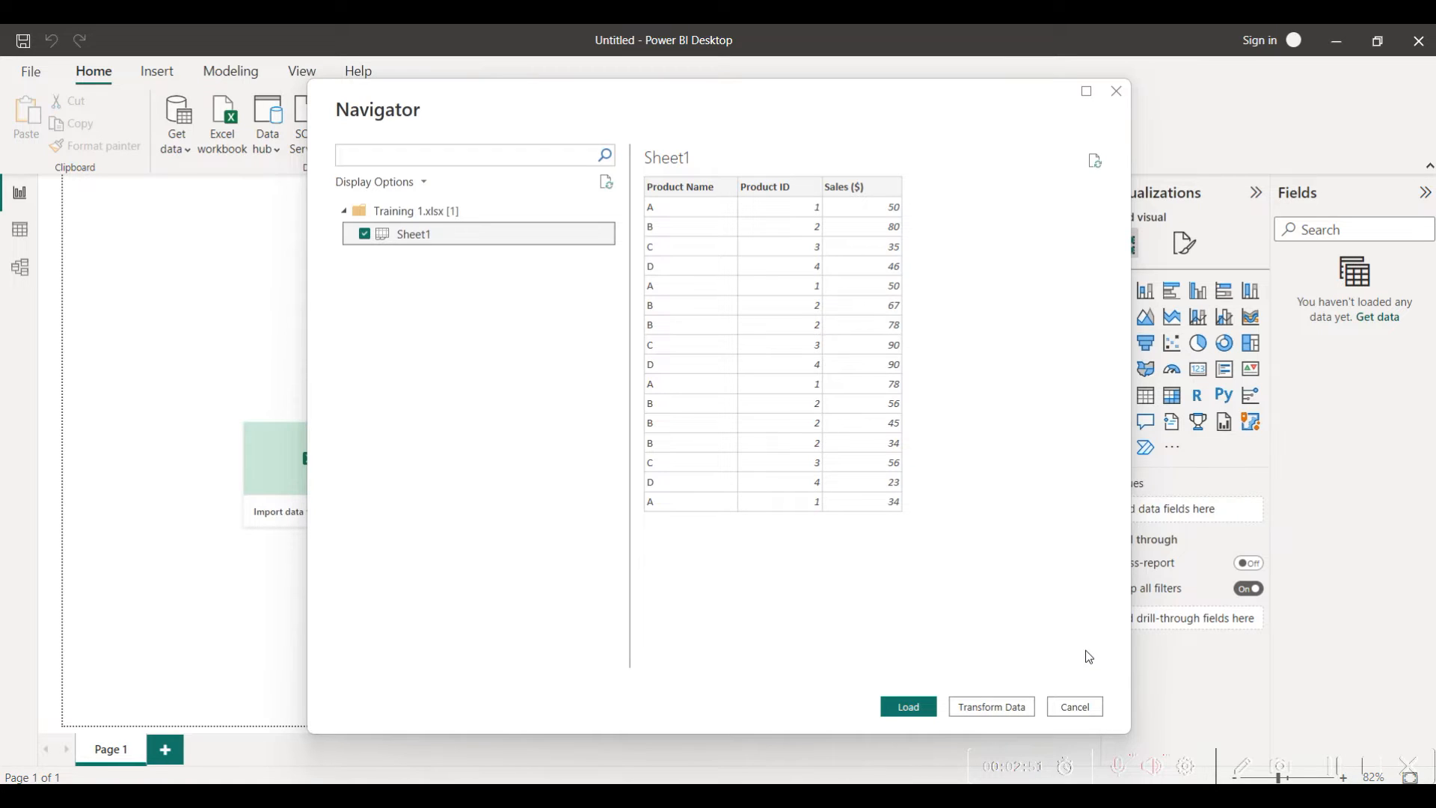
mouse_move(1030, 700)
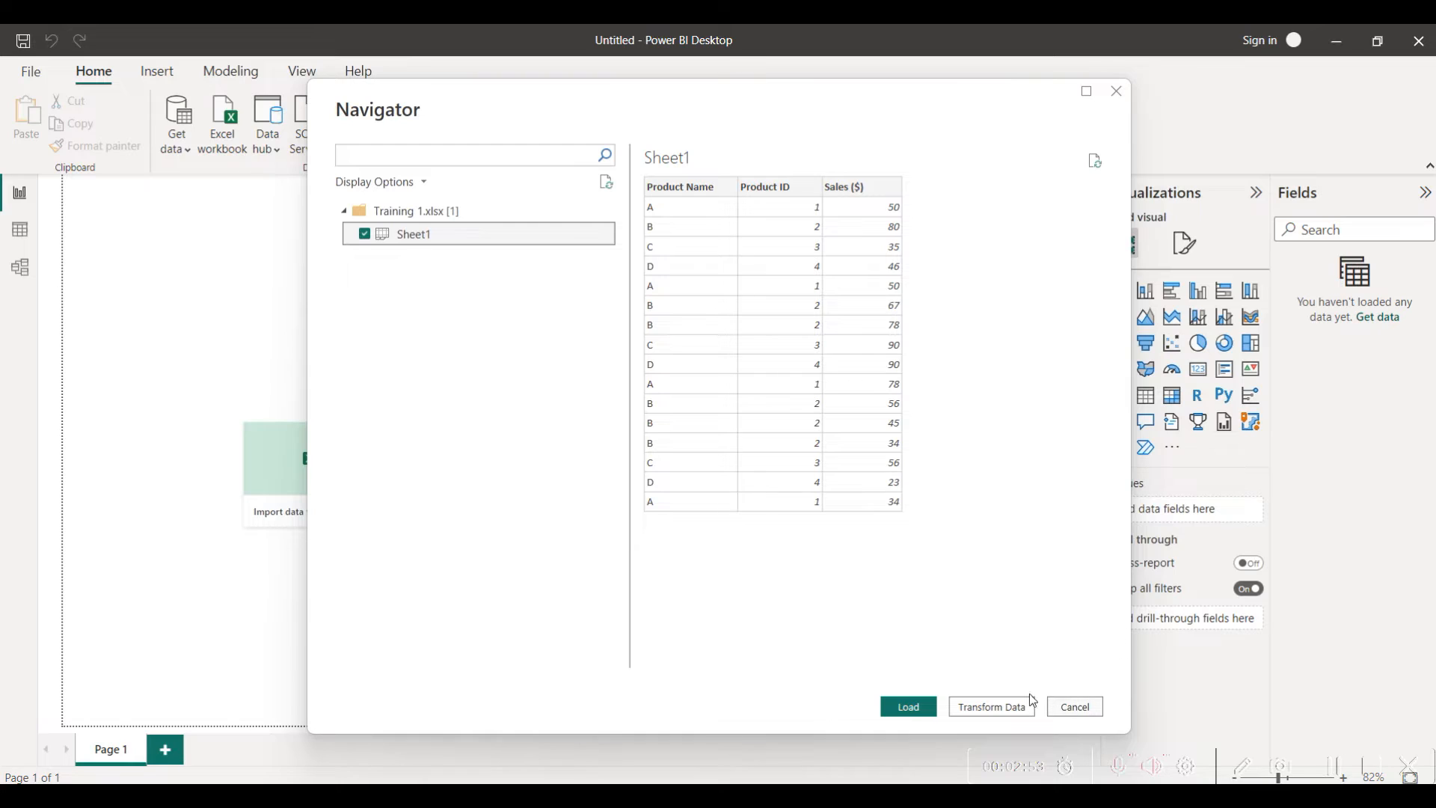
mouse_move(1007, 699)
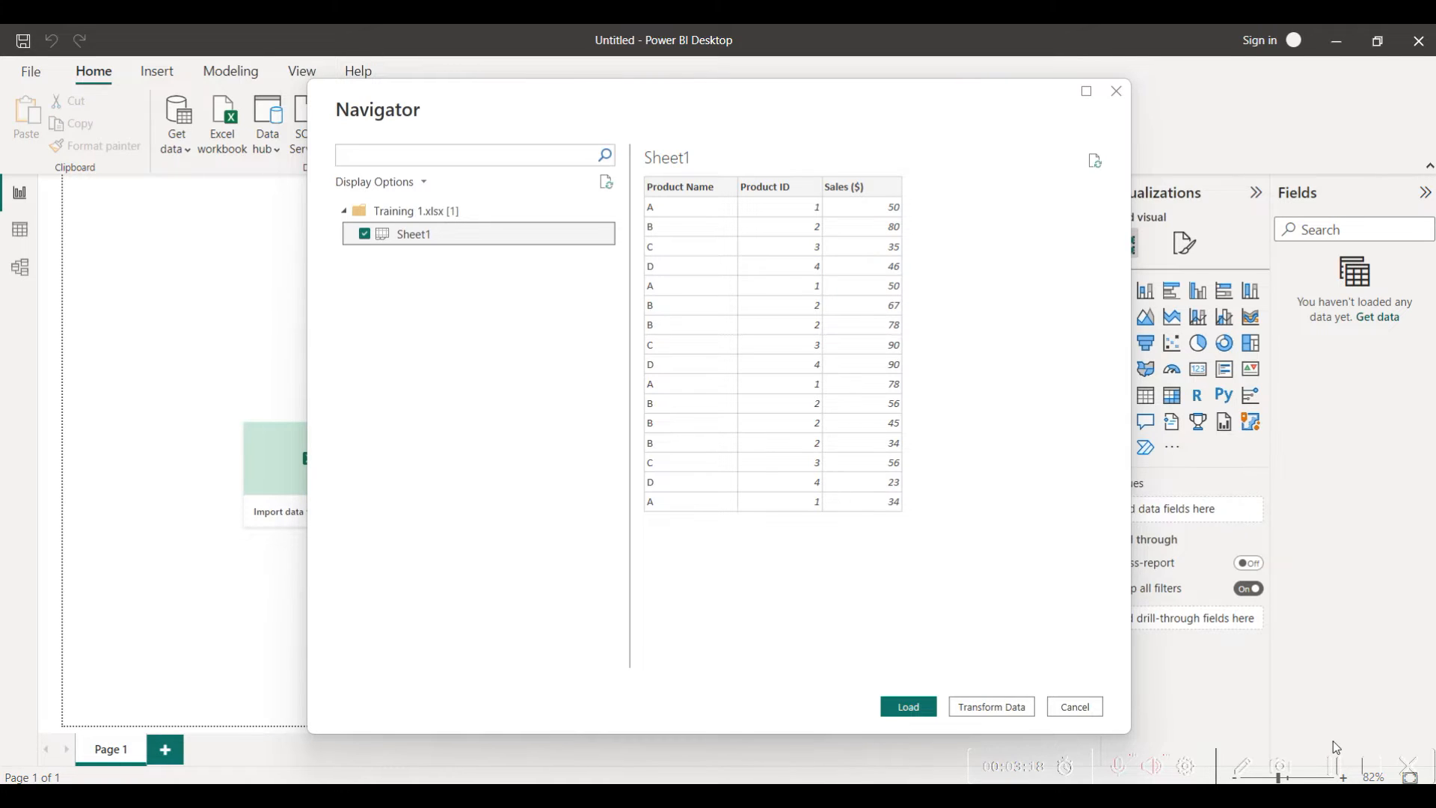
mouse_move(1325, 722)
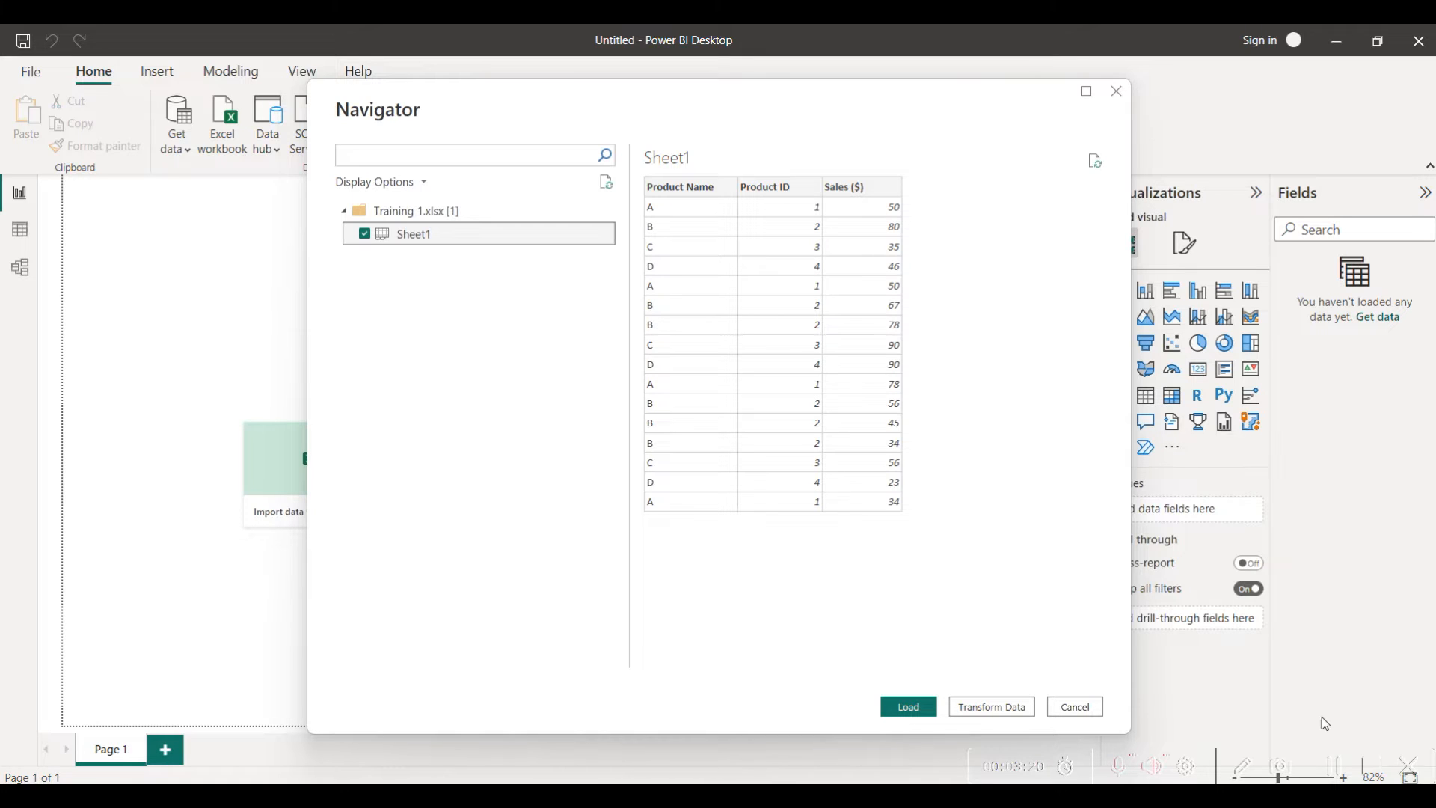
mouse_move(1012, 688)
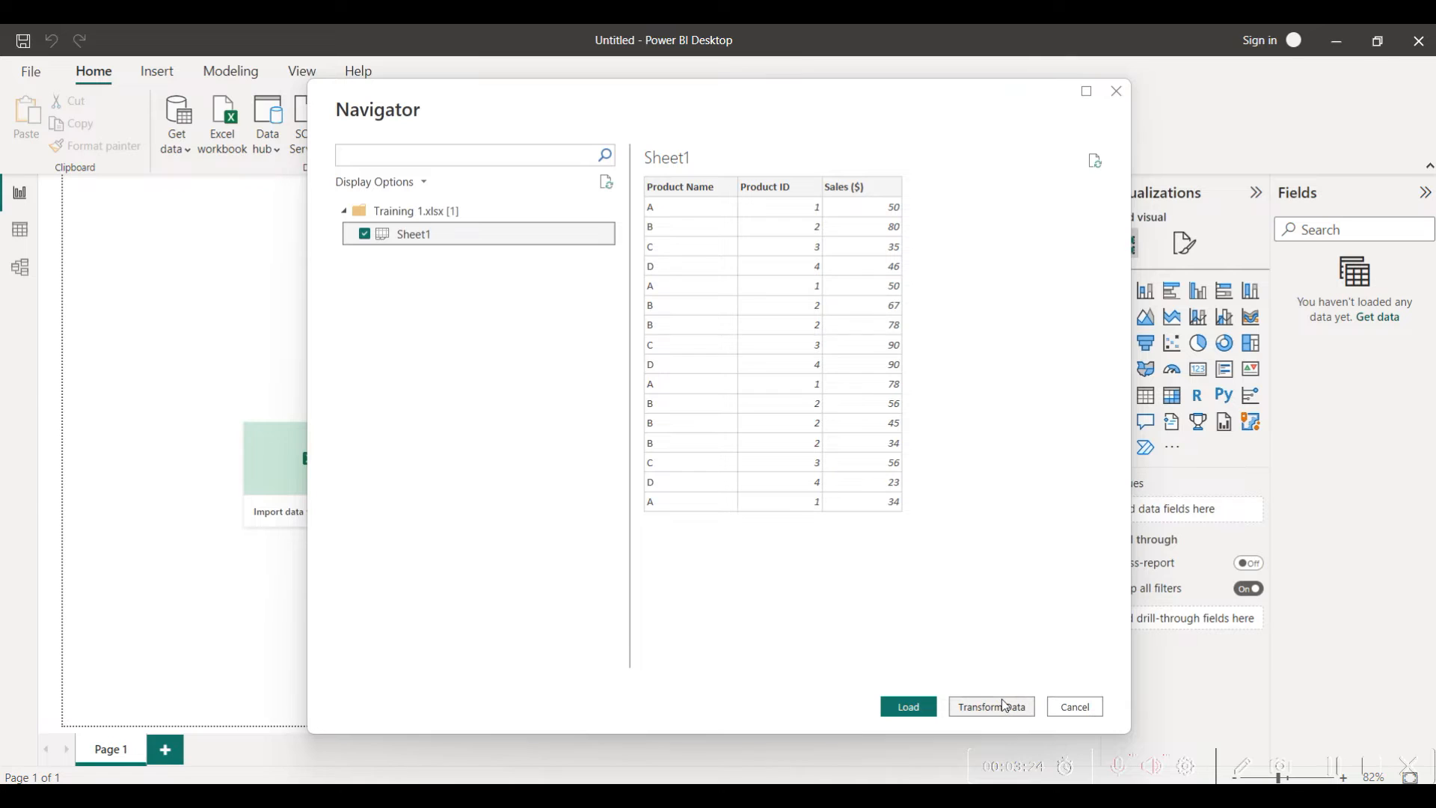
Step: Transform Sheet1's data and review the Product ID column's data type choices
left_click(990, 706)
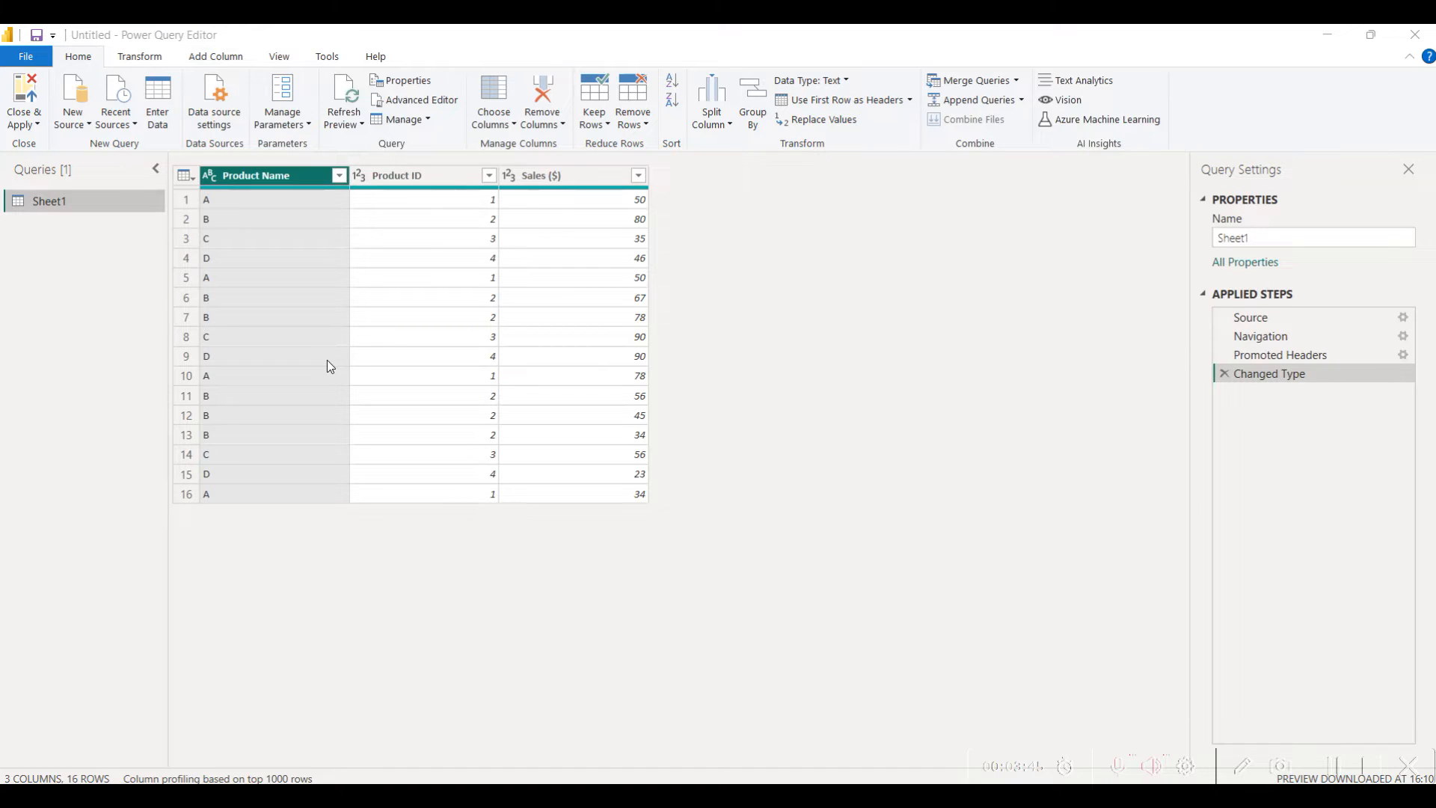
mouse_move(353, 284)
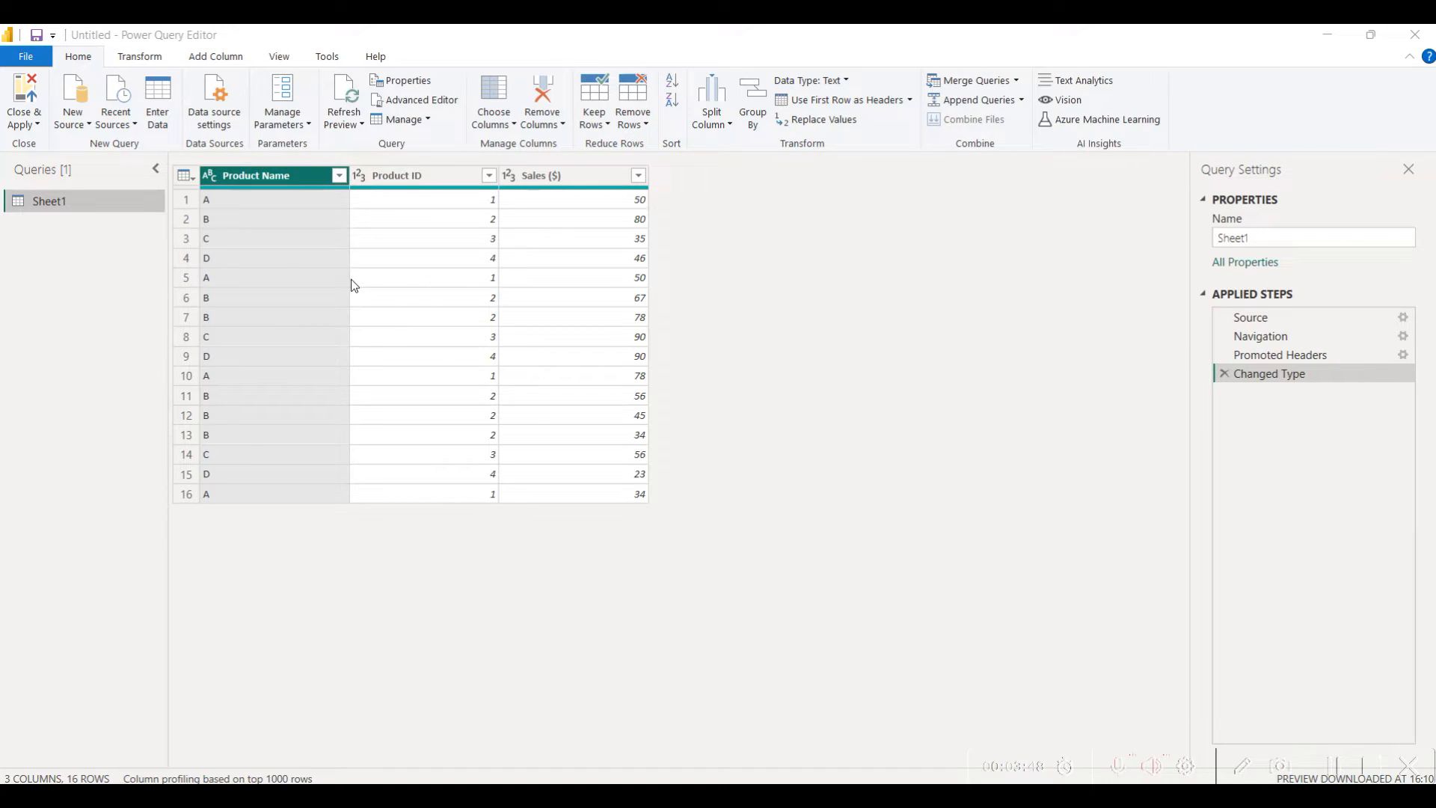
mouse_move(577, 352)
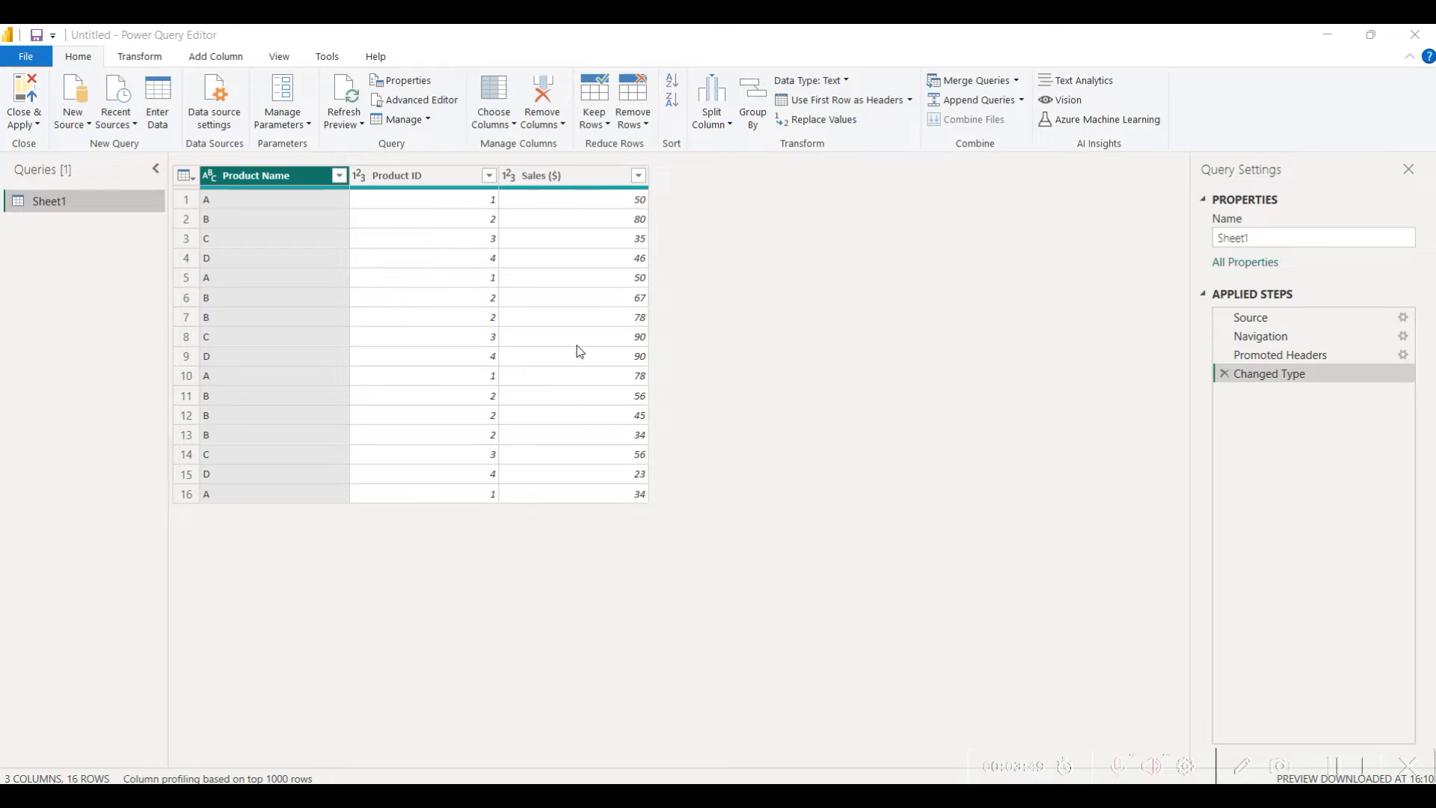
mouse_move(568, 363)
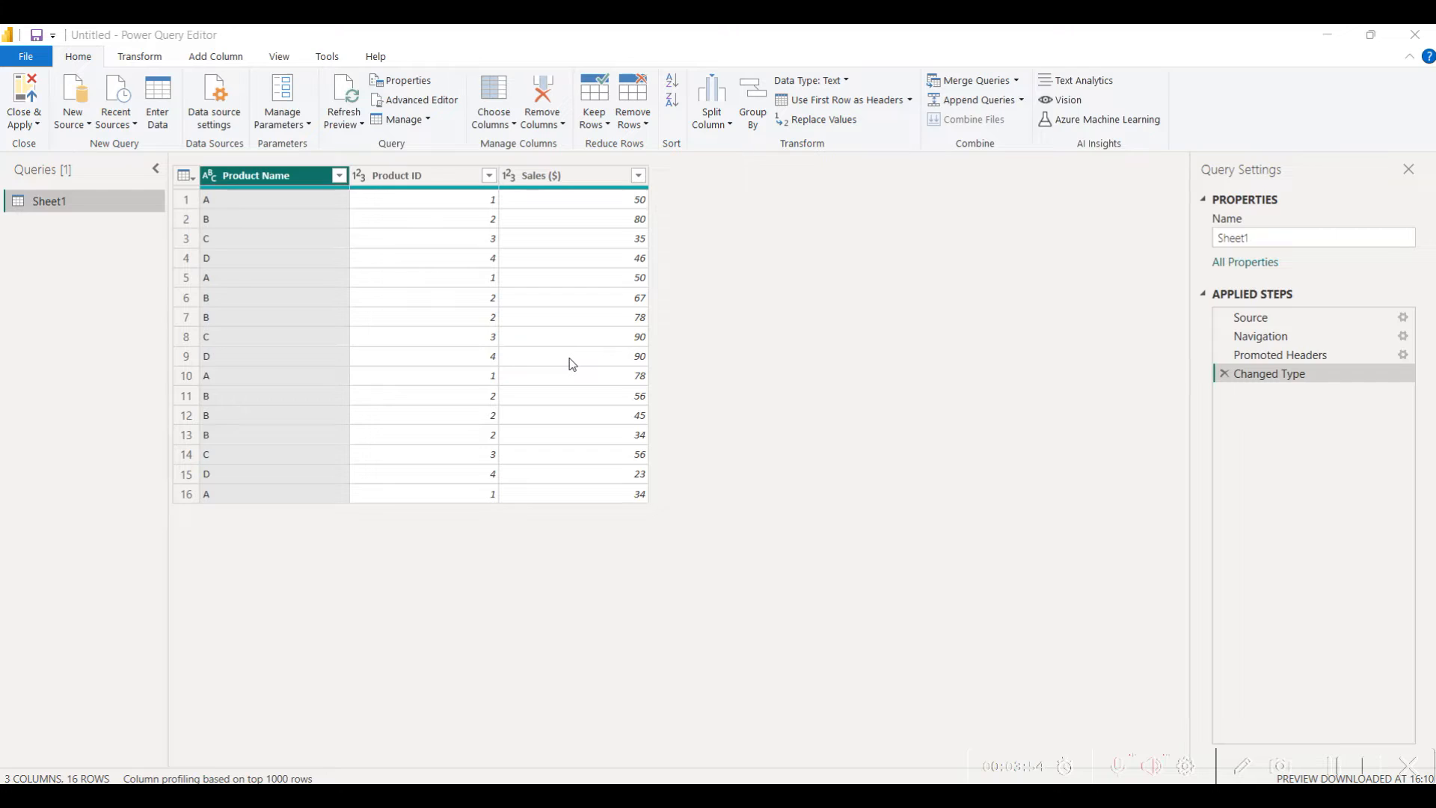
left_click(256, 175)
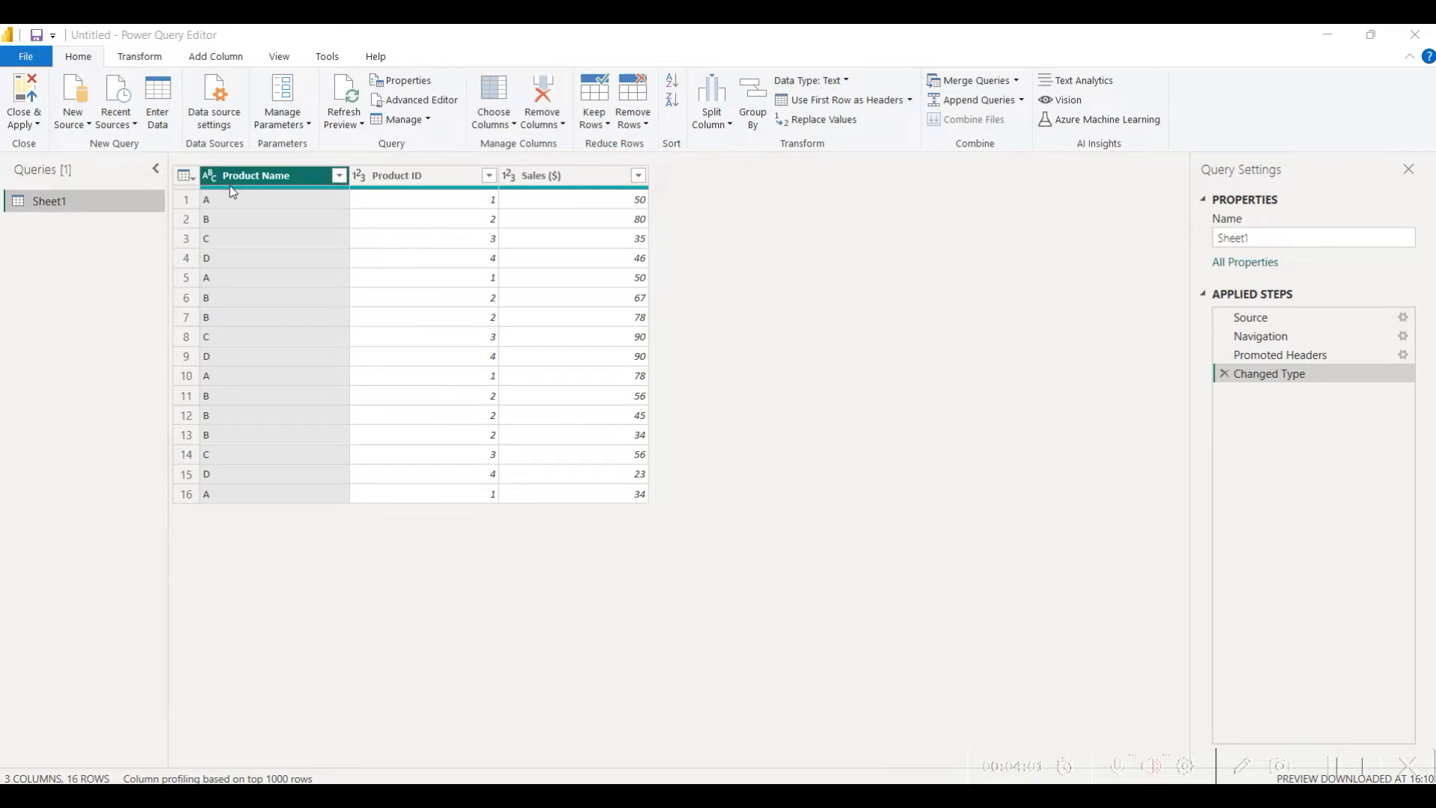
mouse_move(218, 185)
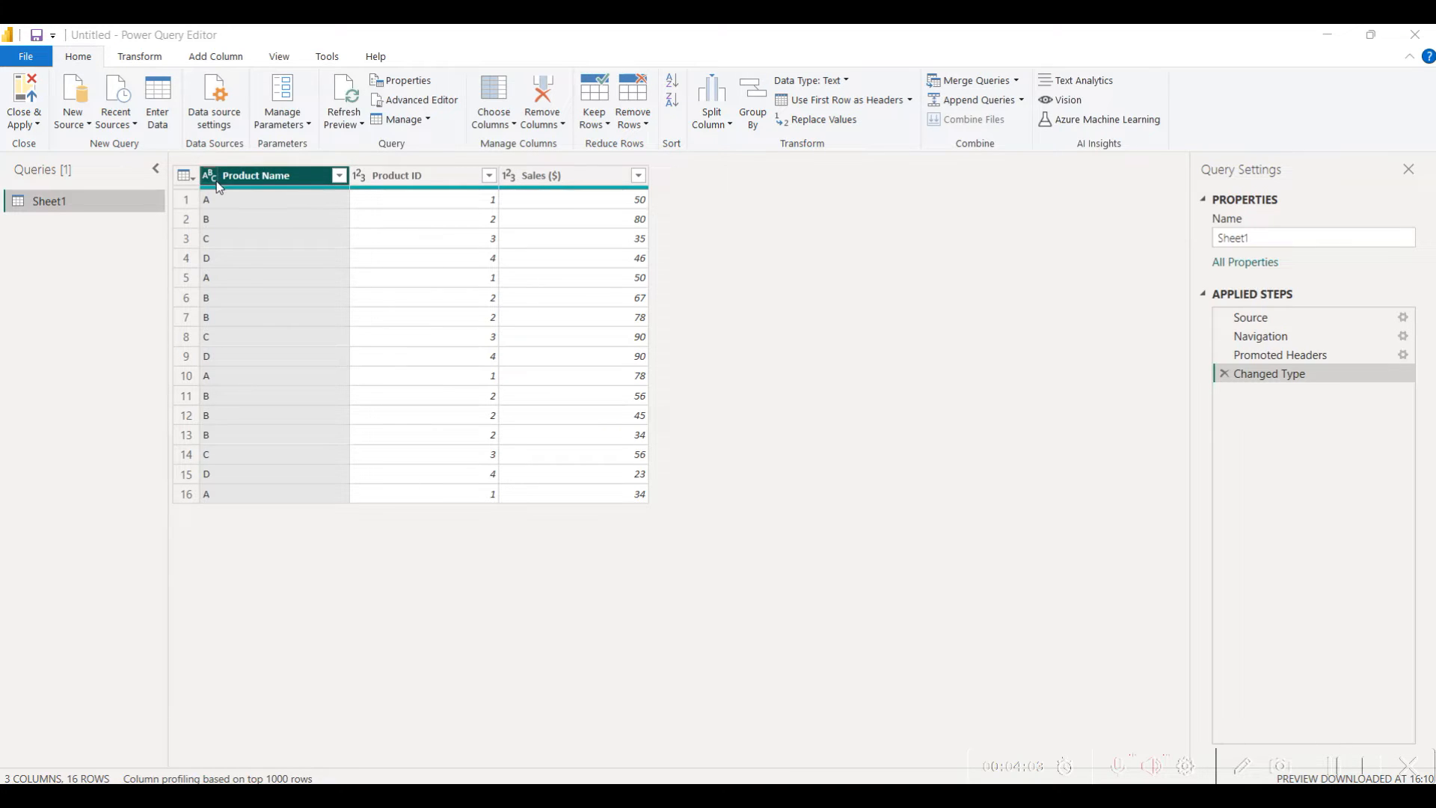
left_click(395, 175)
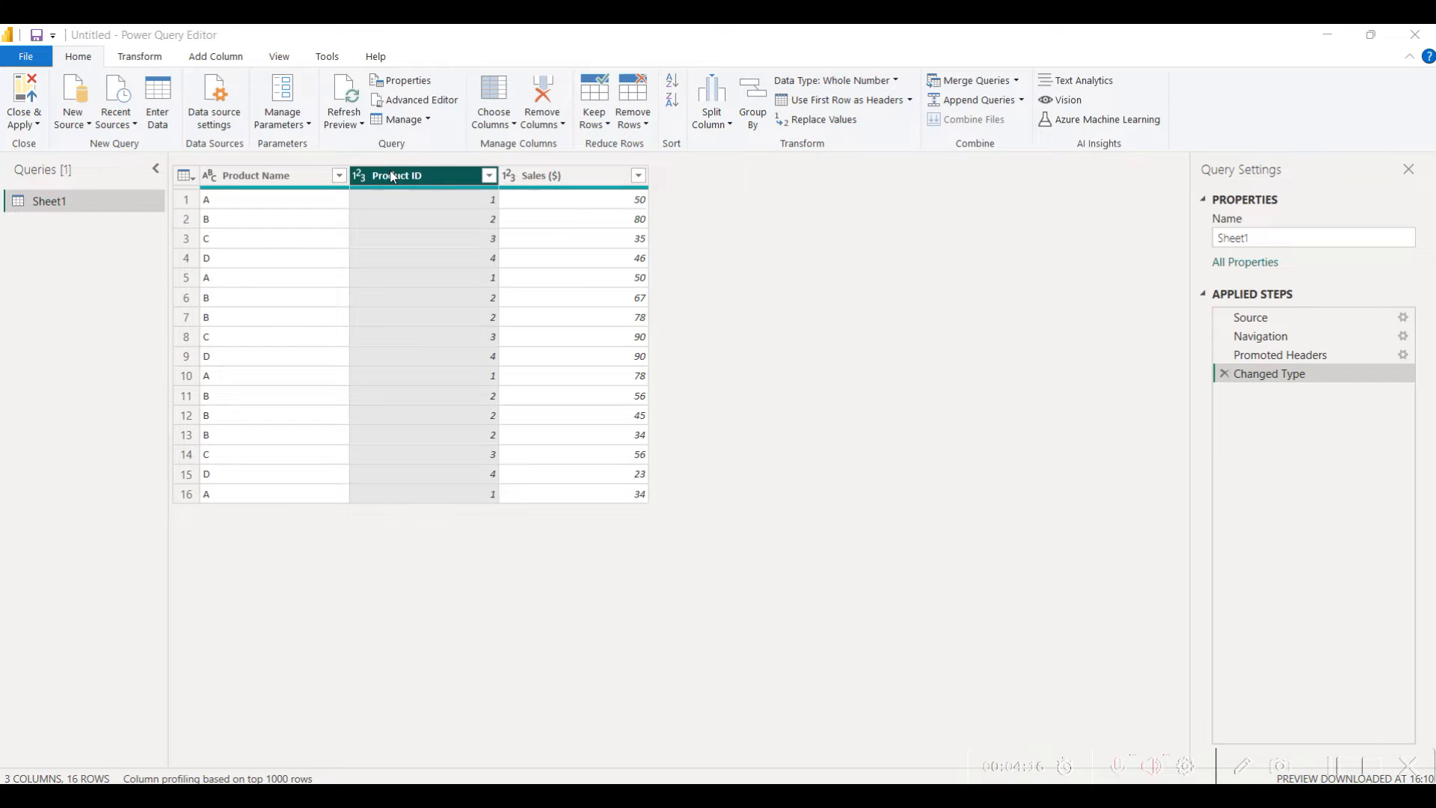
mouse_move(371, 177)
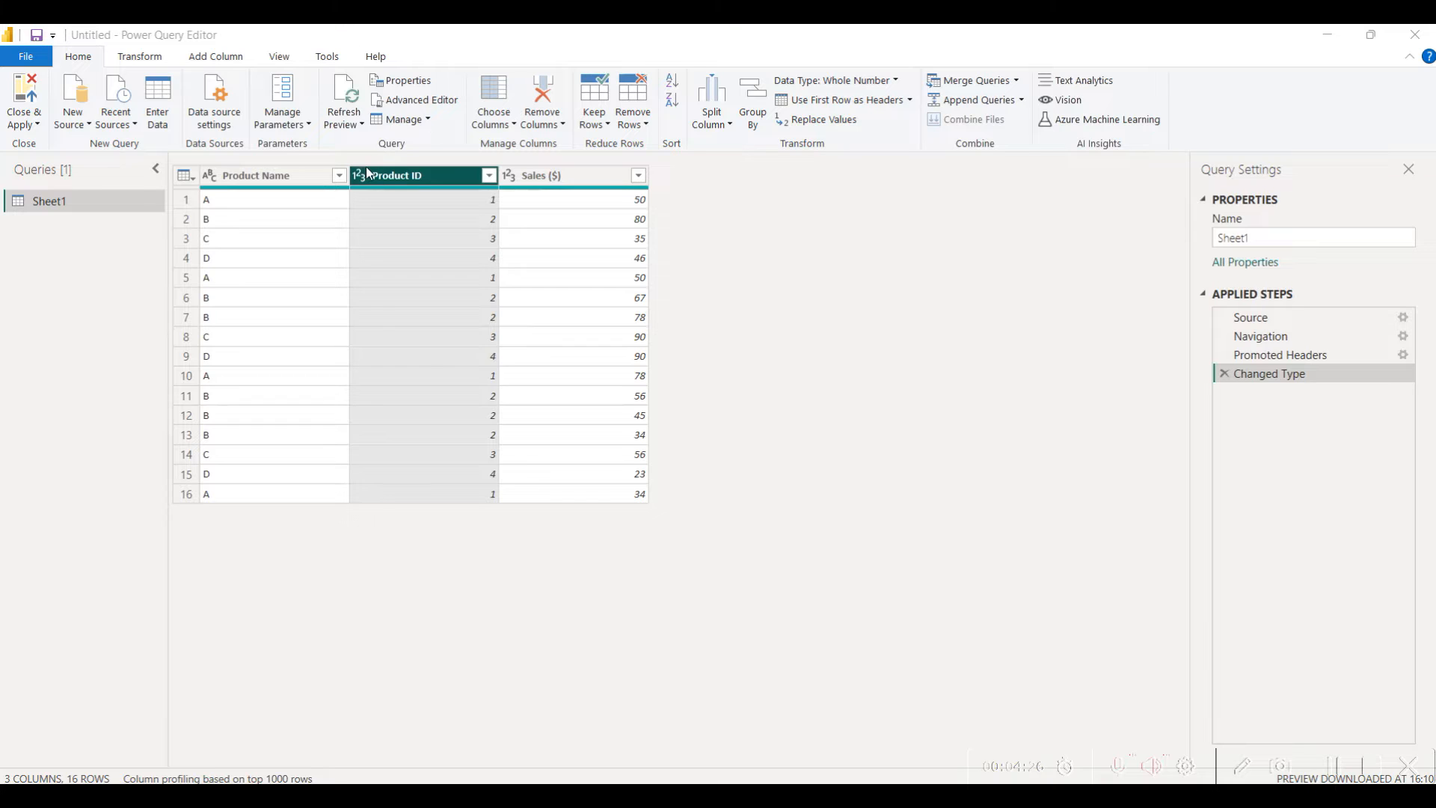
left_click(361, 175)
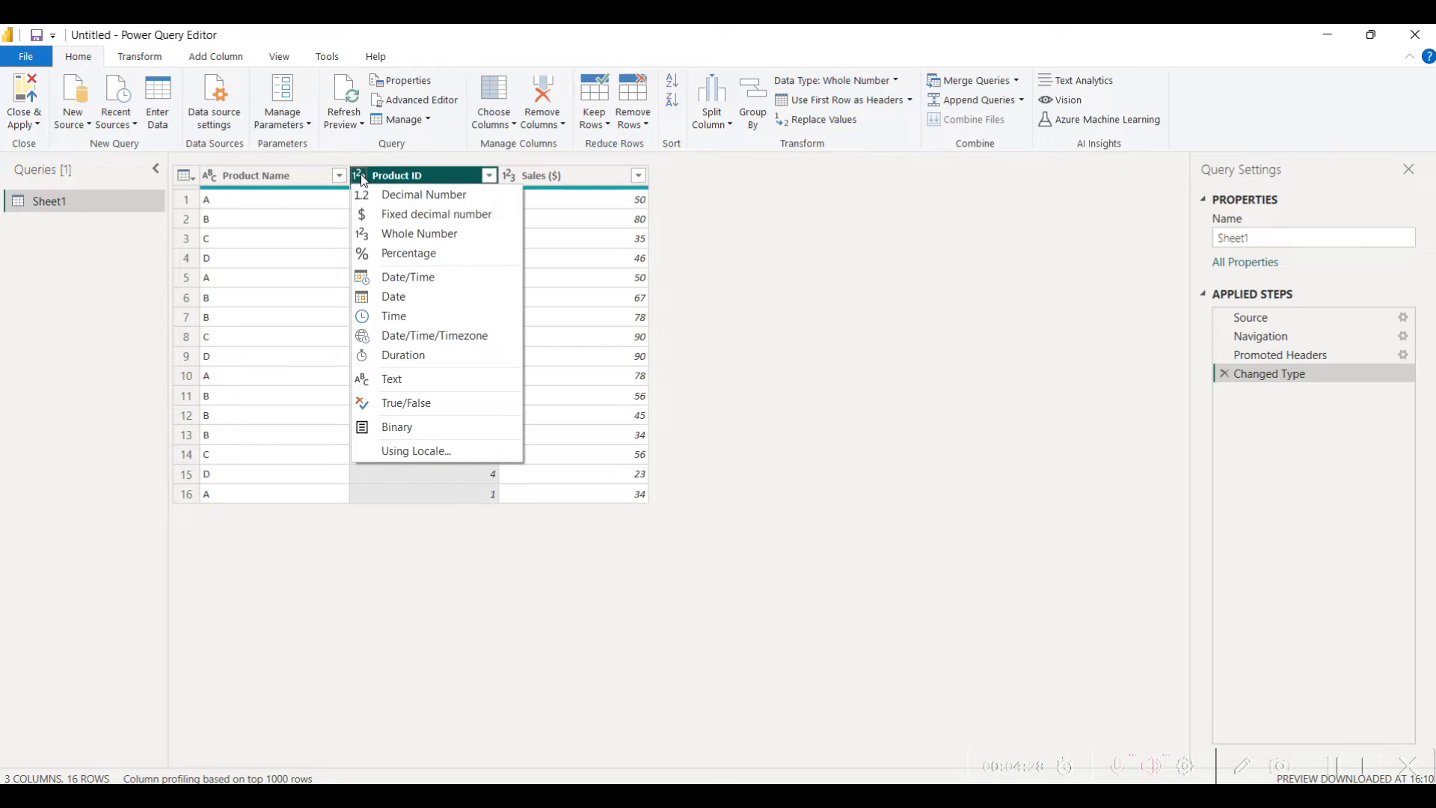
mouse_move(407, 253)
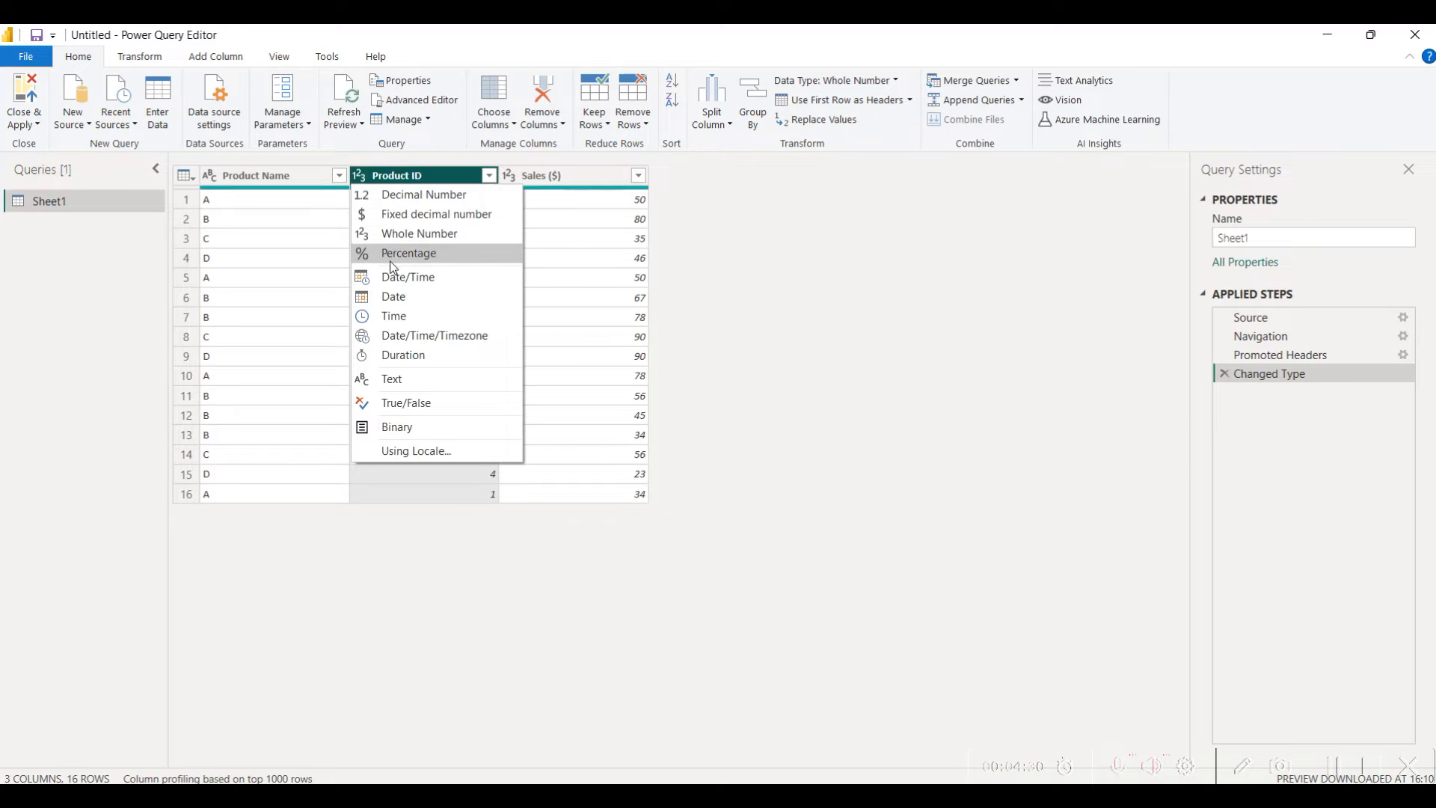
mouse_move(411, 358)
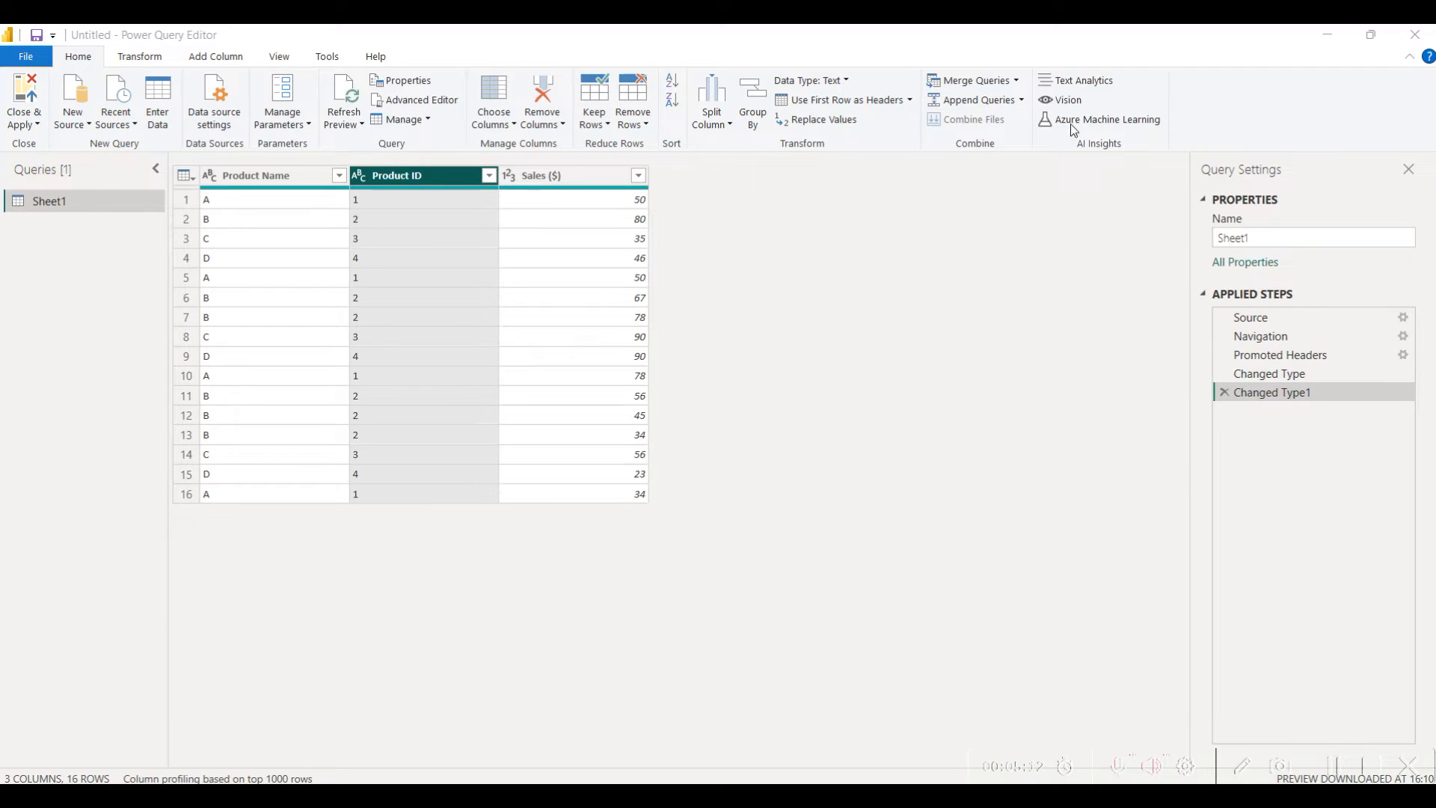
mouse_move(1363, 391)
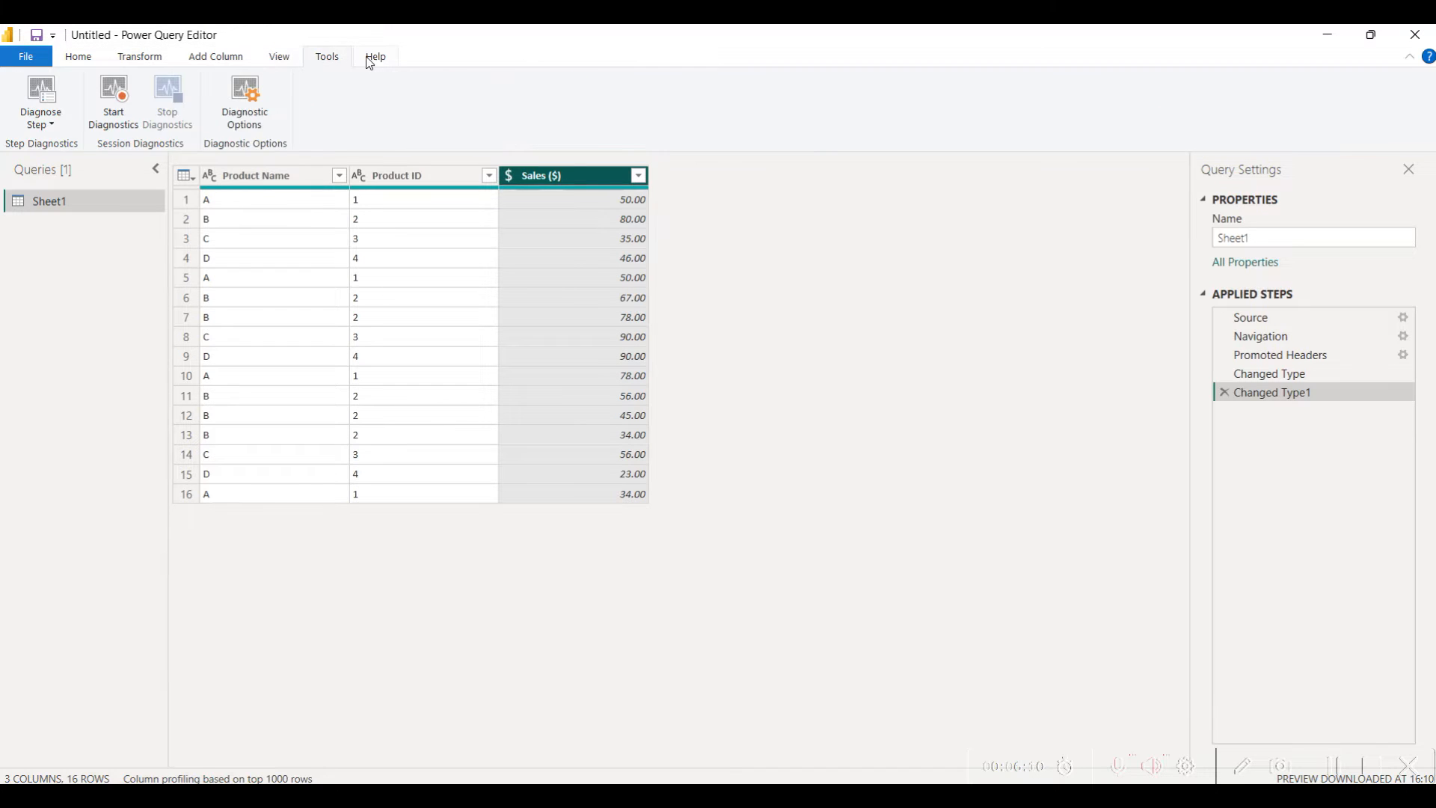
Step: Remove the Sales ($) column from the Sheet1 query via Home > Remove Columns
left_click(78, 56)
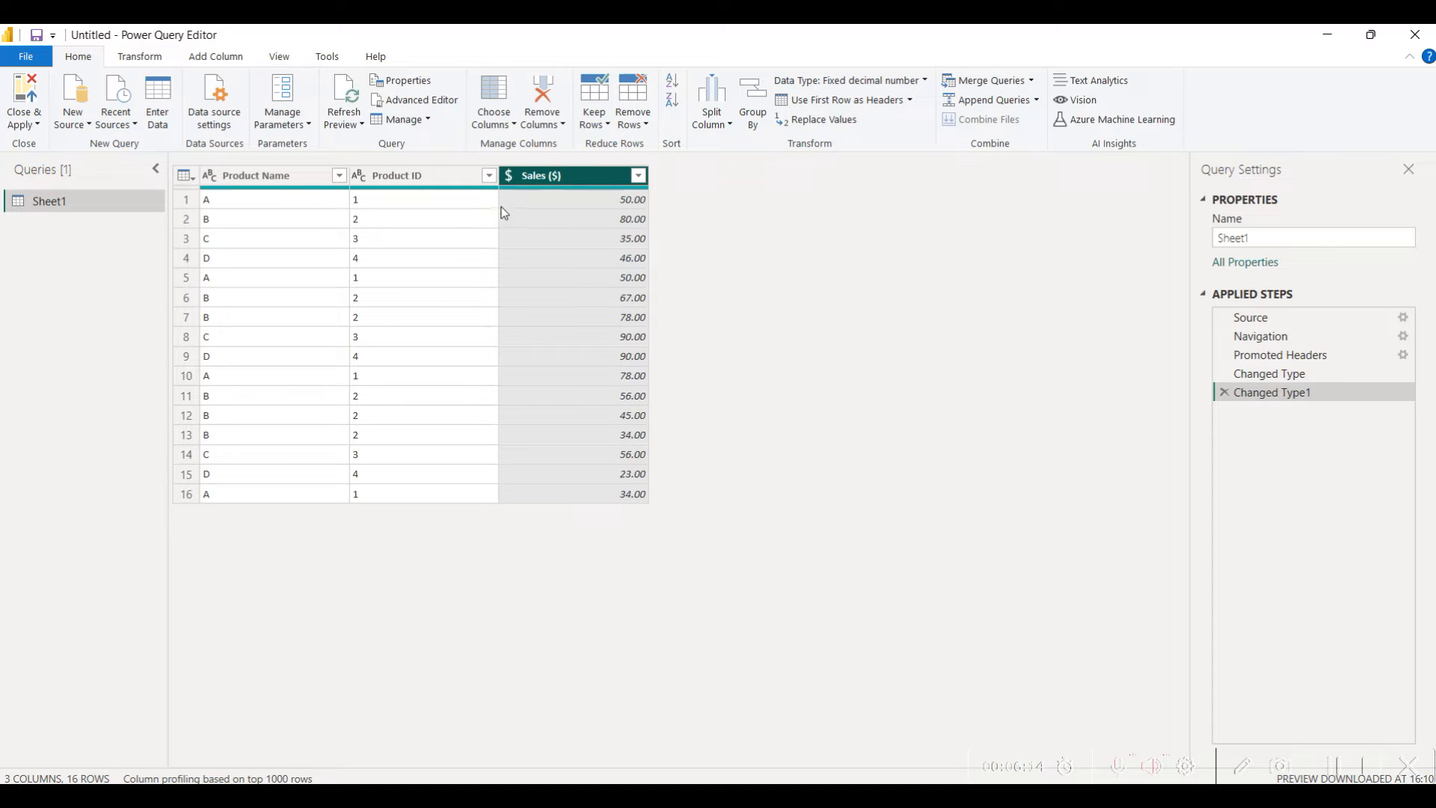
mouse_move(587, 143)
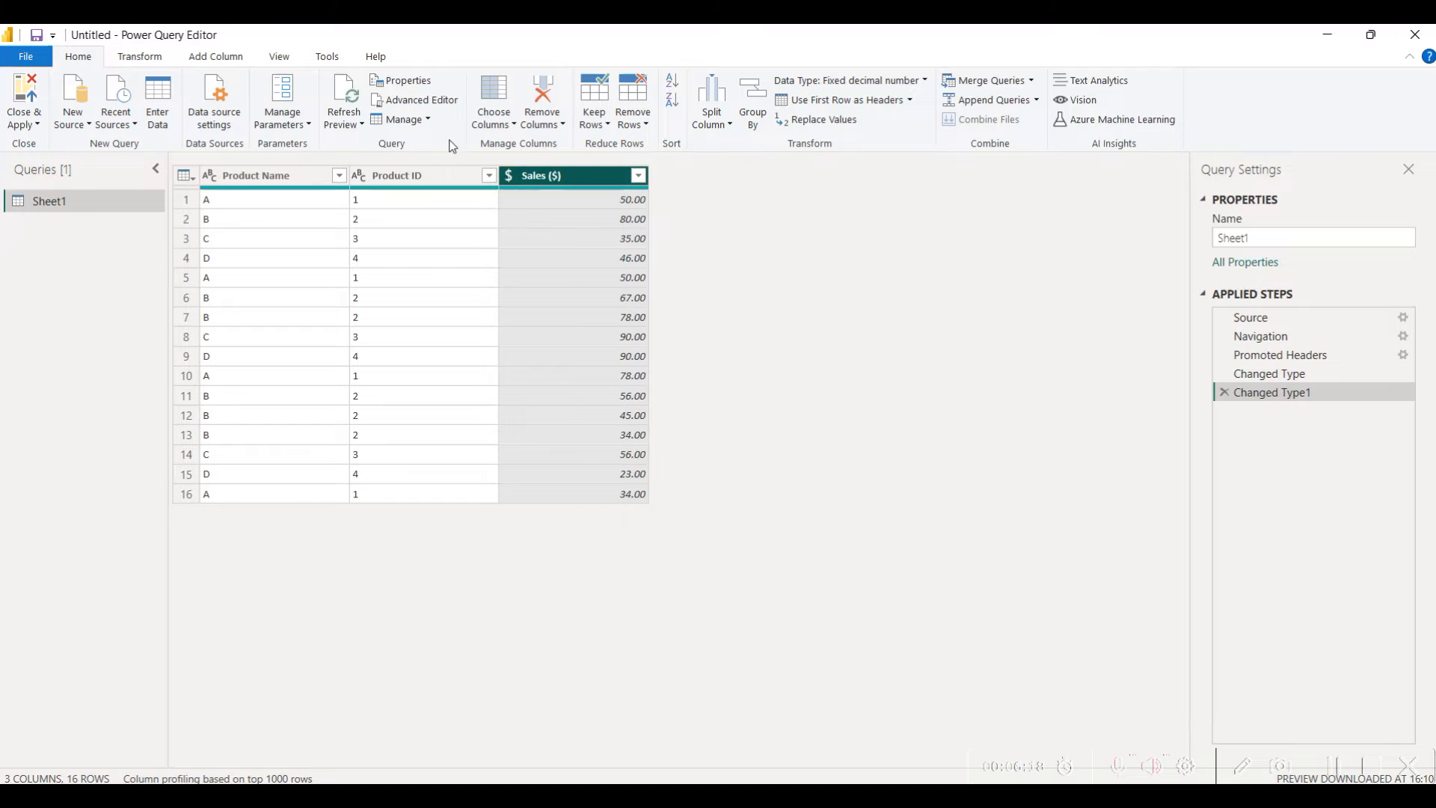
left_click(594, 100)
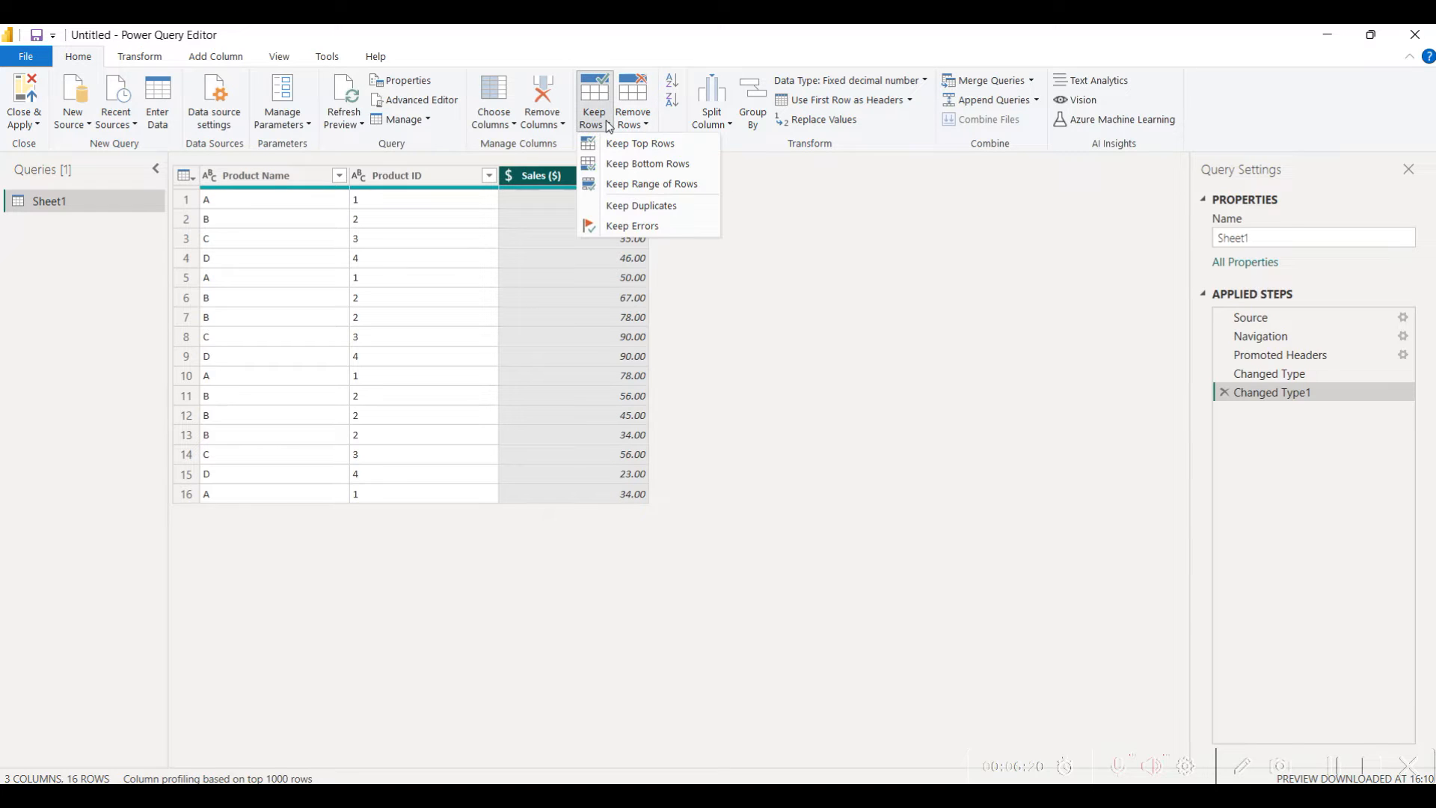
left_click(541, 101)
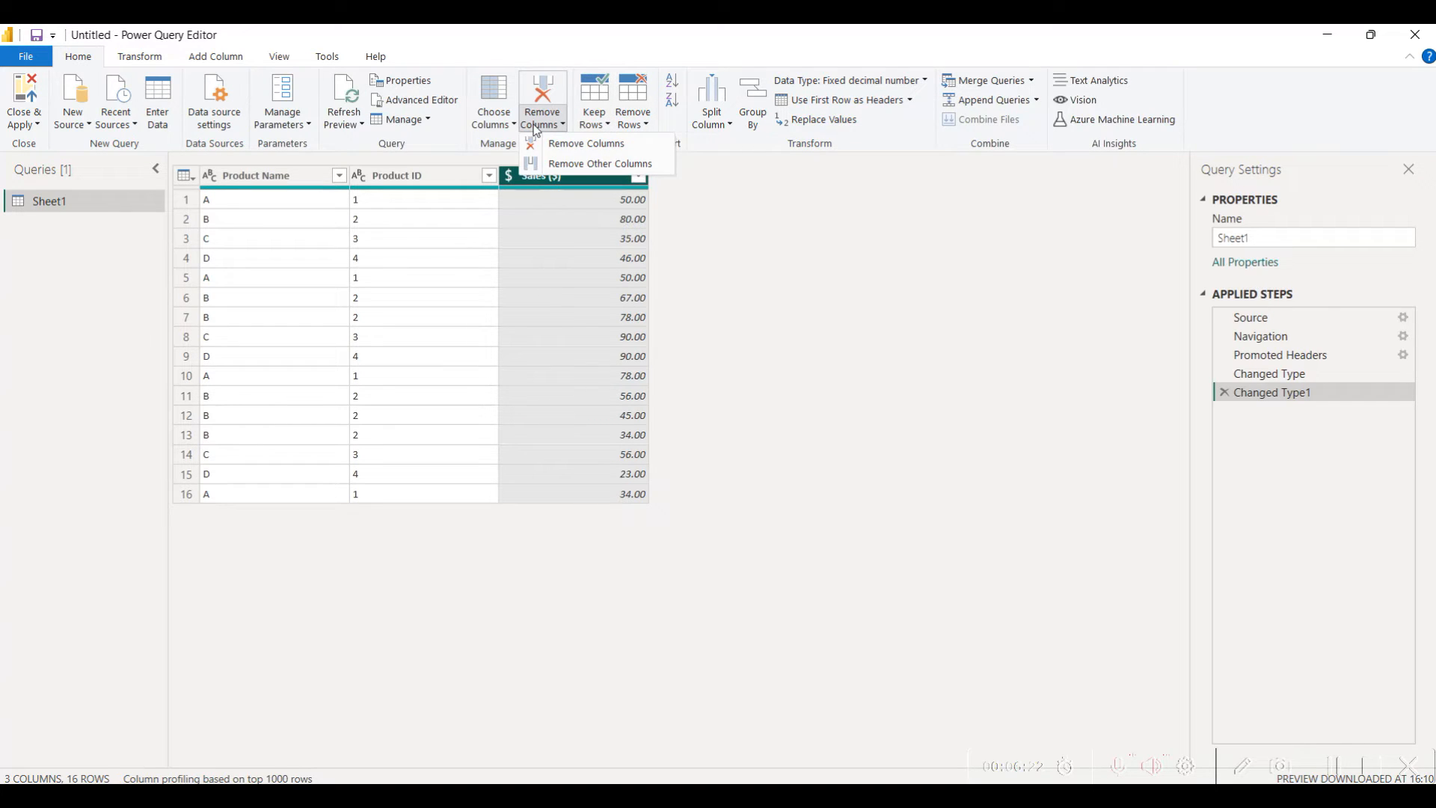
mouse_move(586, 203)
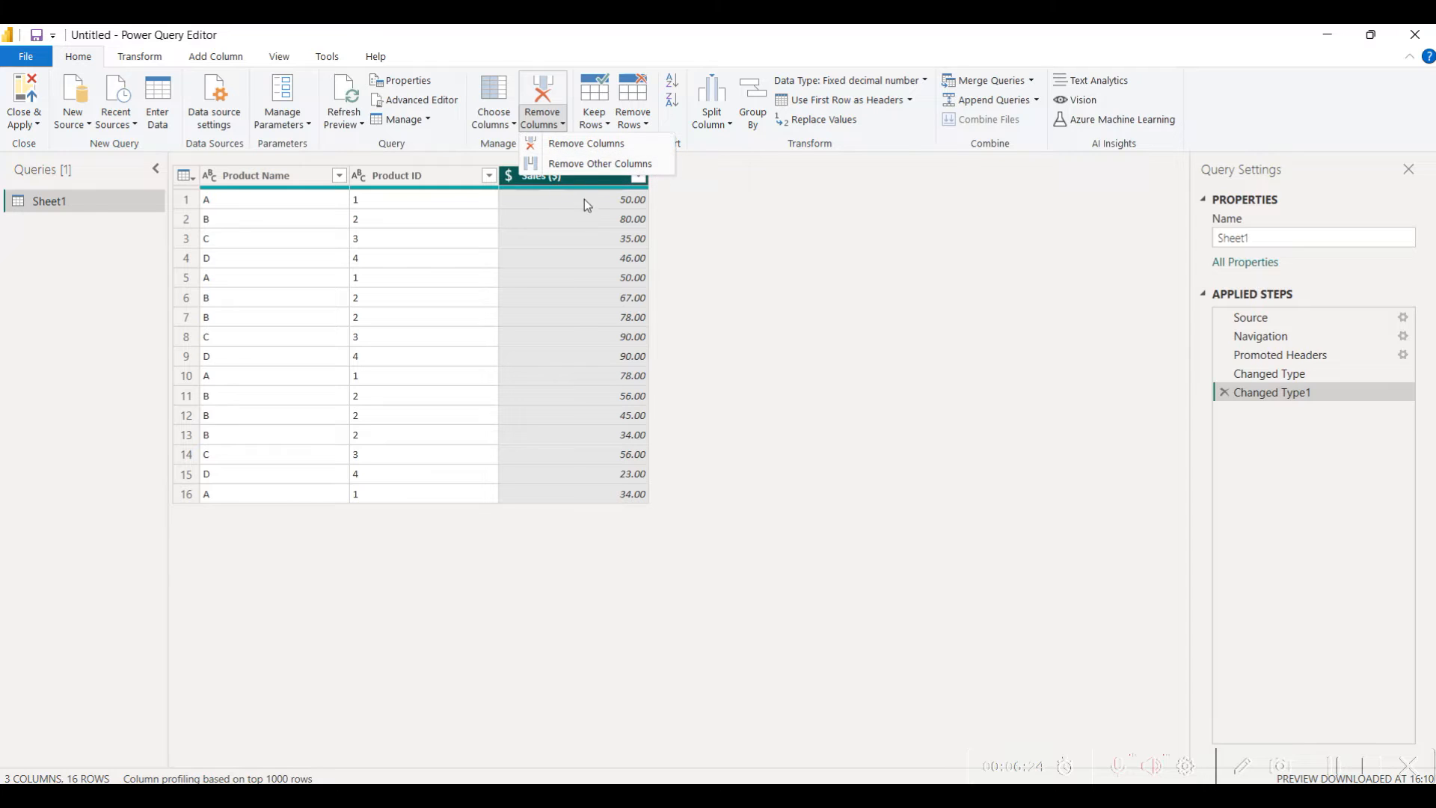
left_click(584, 144)
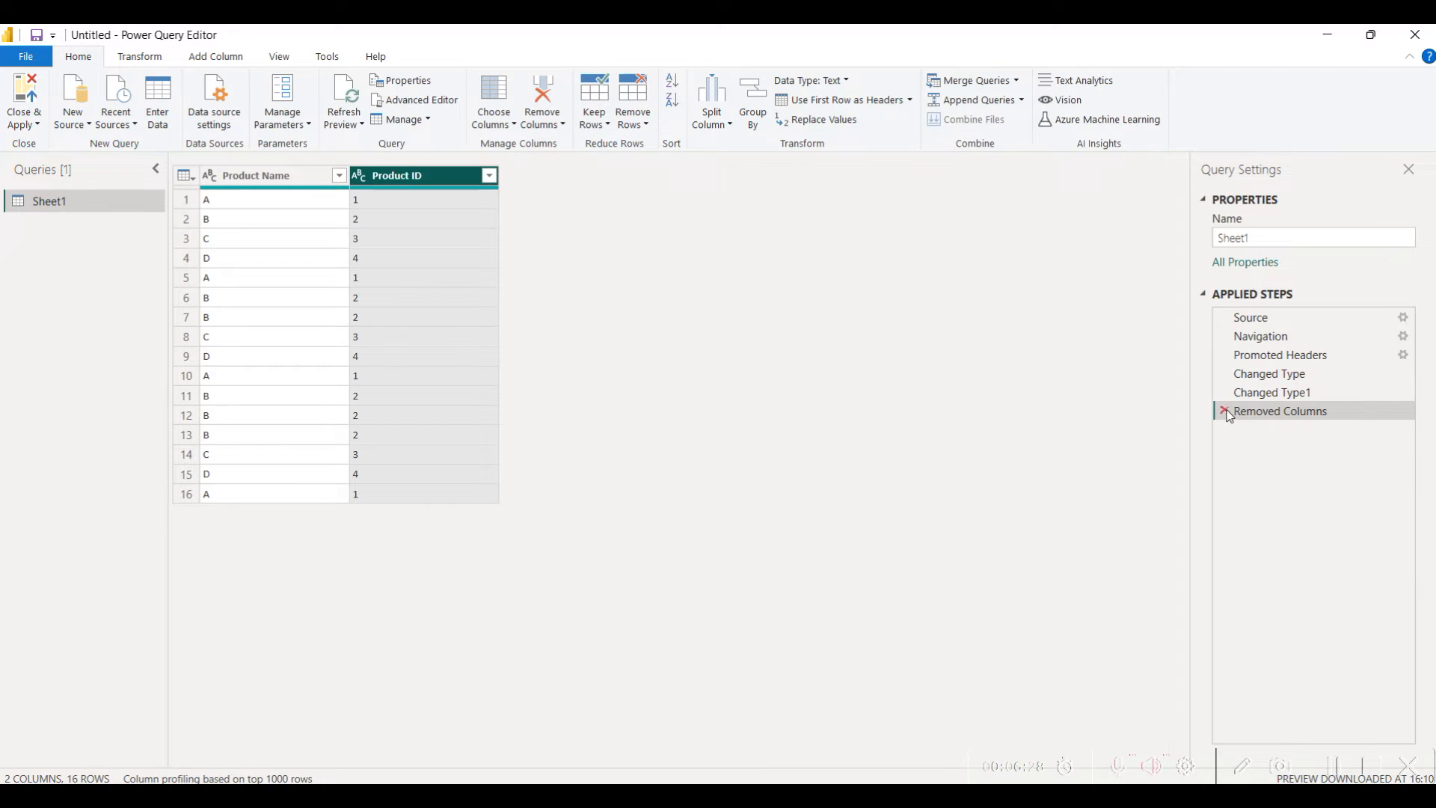
Step: Undo the column removal, then remove duplicate rows leaving products A–D
left_click(1225, 410)
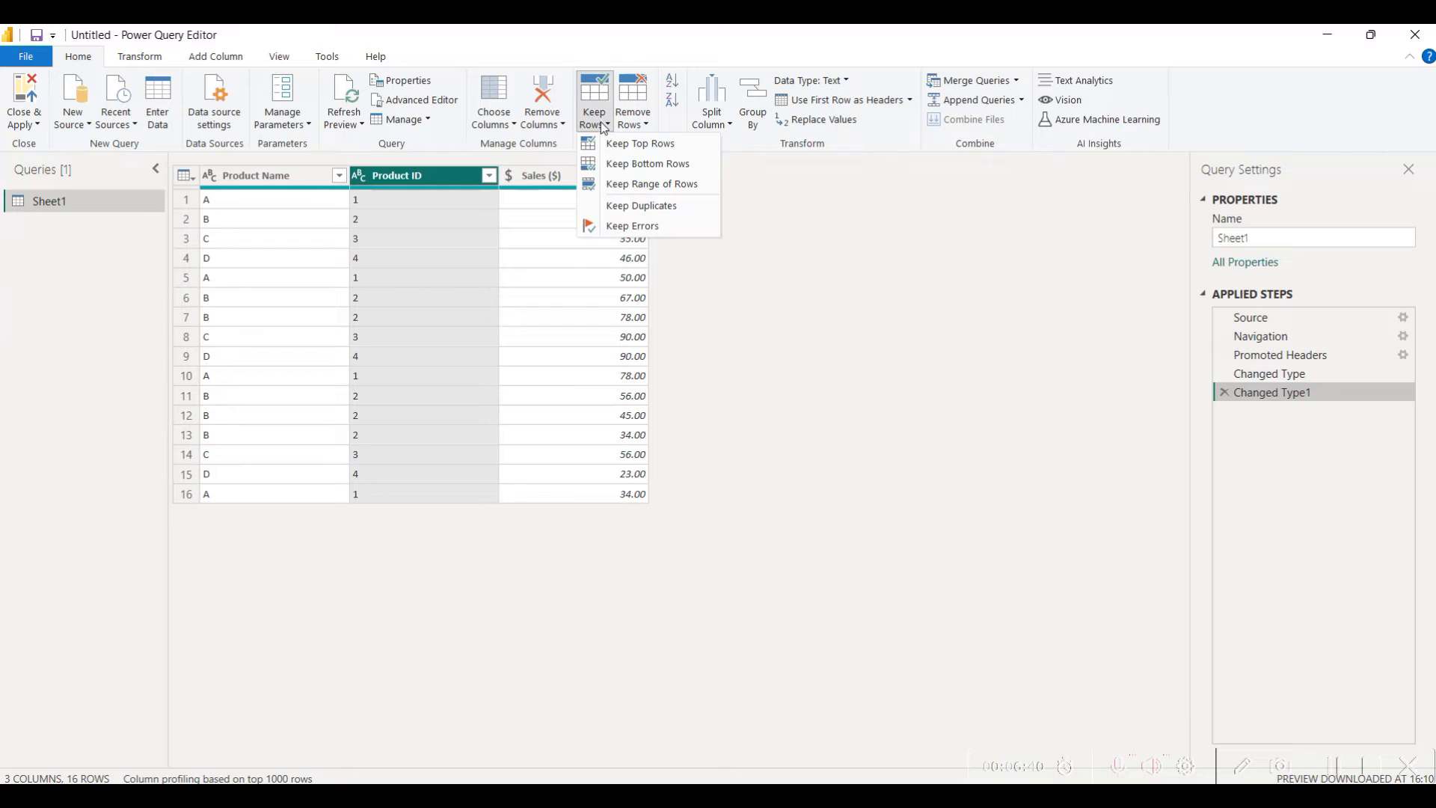
mouse_move(648, 163)
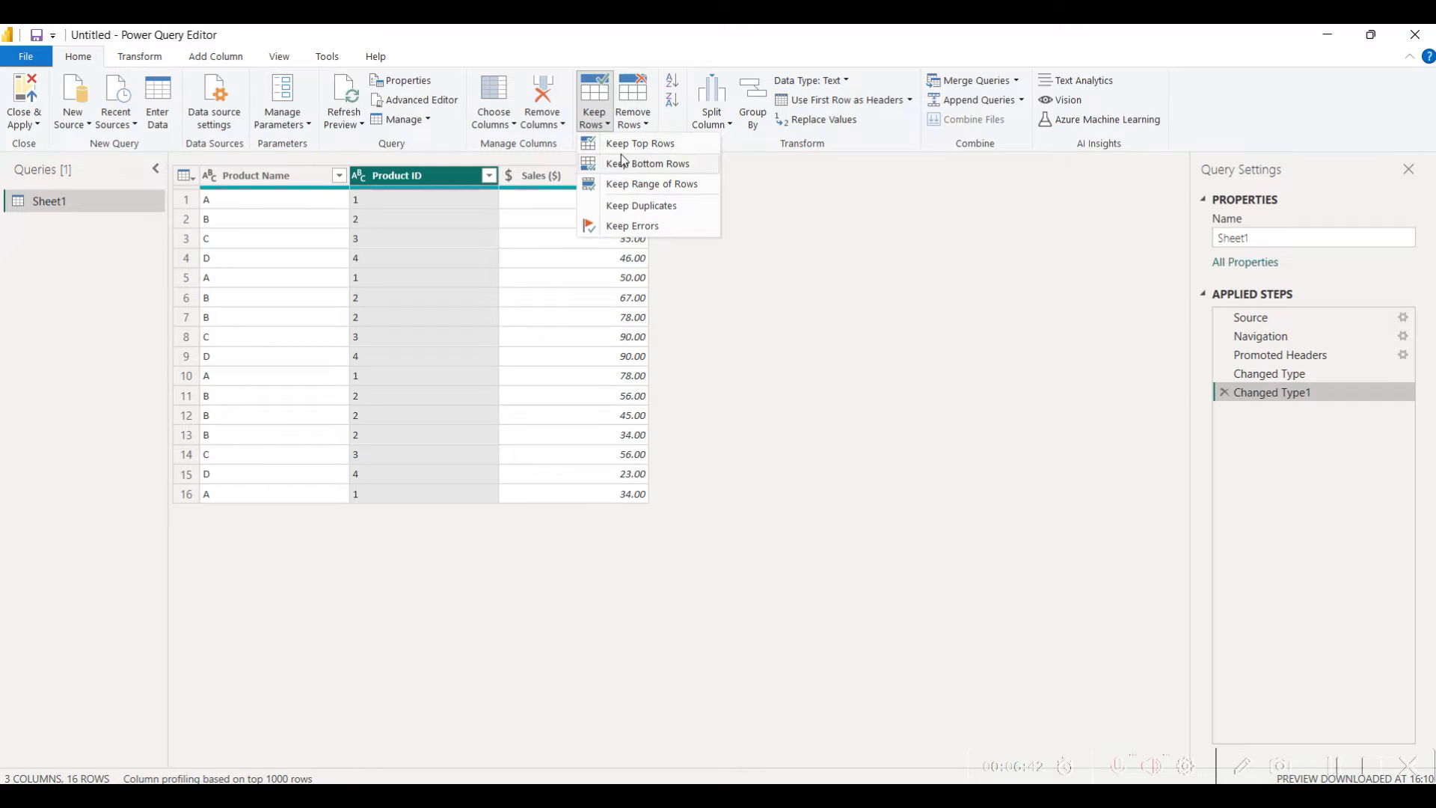
mouse_move(643, 175)
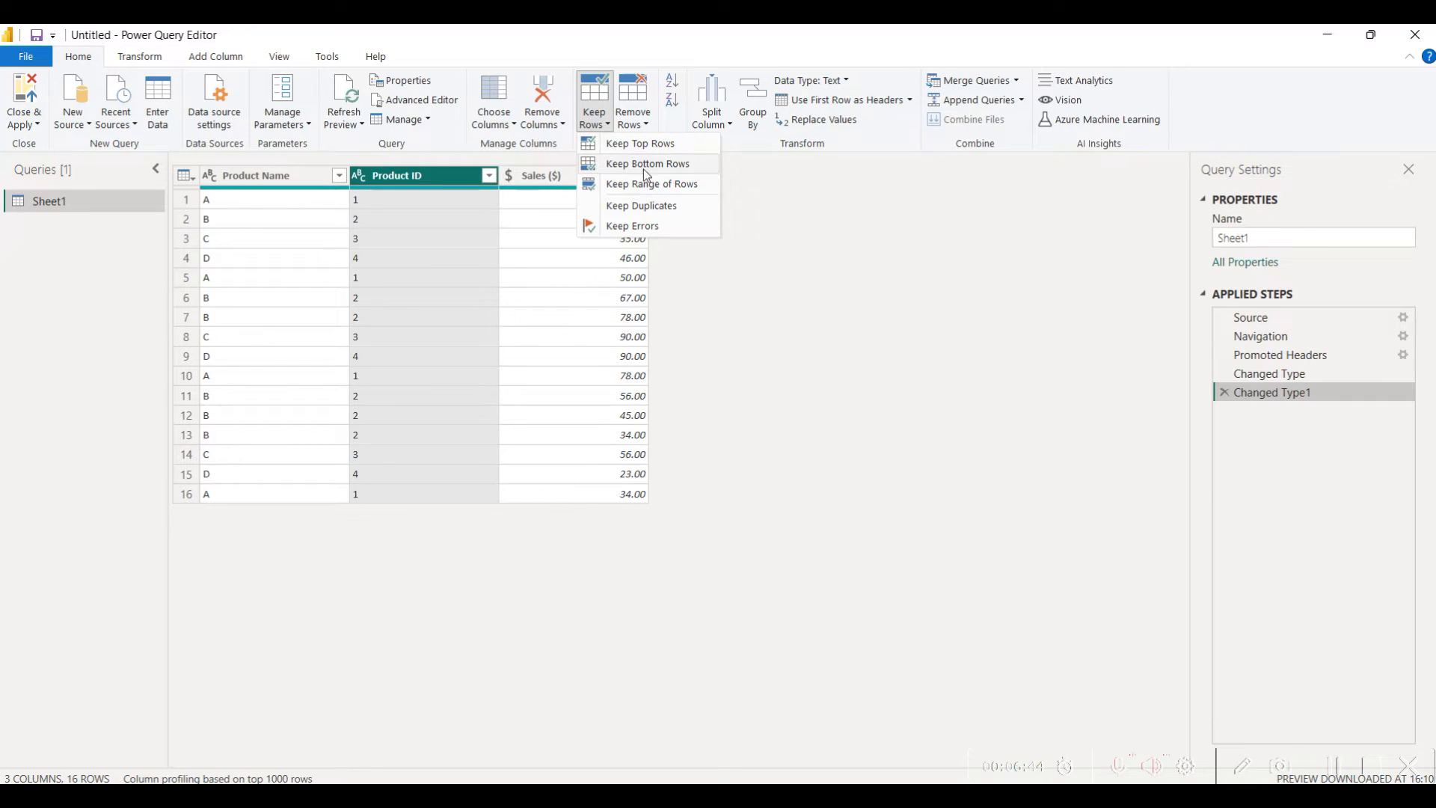
mouse_move(673, 228)
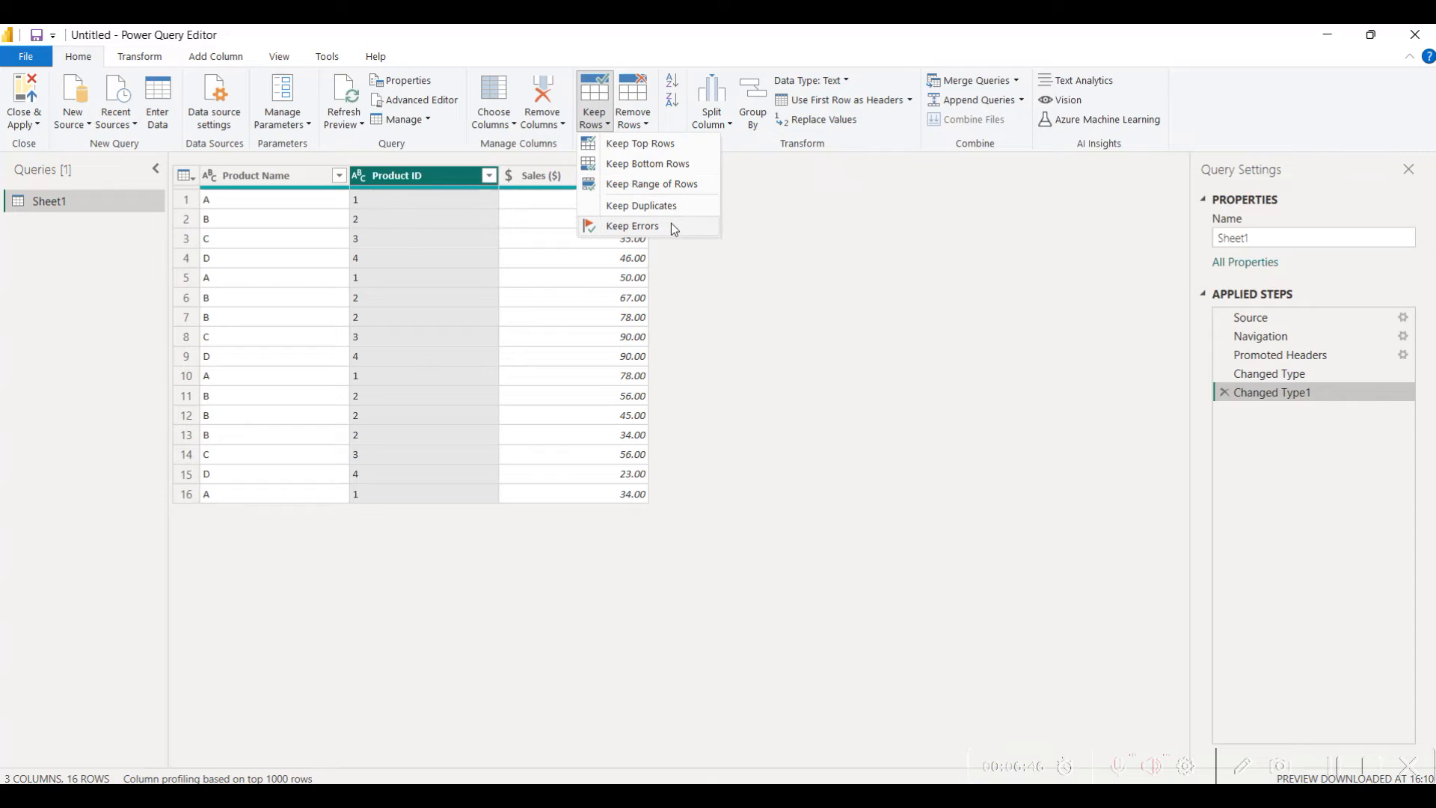
mouse_move(667, 232)
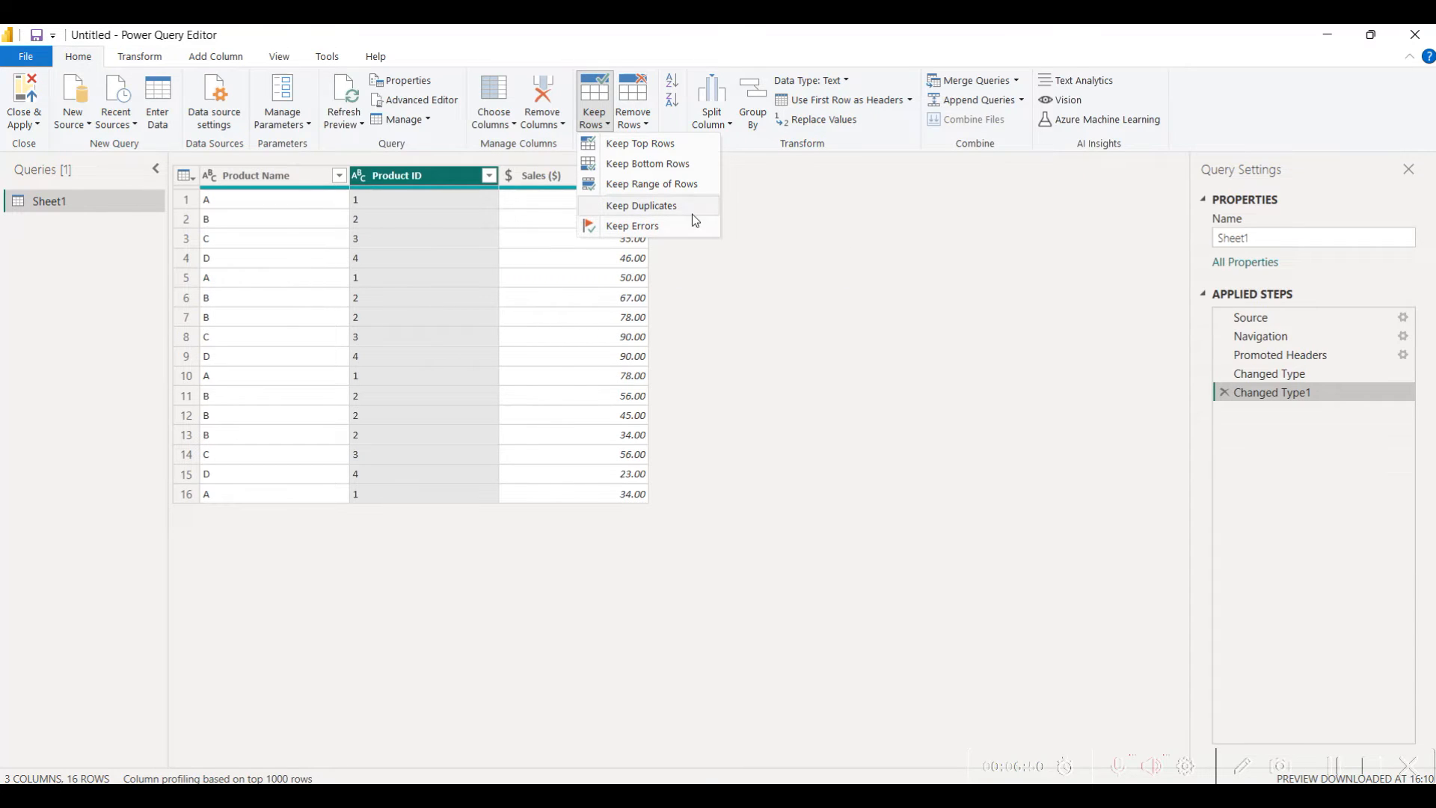
left_click(631, 100)
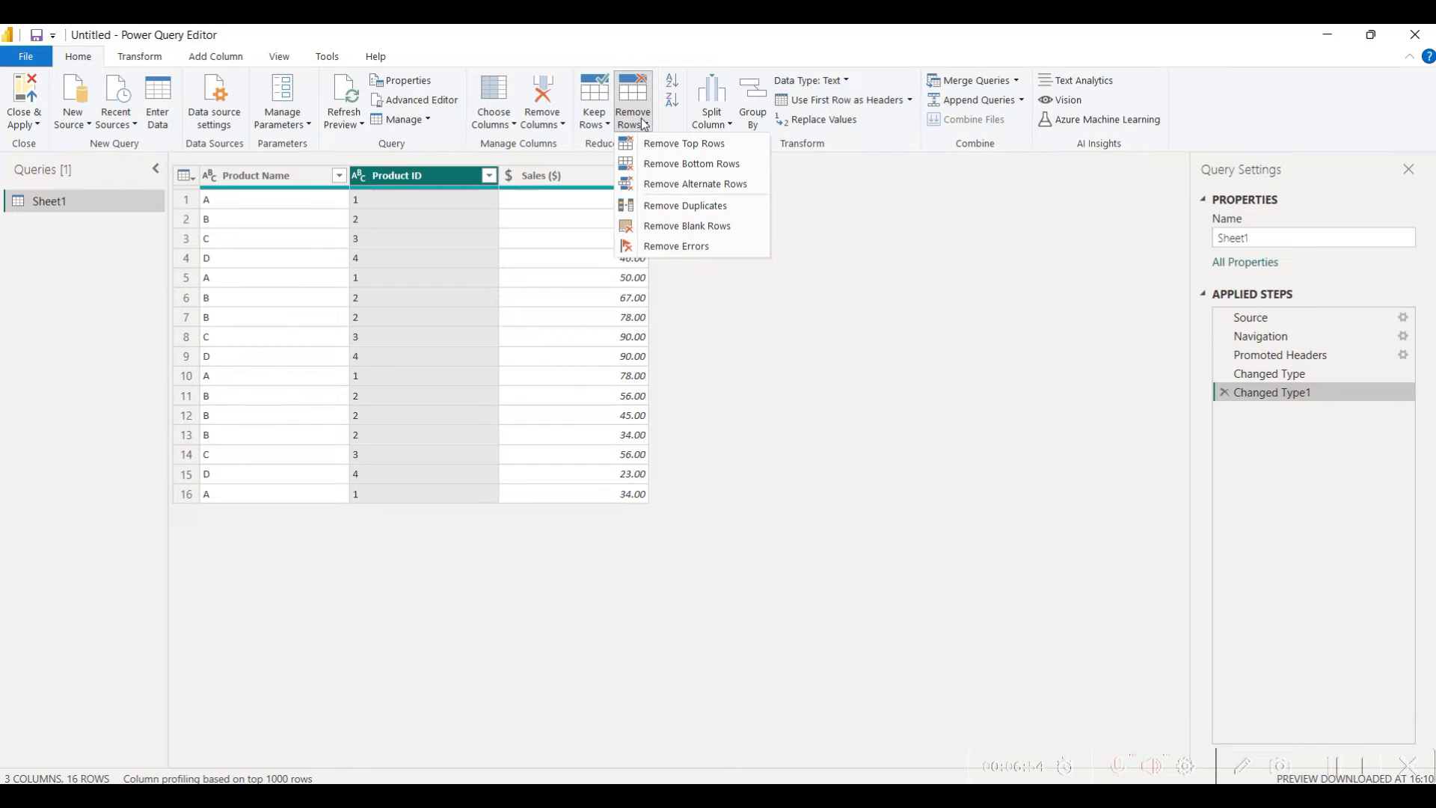
mouse_move(686, 211)
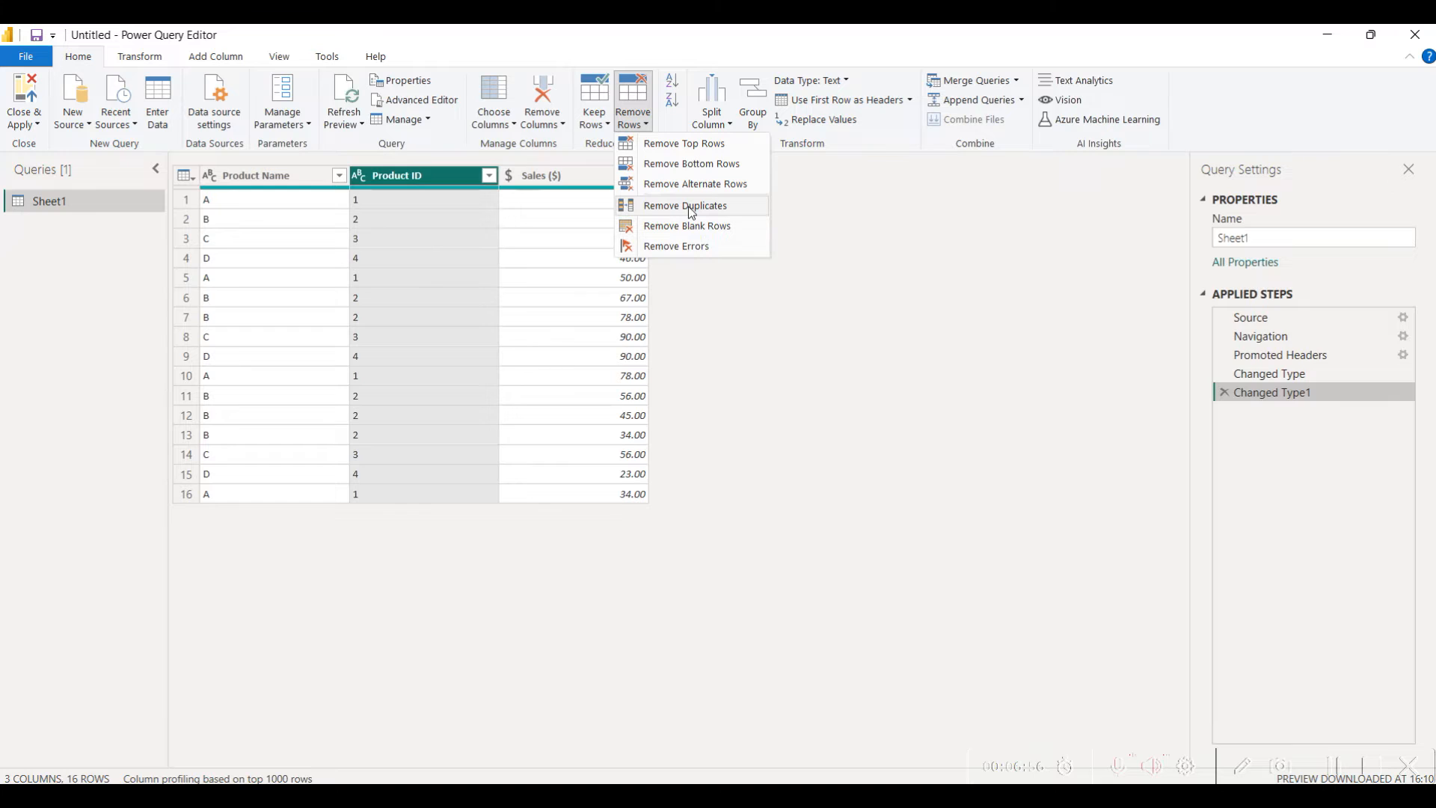
left_click(684, 205)
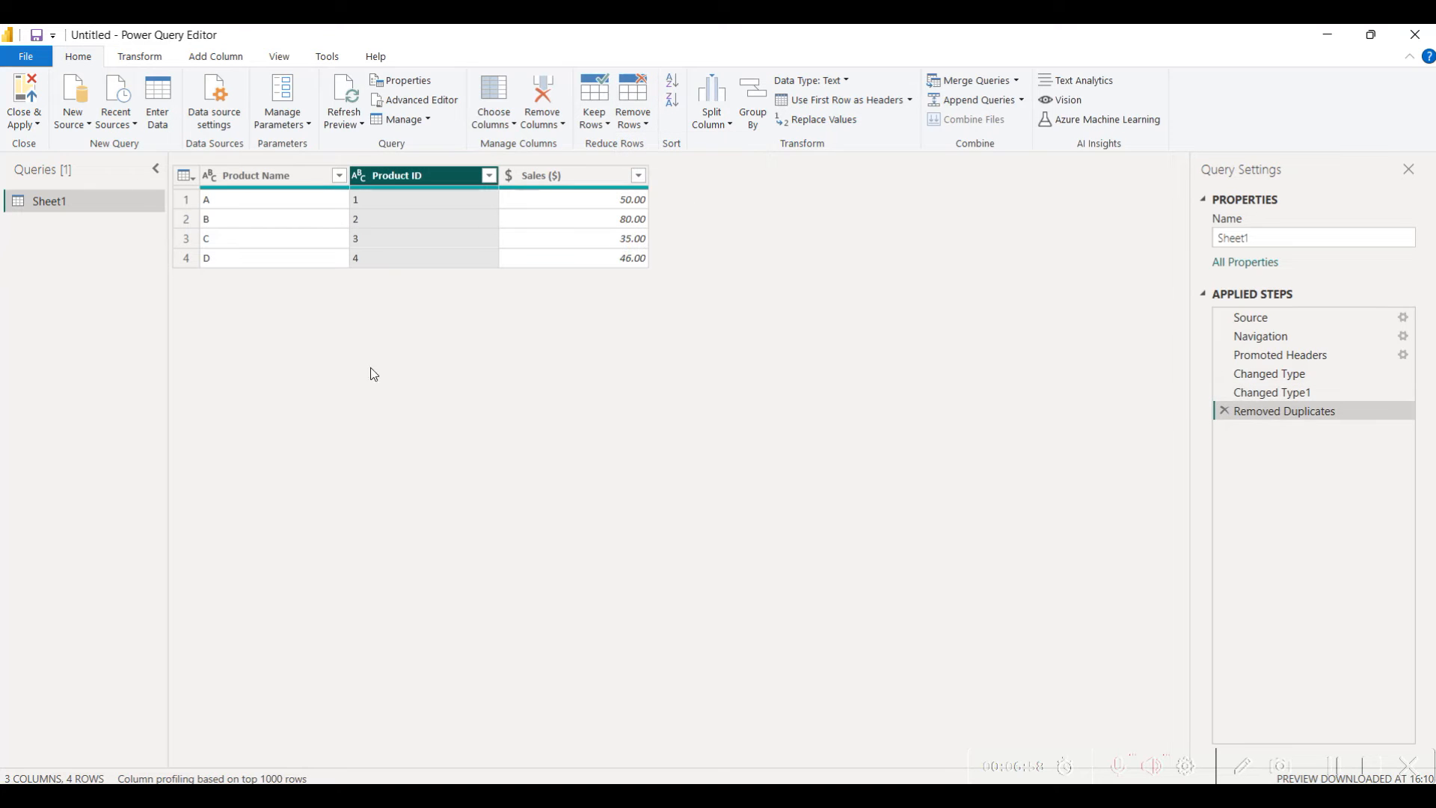
mouse_move(439, 186)
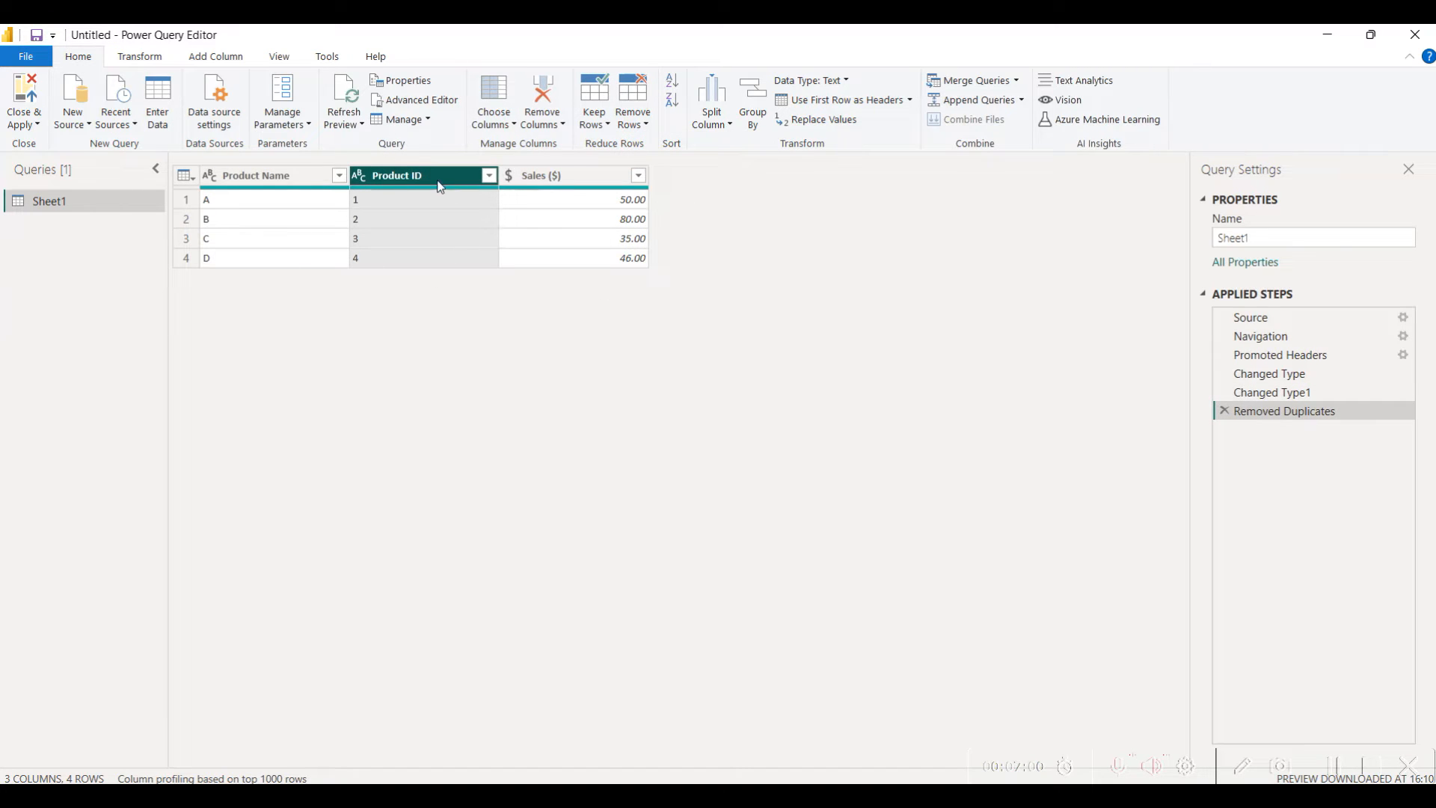
mouse_move(1232, 417)
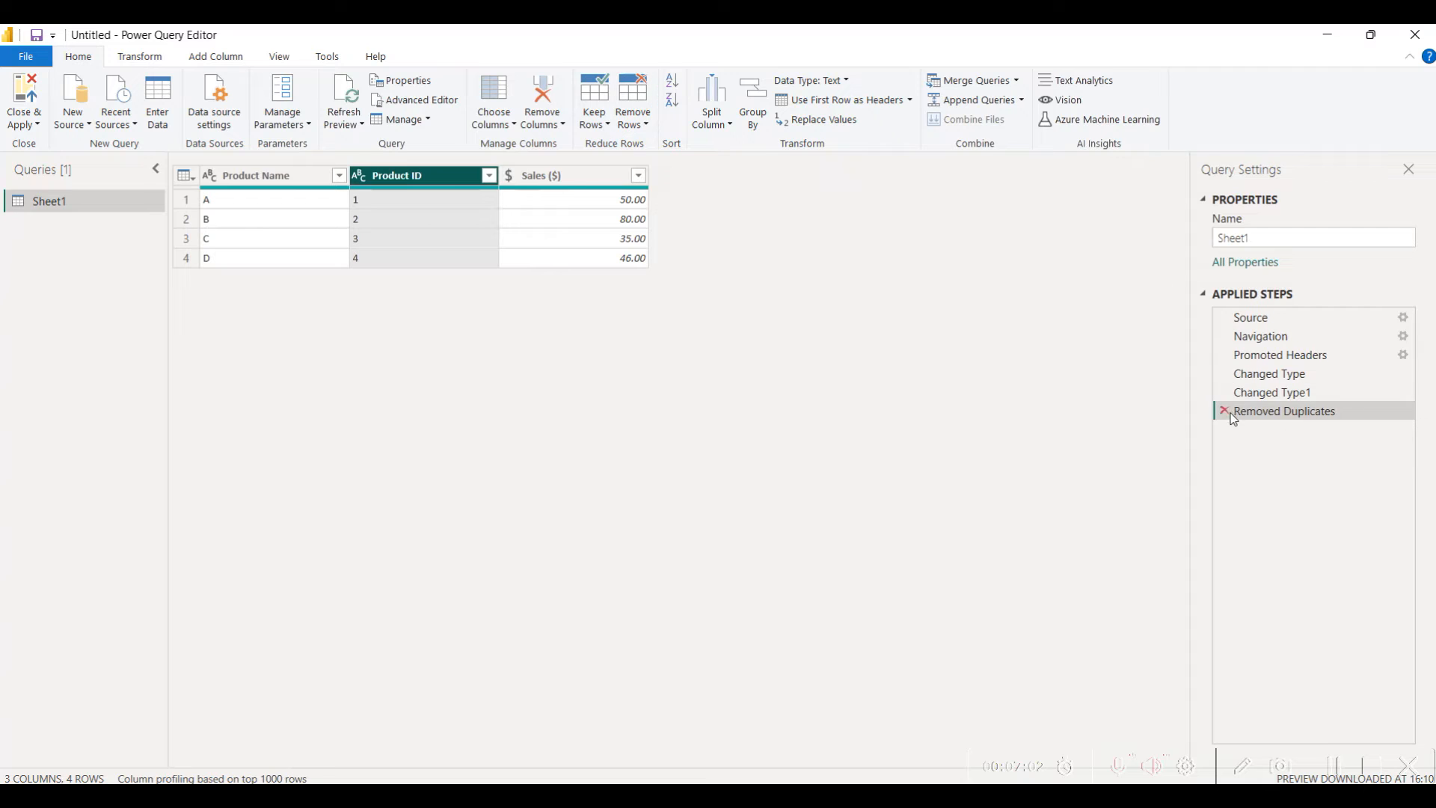
mouse_move(1226, 414)
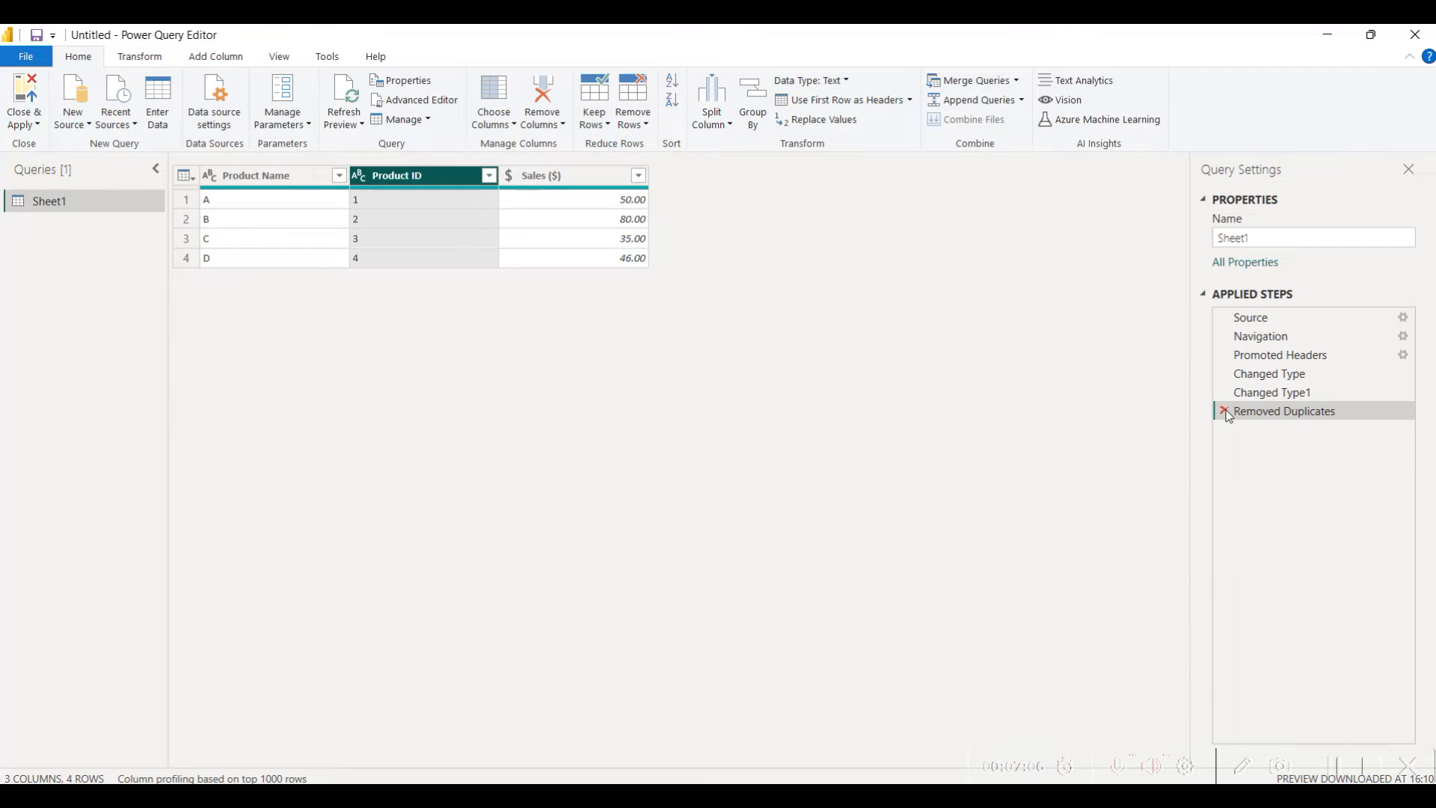
Step: Delete the Removed Duplicates step and demote the headers into the first row
left_click(1222, 409)
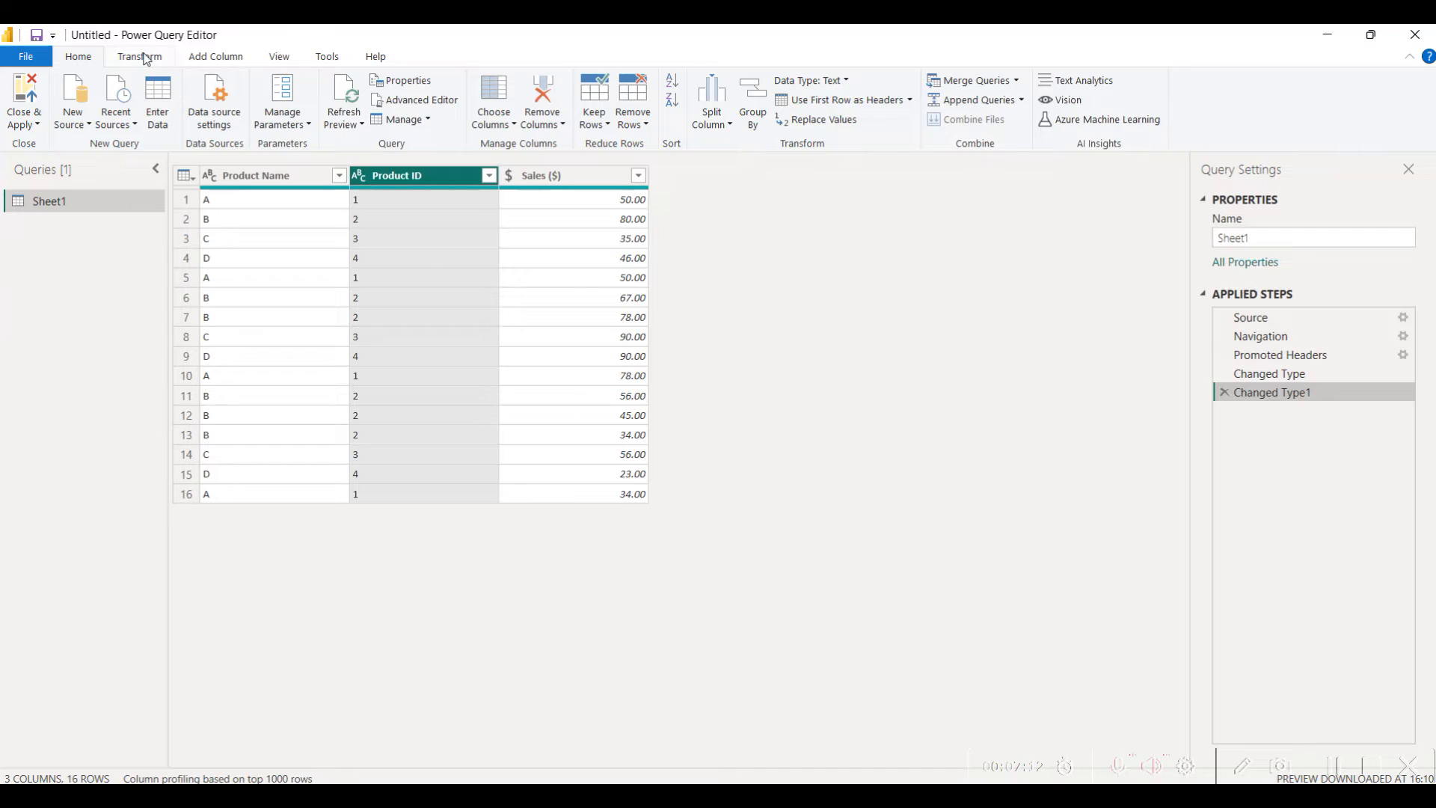
left_click(139, 55)
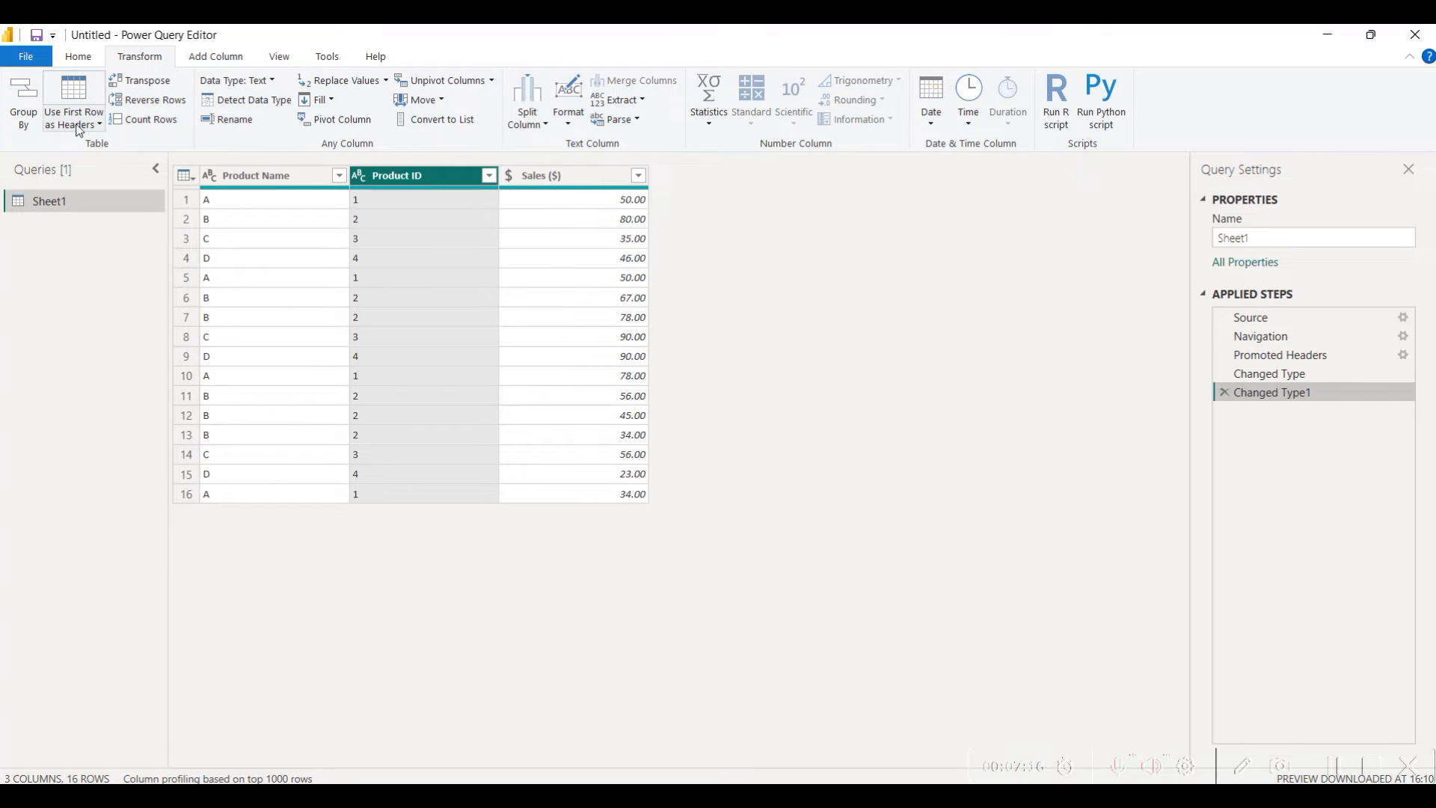
left_click(99, 124)
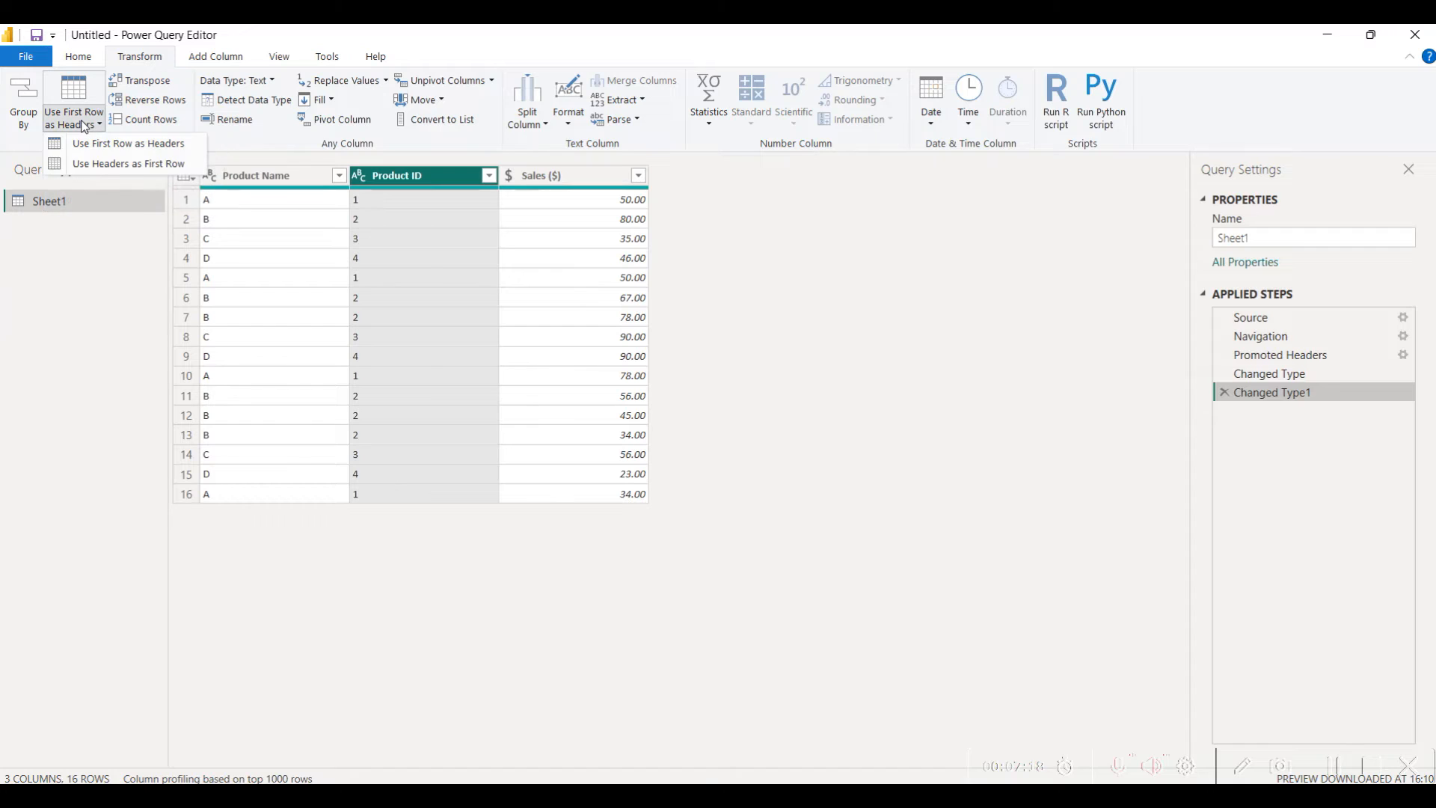
mouse_move(129, 144)
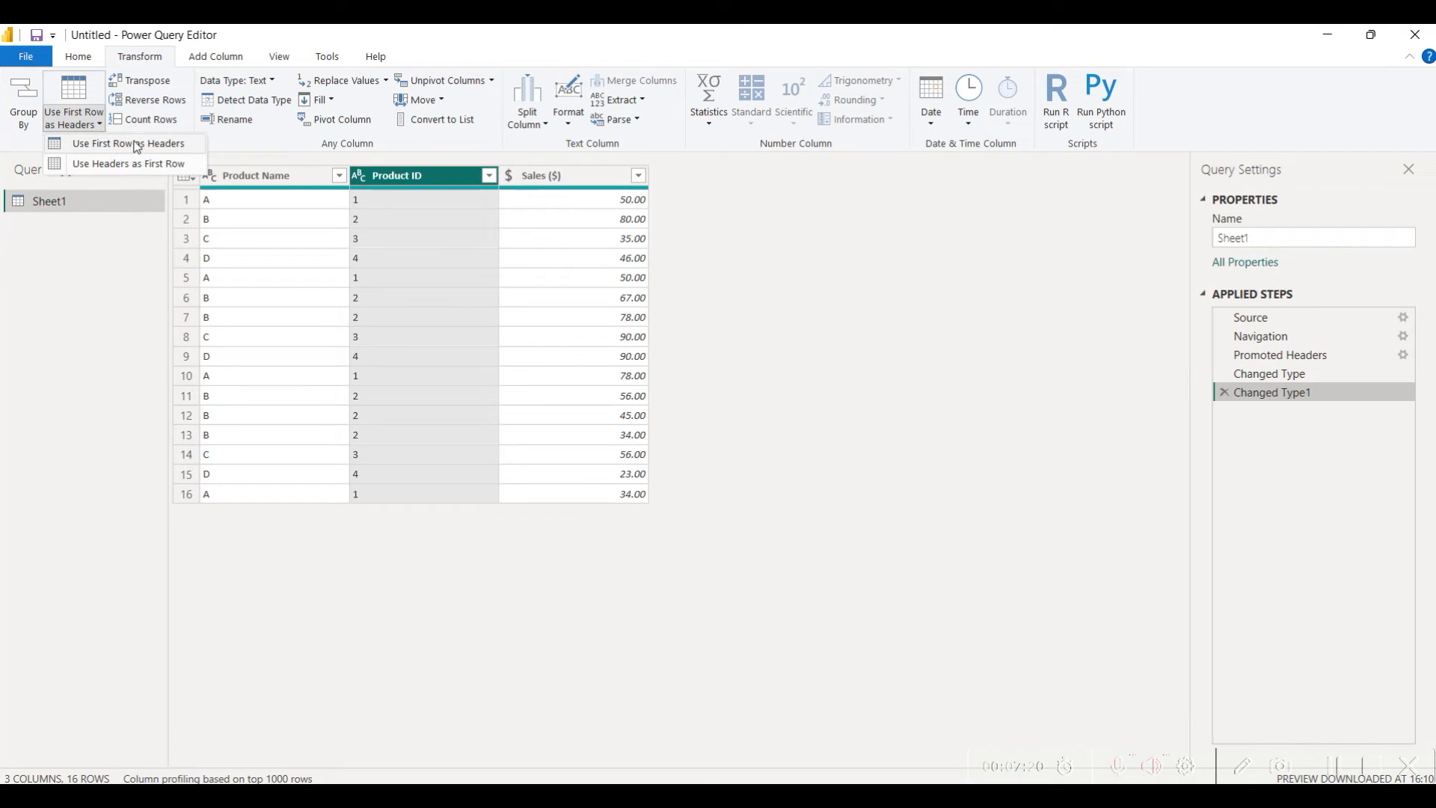
mouse_move(298, 181)
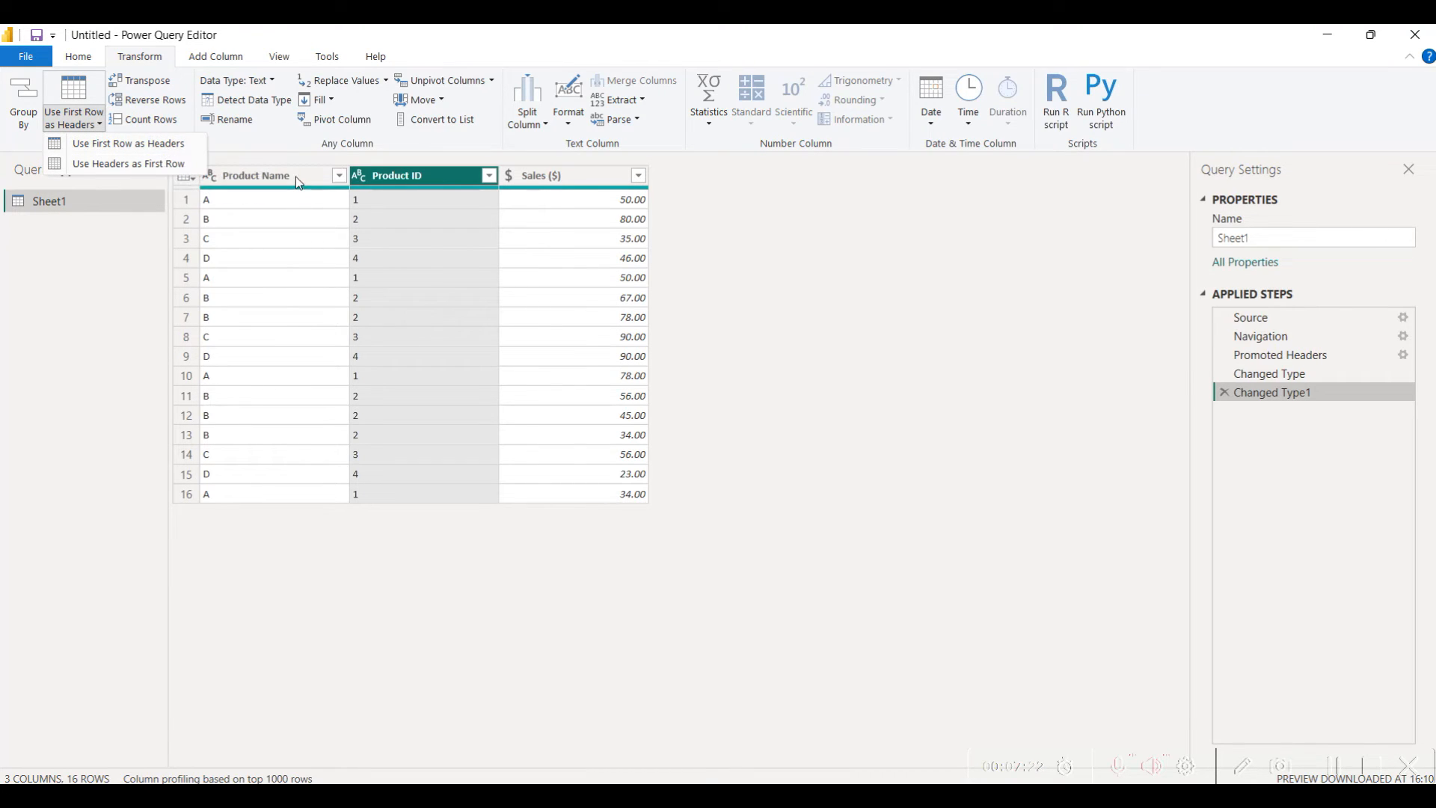
mouse_move(594, 181)
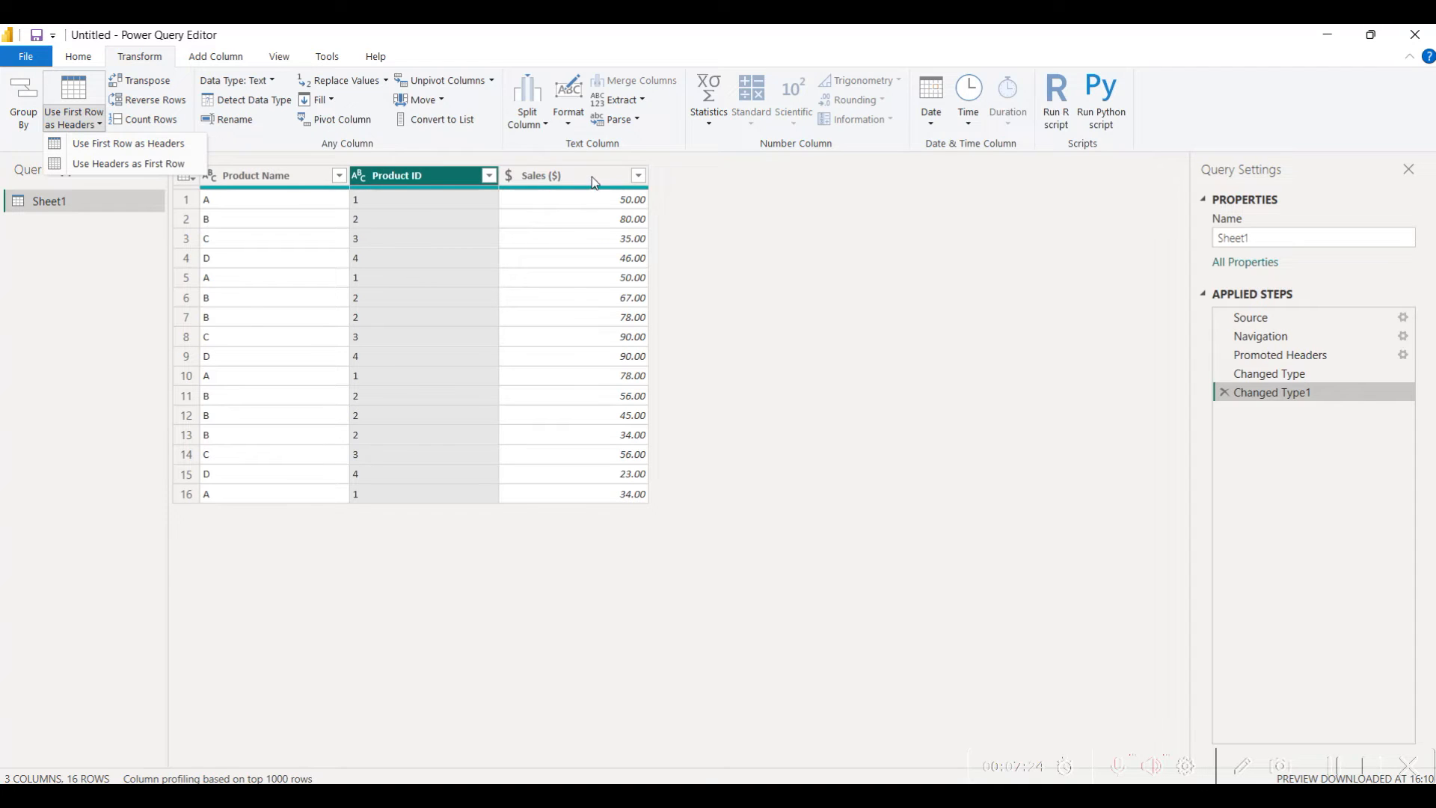
mouse_move(129, 163)
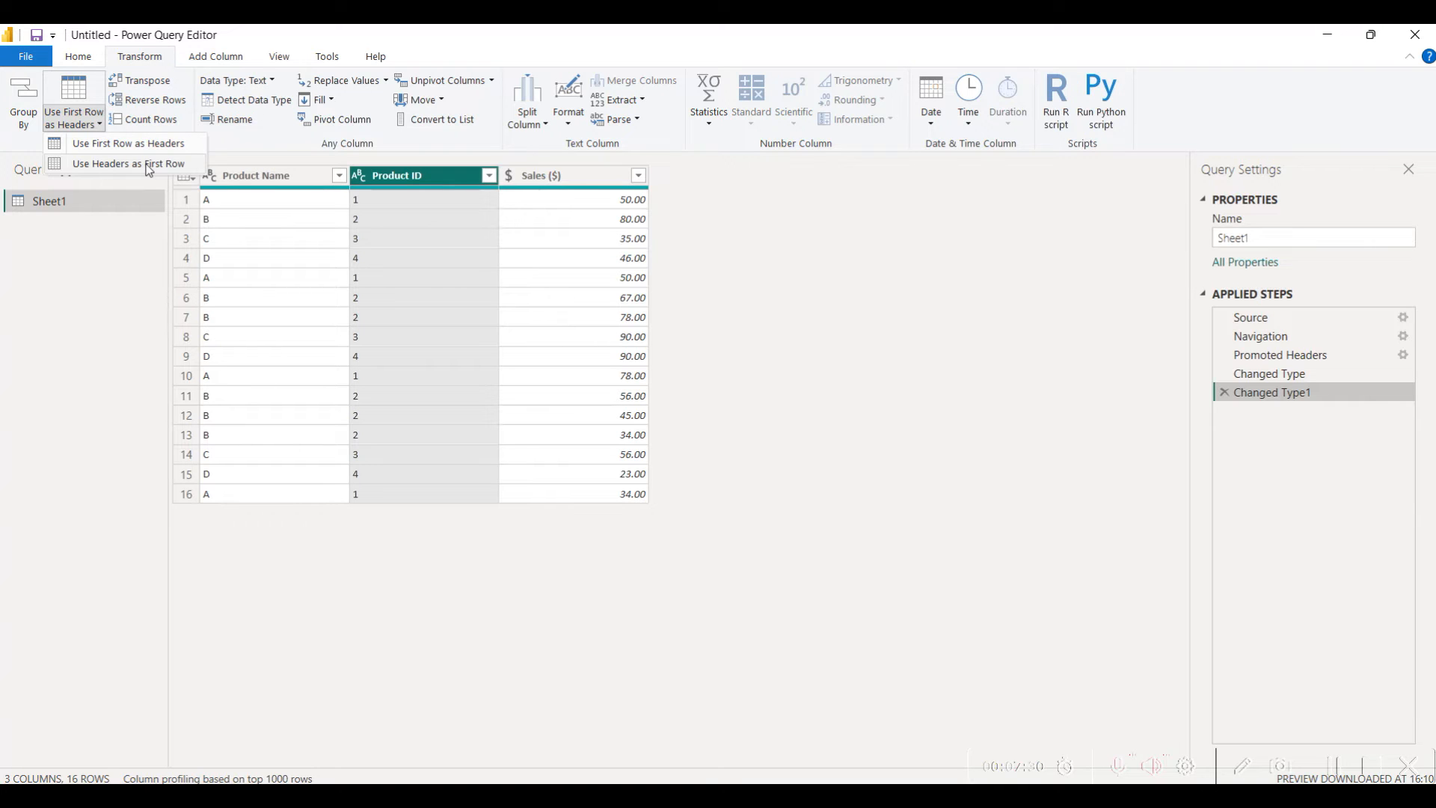
left_click(129, 163)
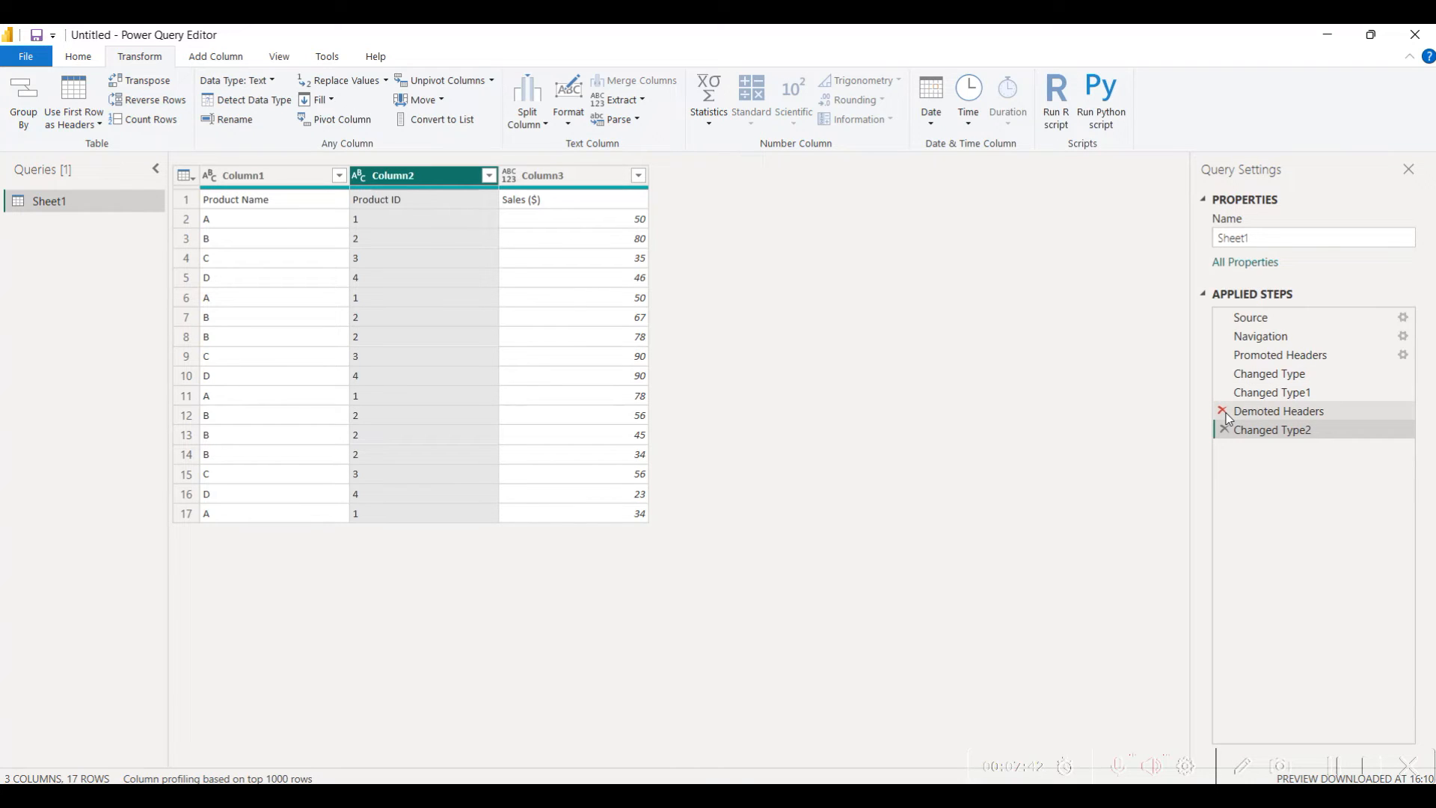
Step: Delete the Demoted Headers step, browse the Add Column, Tools and Help tabs, return to Home
left_click(1271, 429)
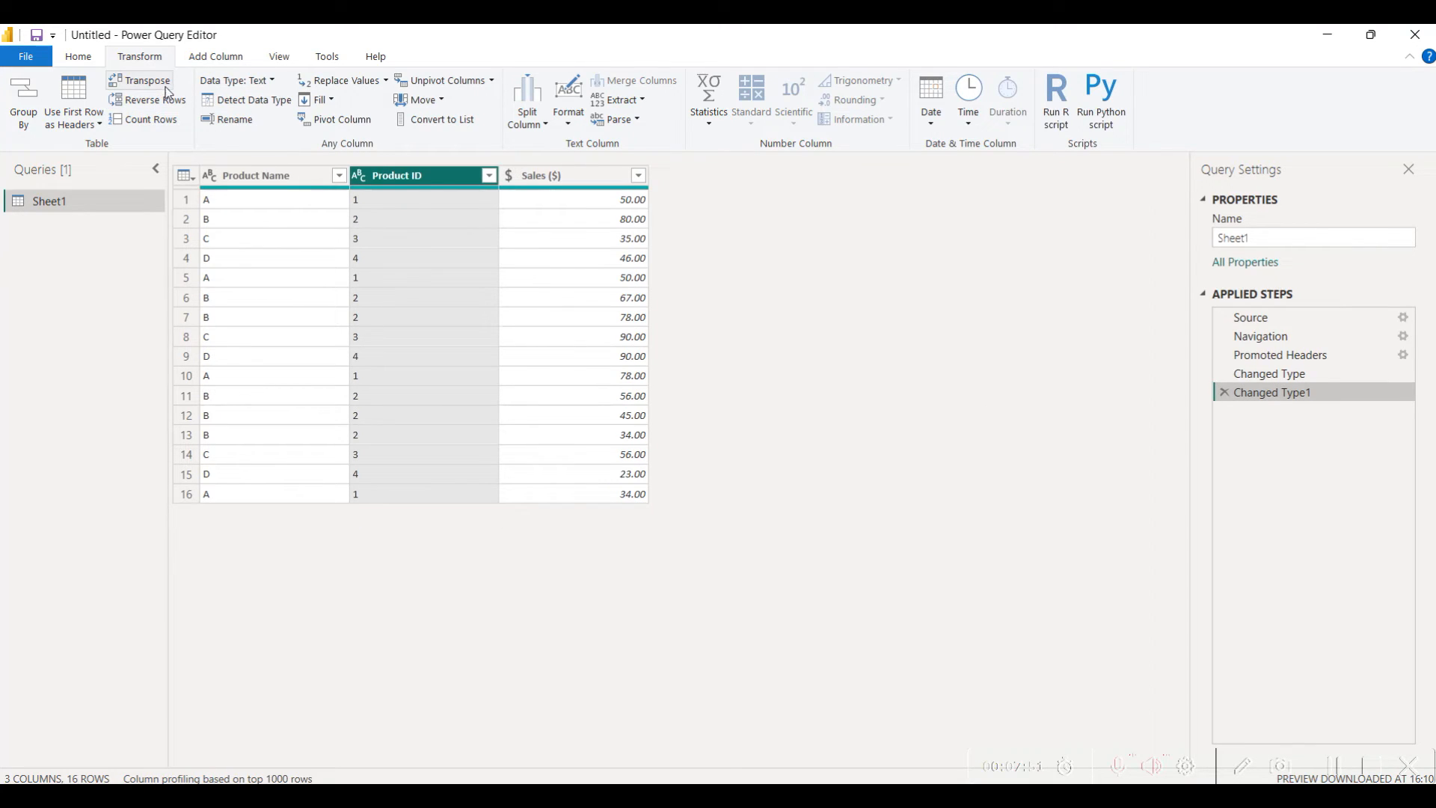
mouse_move(149, 99)
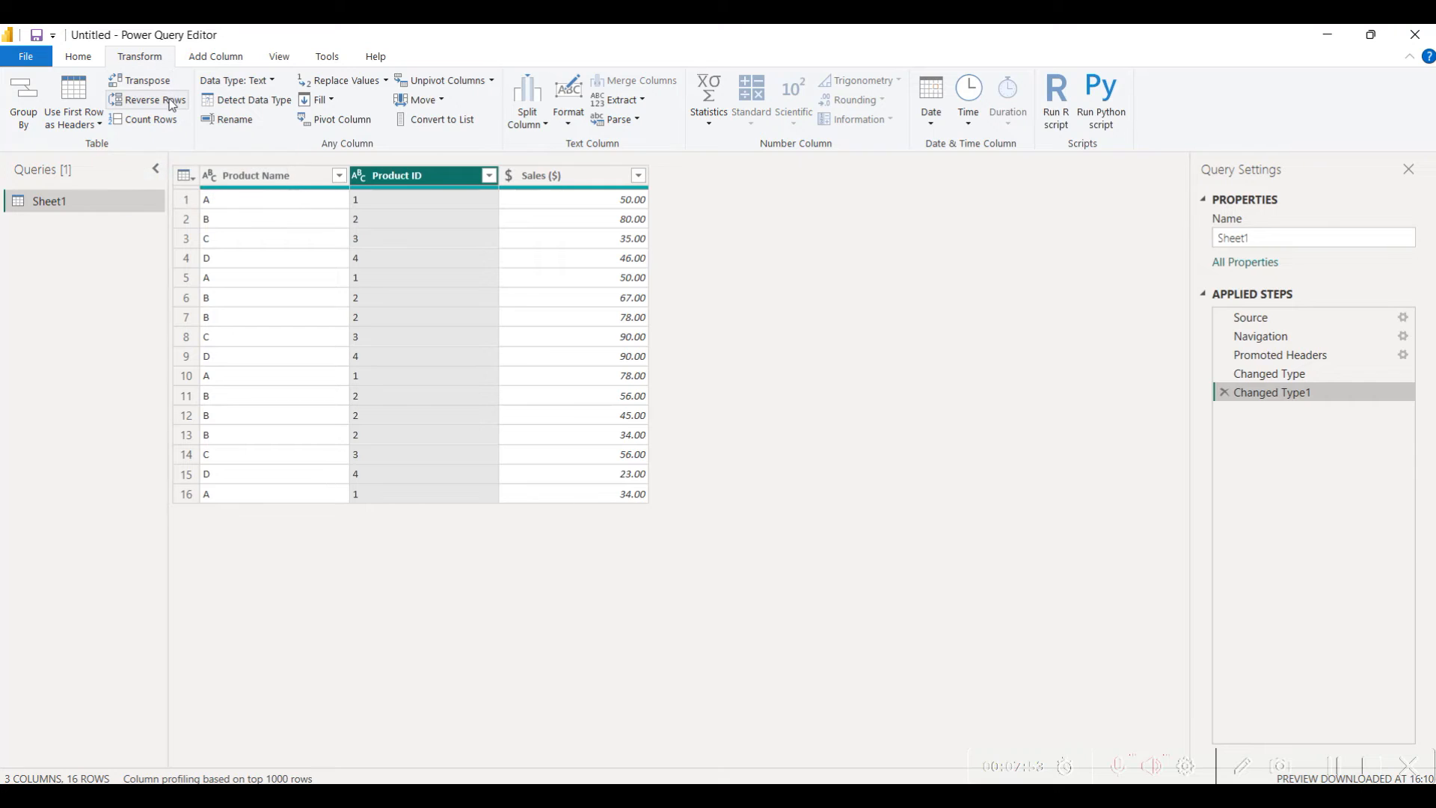
mouse_move(150, 119)
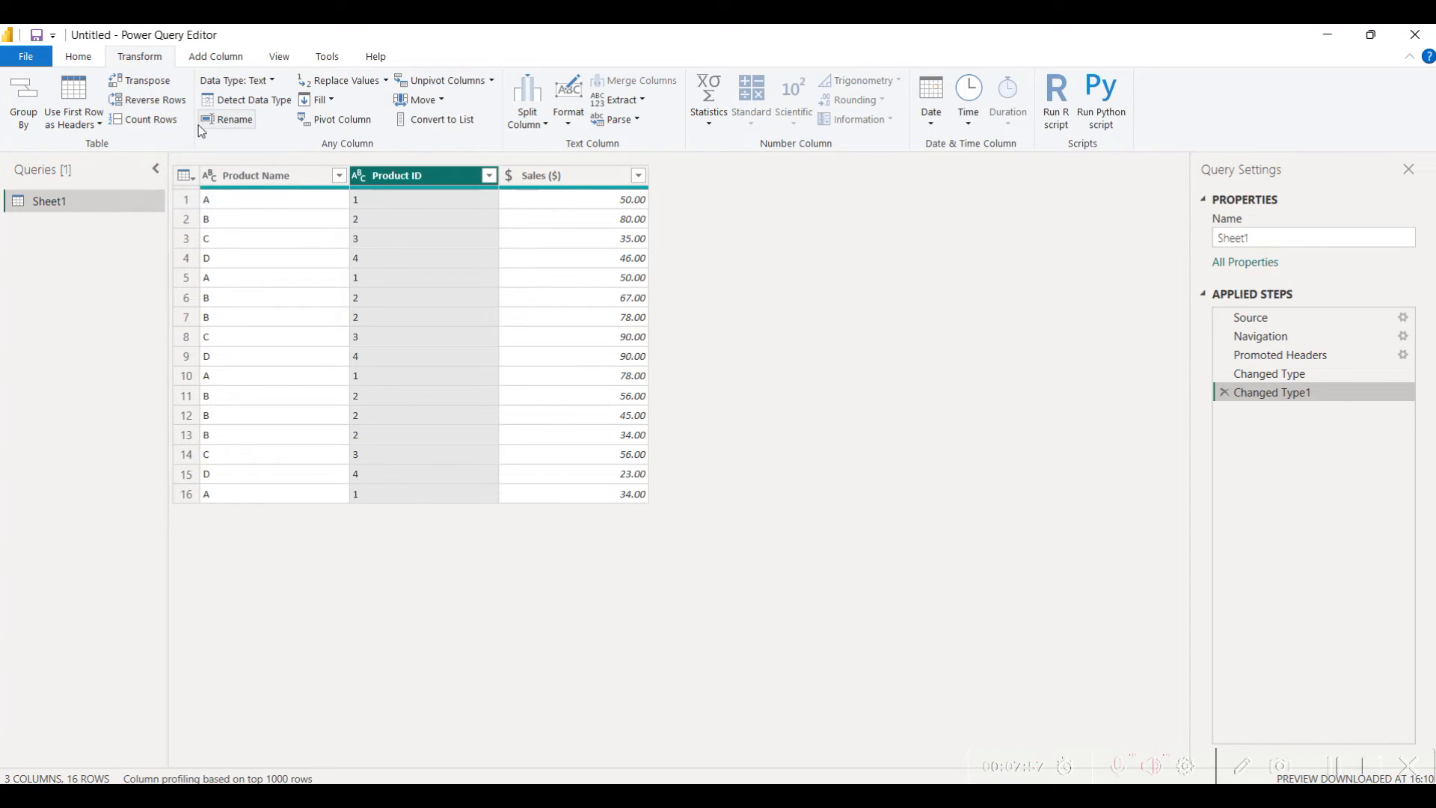
mouse_move(664, 119)
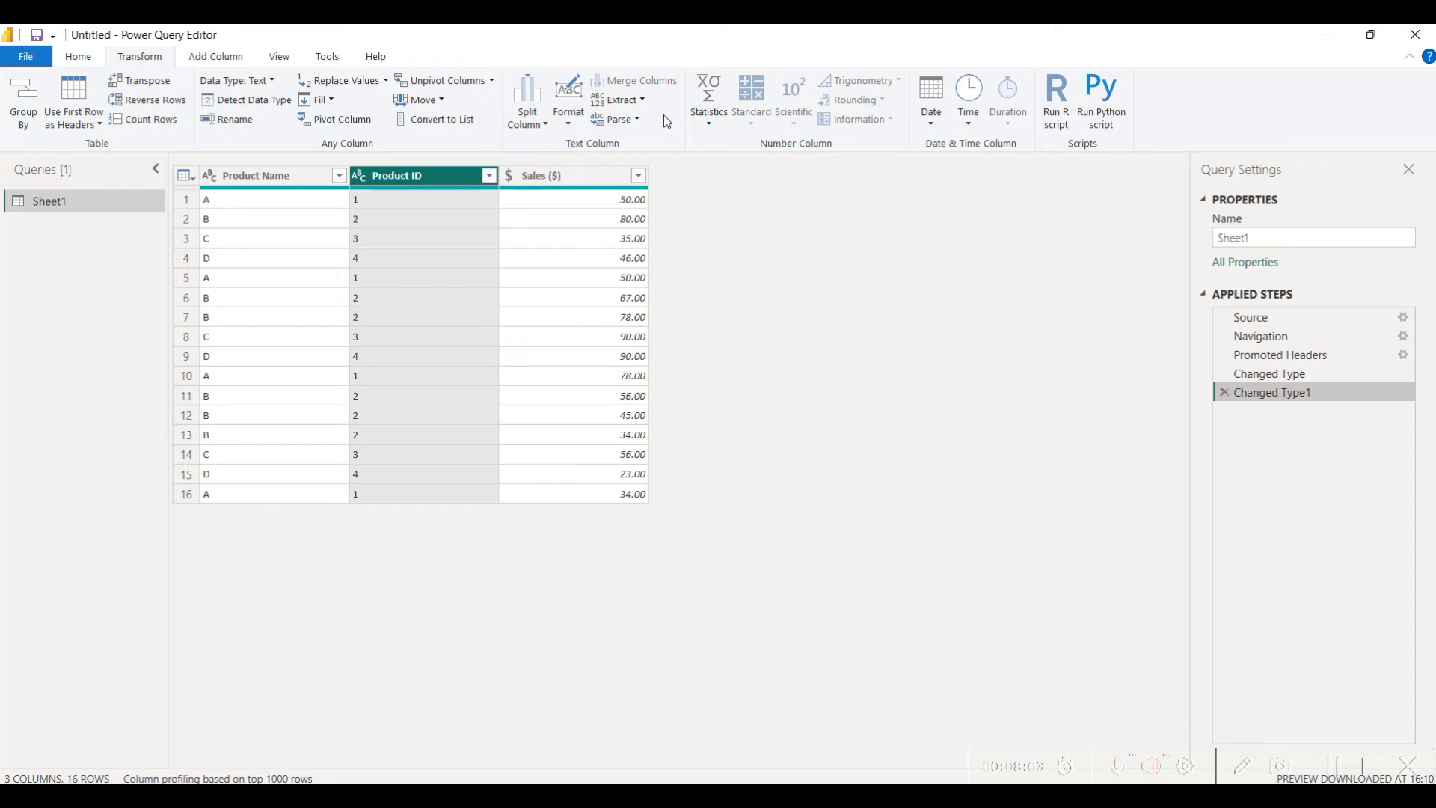
left_click(214, 55)
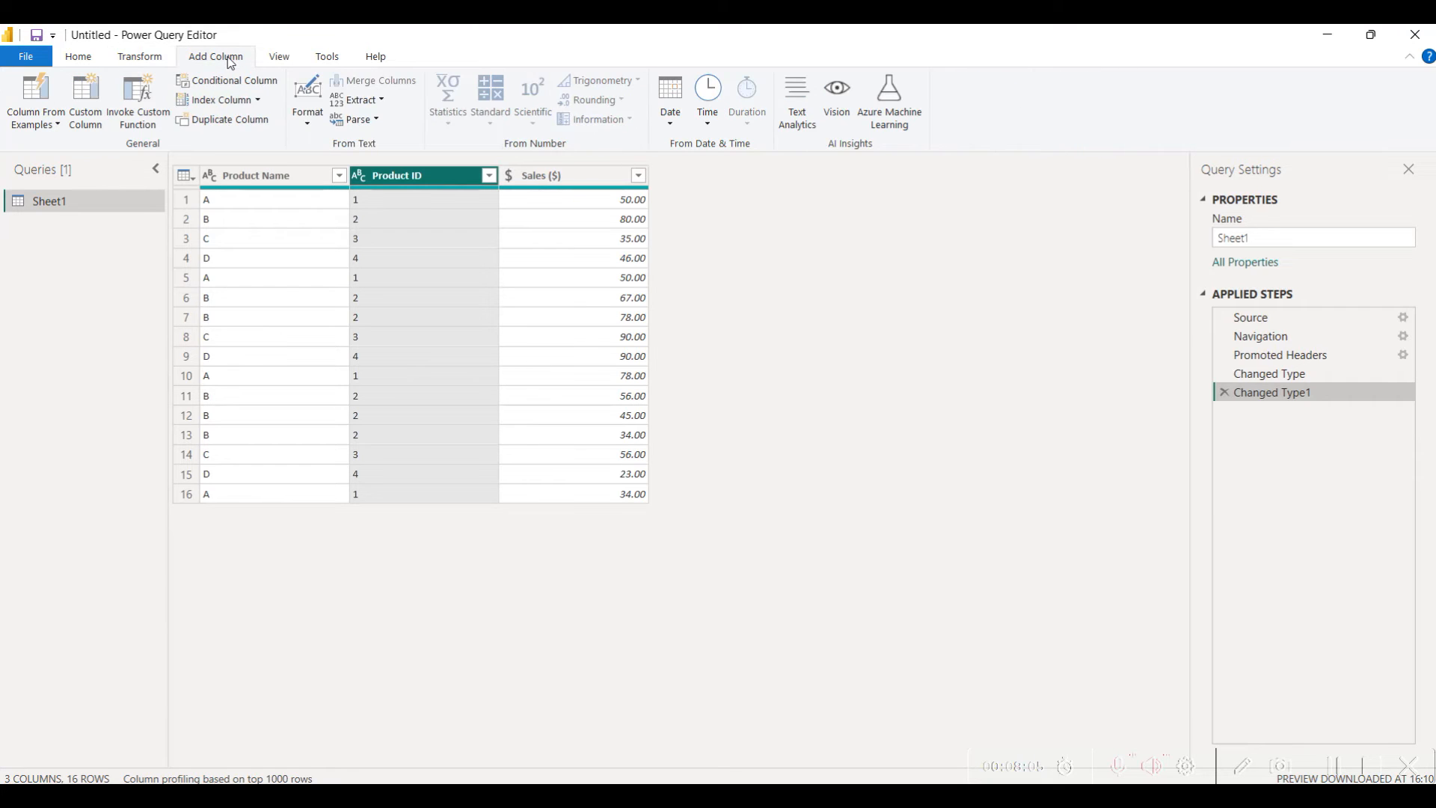
mouse_move(278, 56)
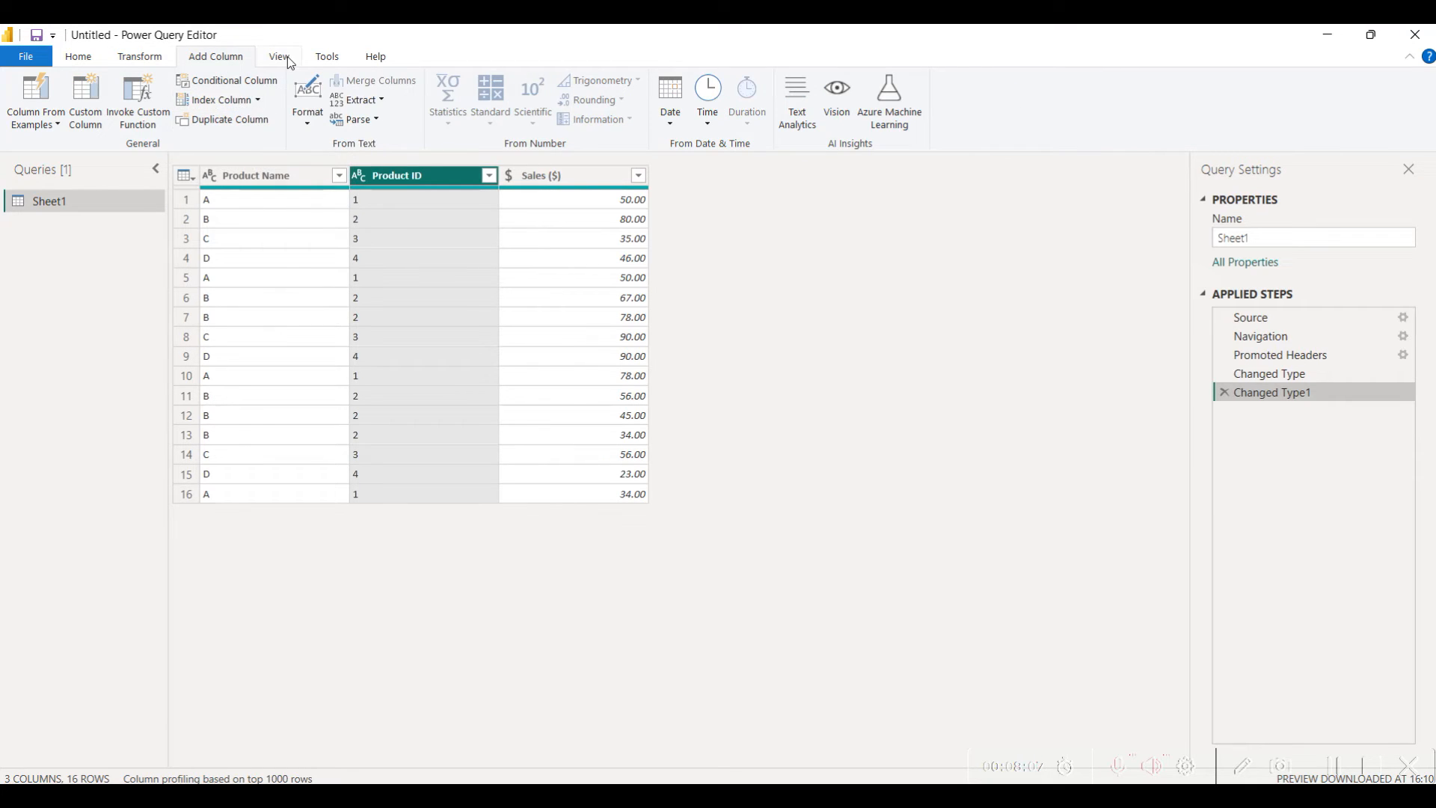
left_click(326, 55)
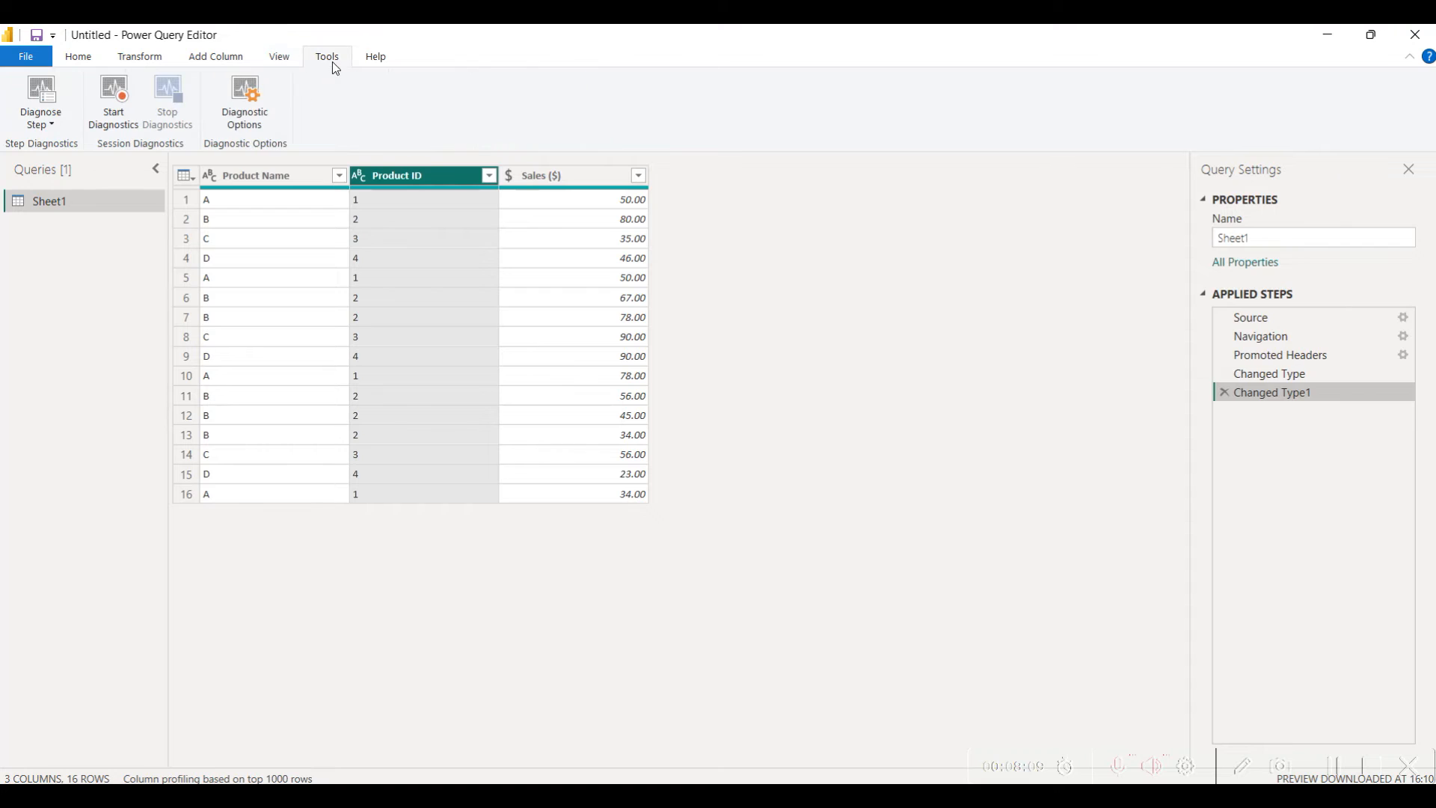
left_click(374, 56)
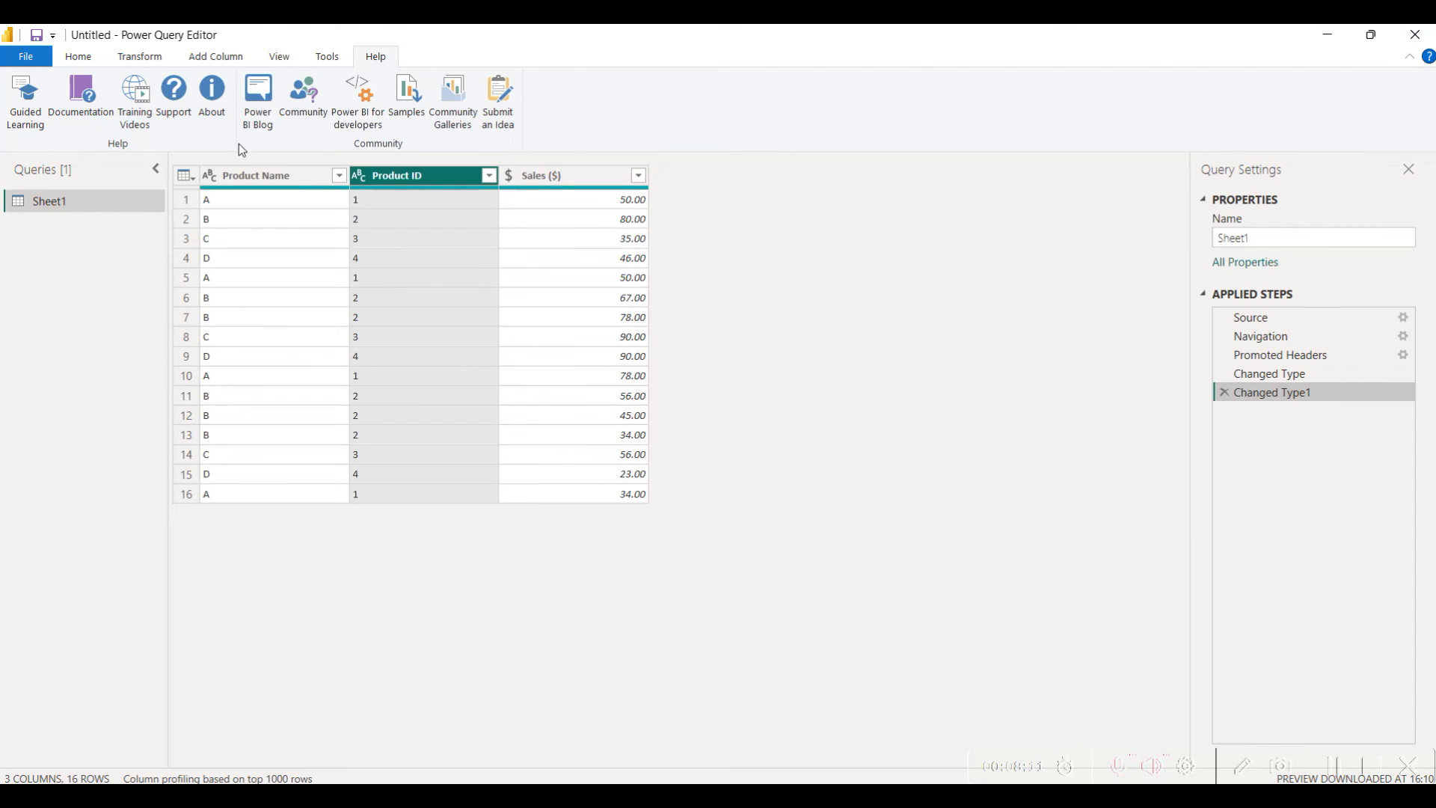
left_click(76, 56)
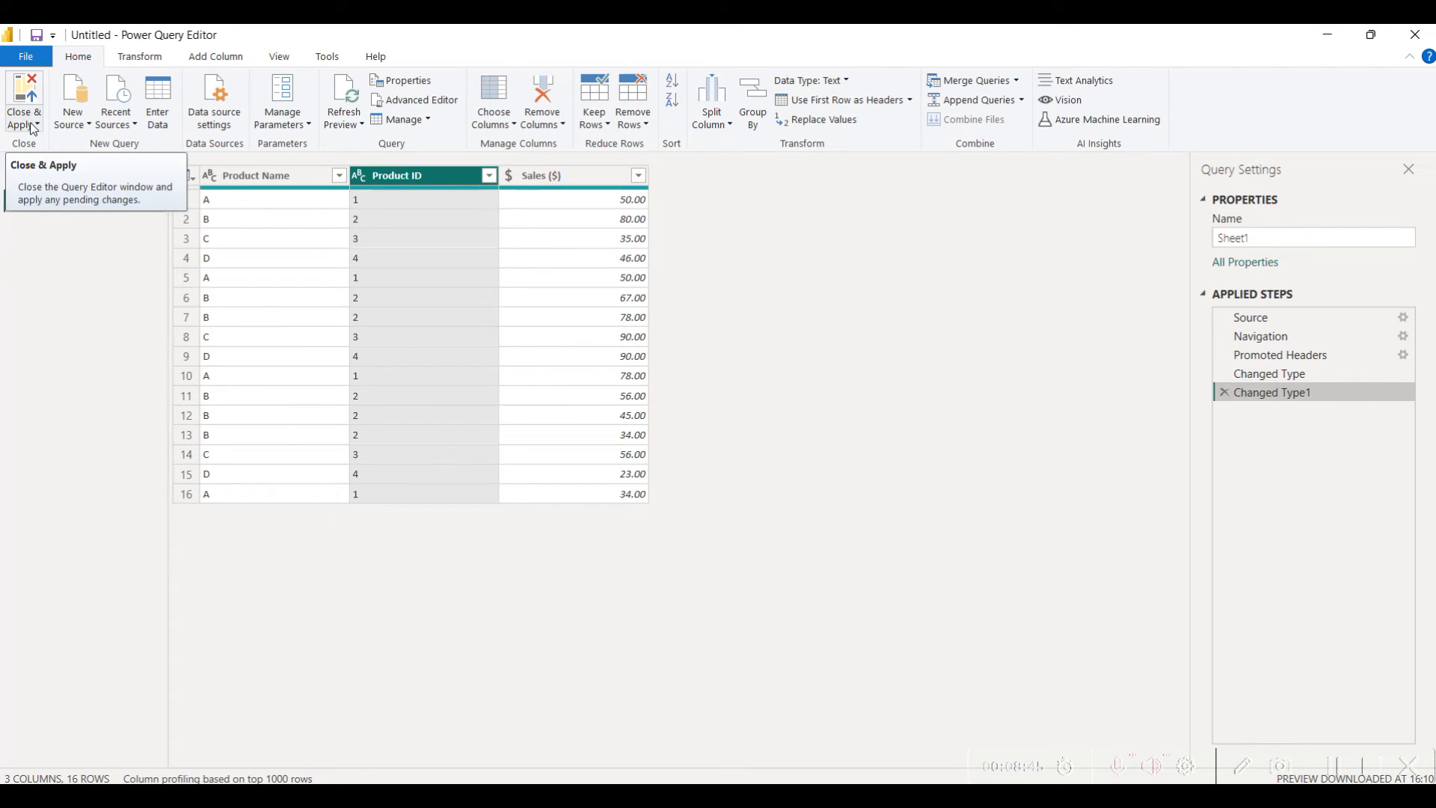
Step: Close & Apply the query, then expand Sheet1's fields and select Product Name
left_click(24, 104)
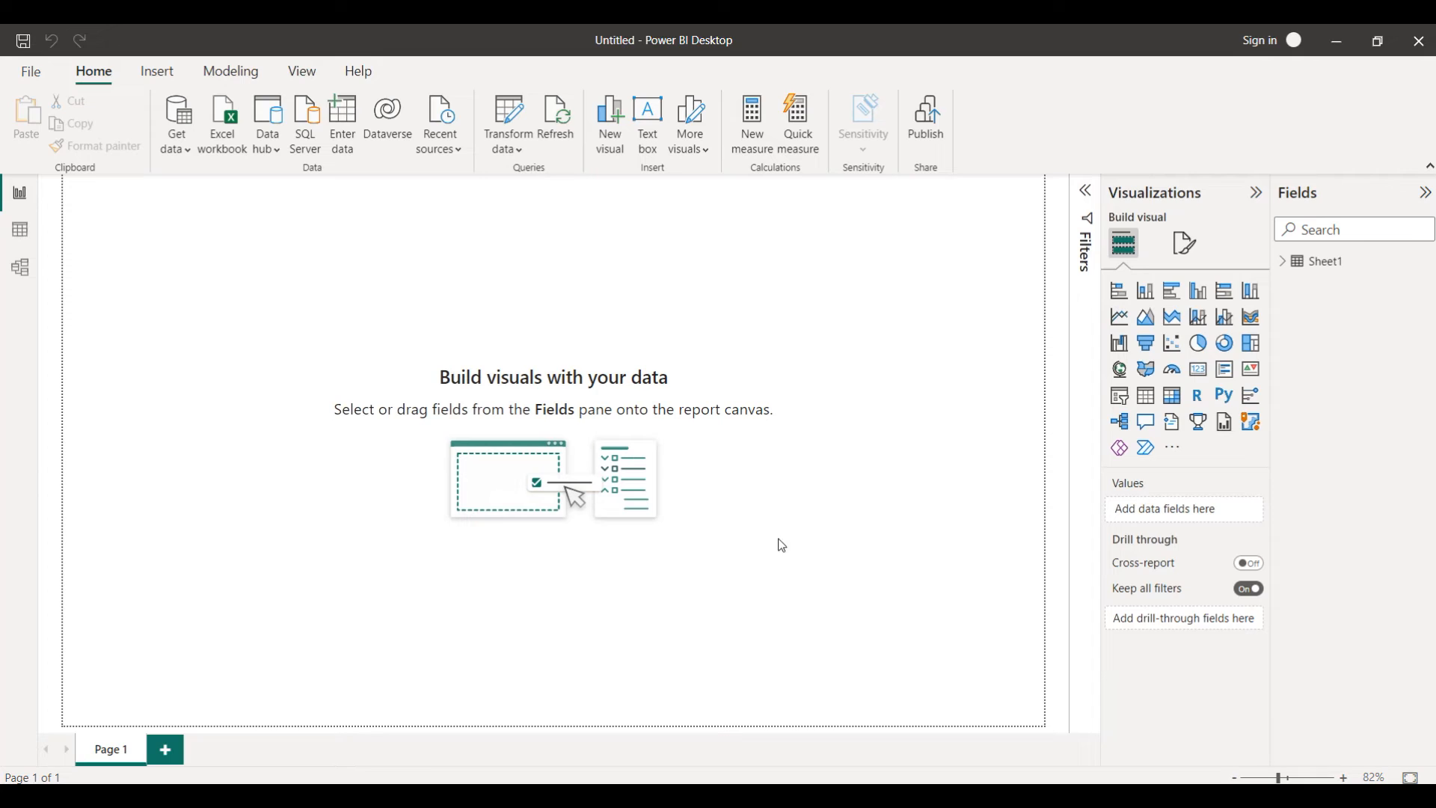
mouse_move(683, 409)
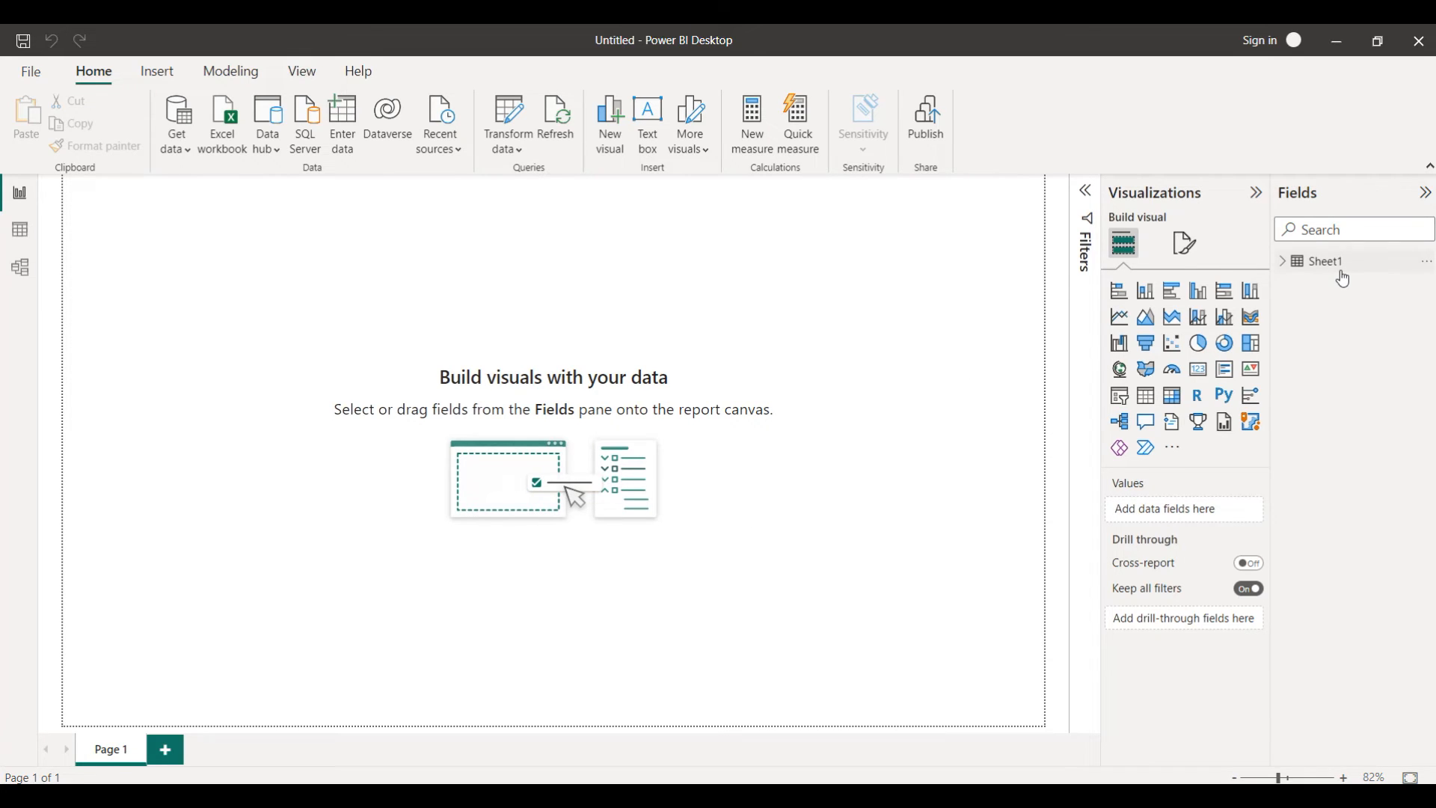
mouse_move(1325, 260)
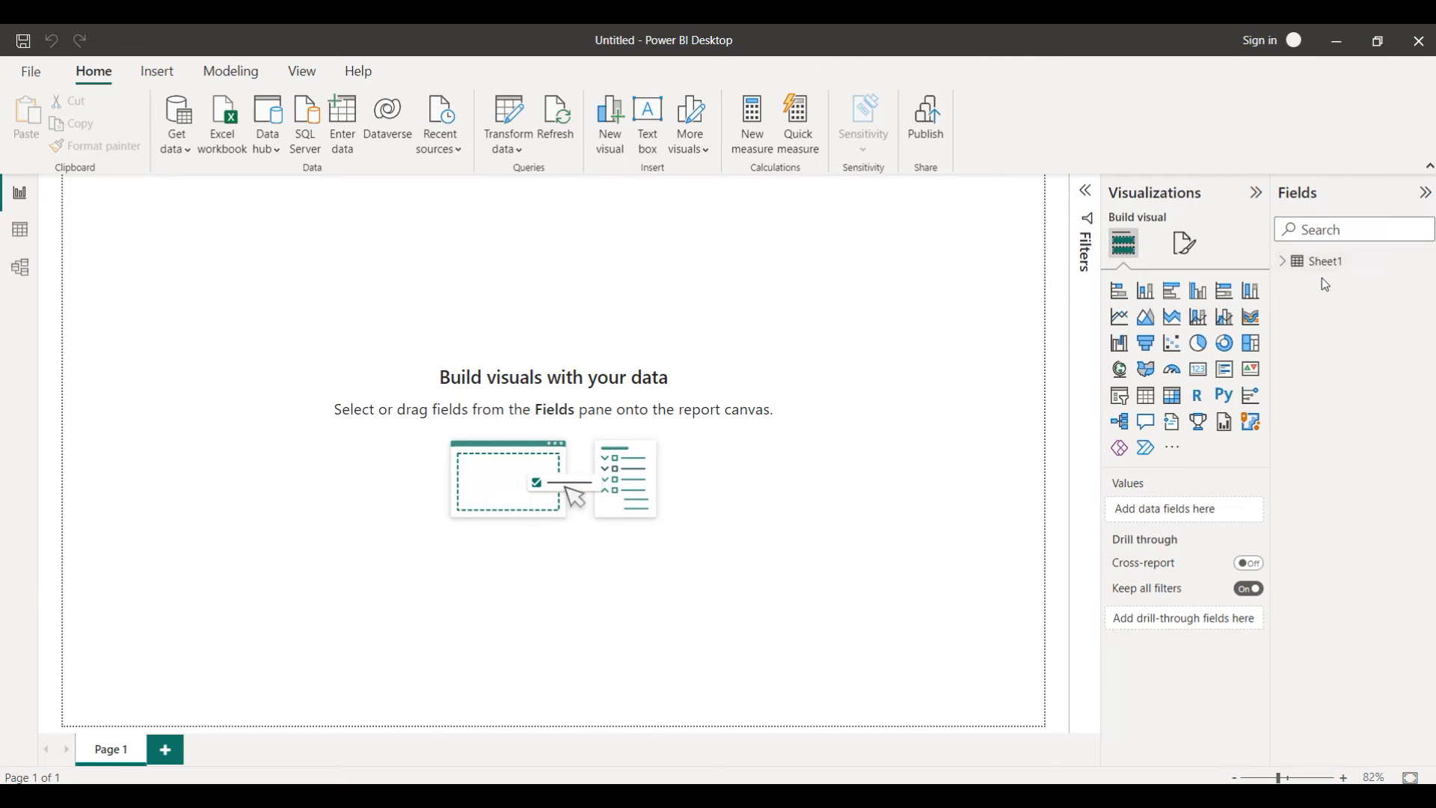
mouse_move(1326, 260)
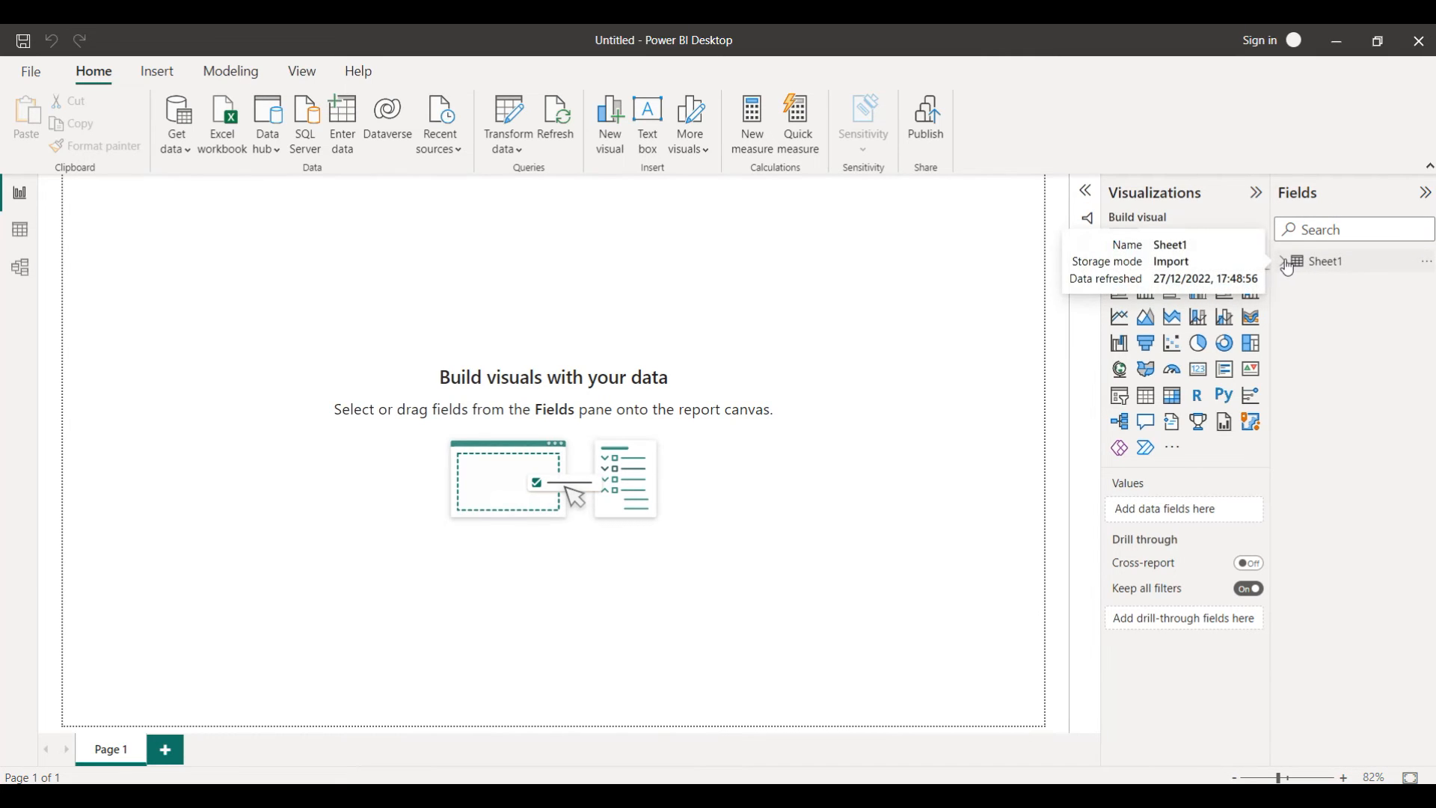
left_click(1287, 260)
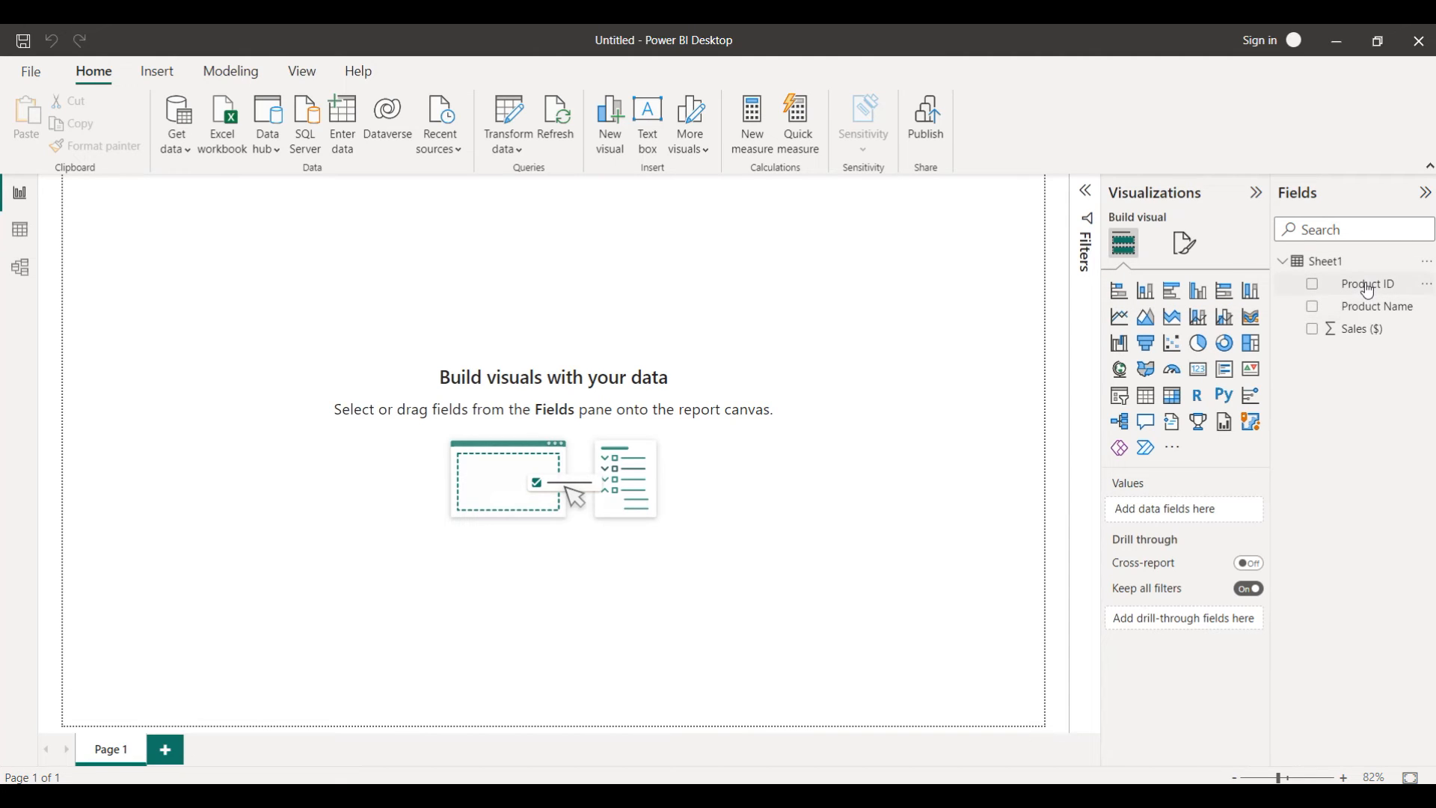
left_click(1376, 305)
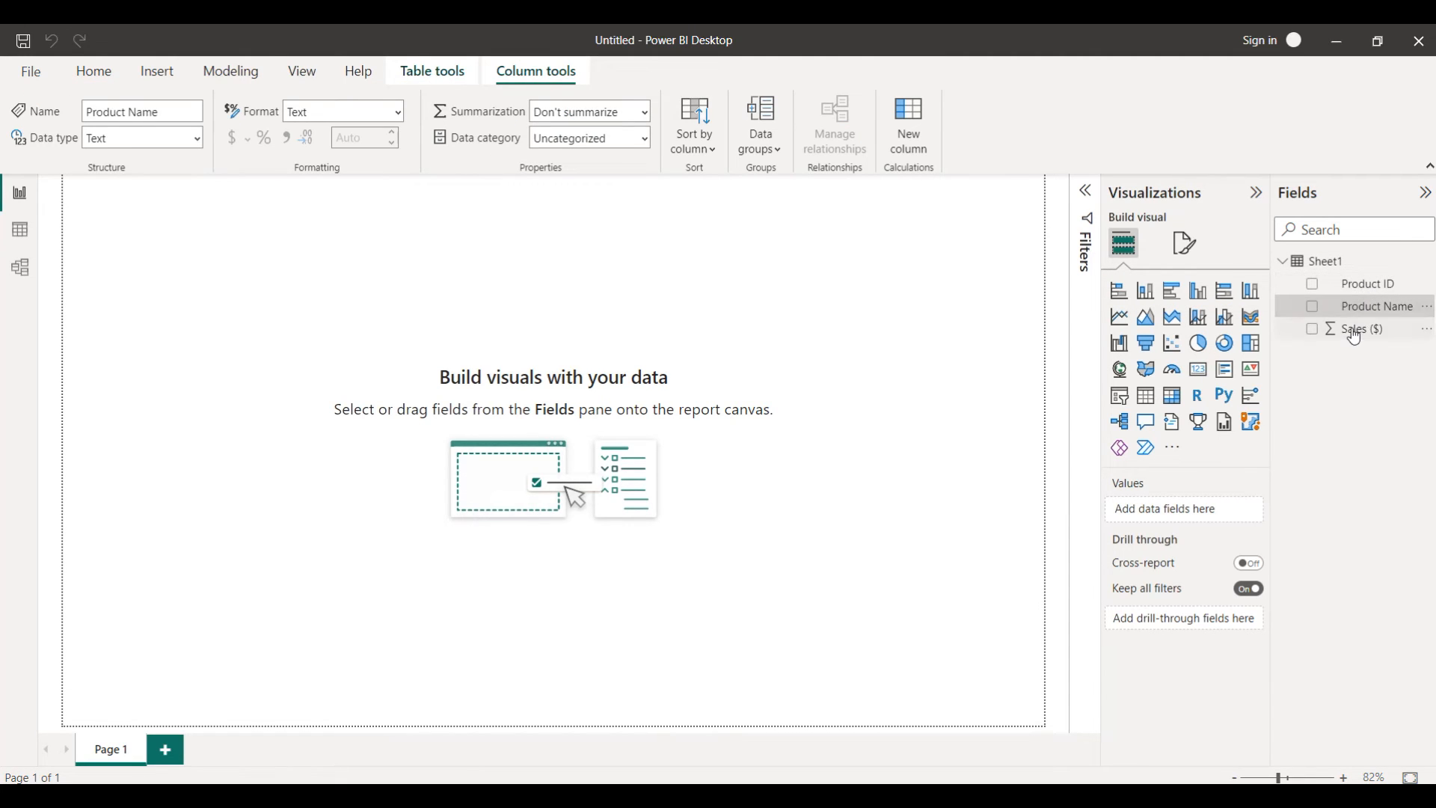
left_click(1360, 329)
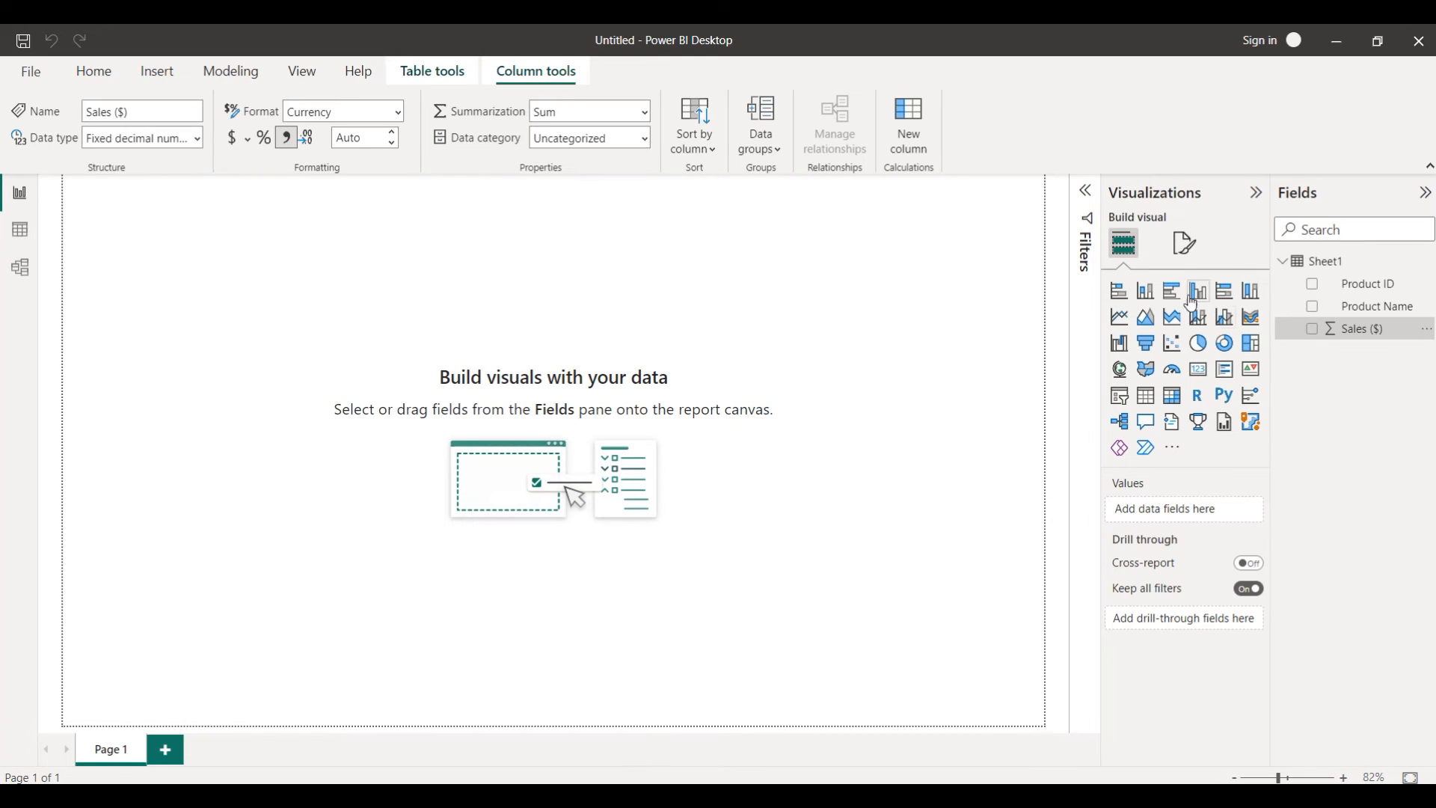
mouse_move(1119, 292)
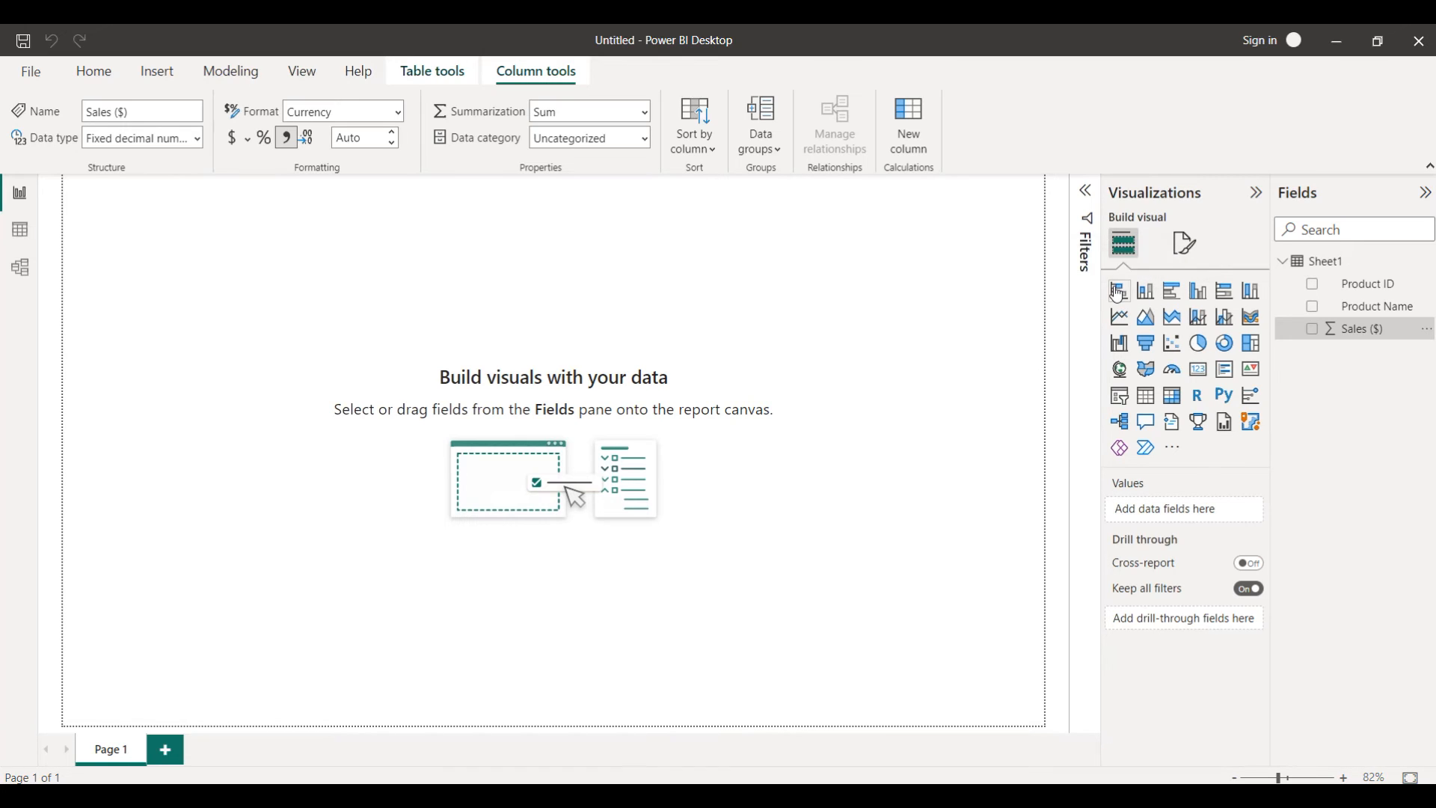
mouse_move(1119, 291)
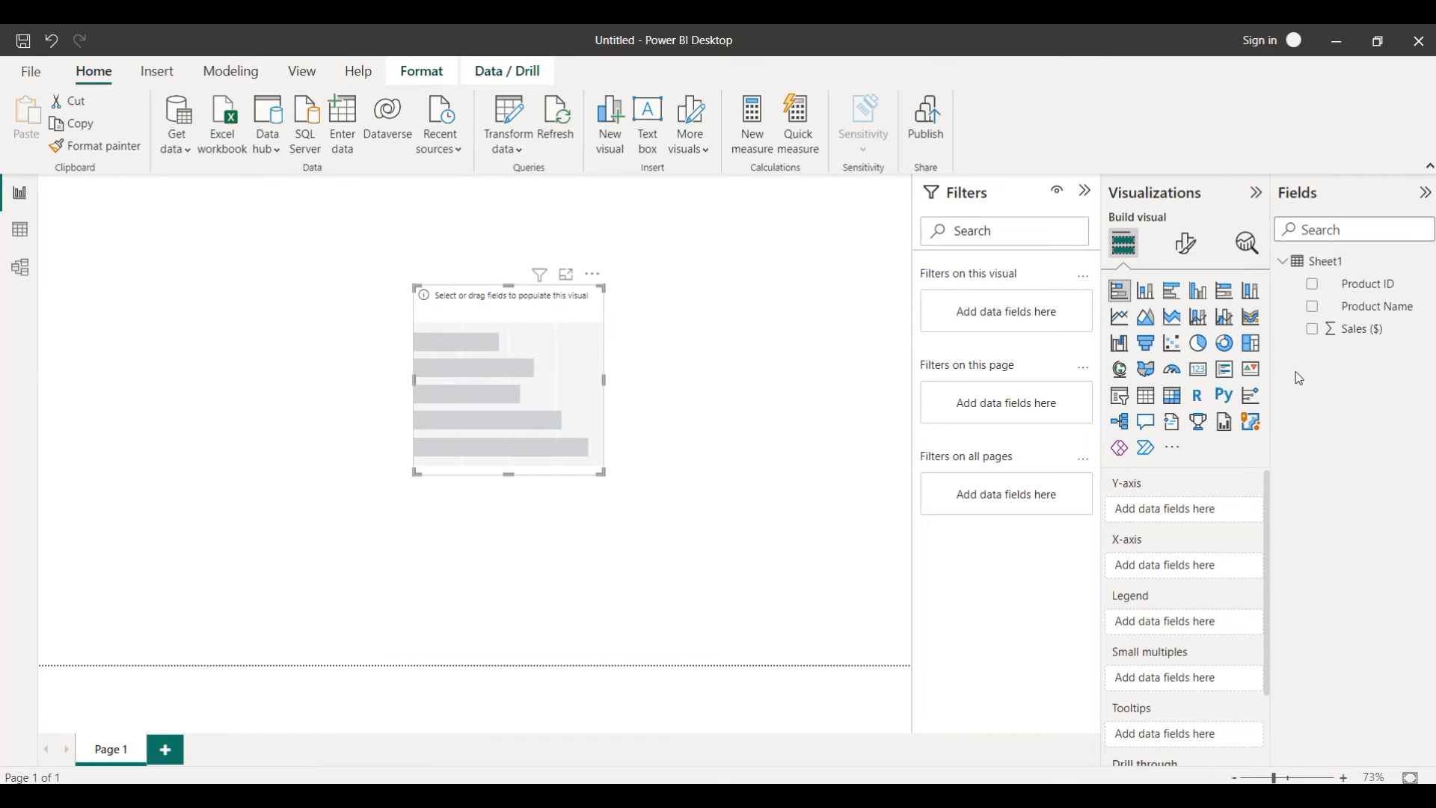
mouse_move(1368, 284)
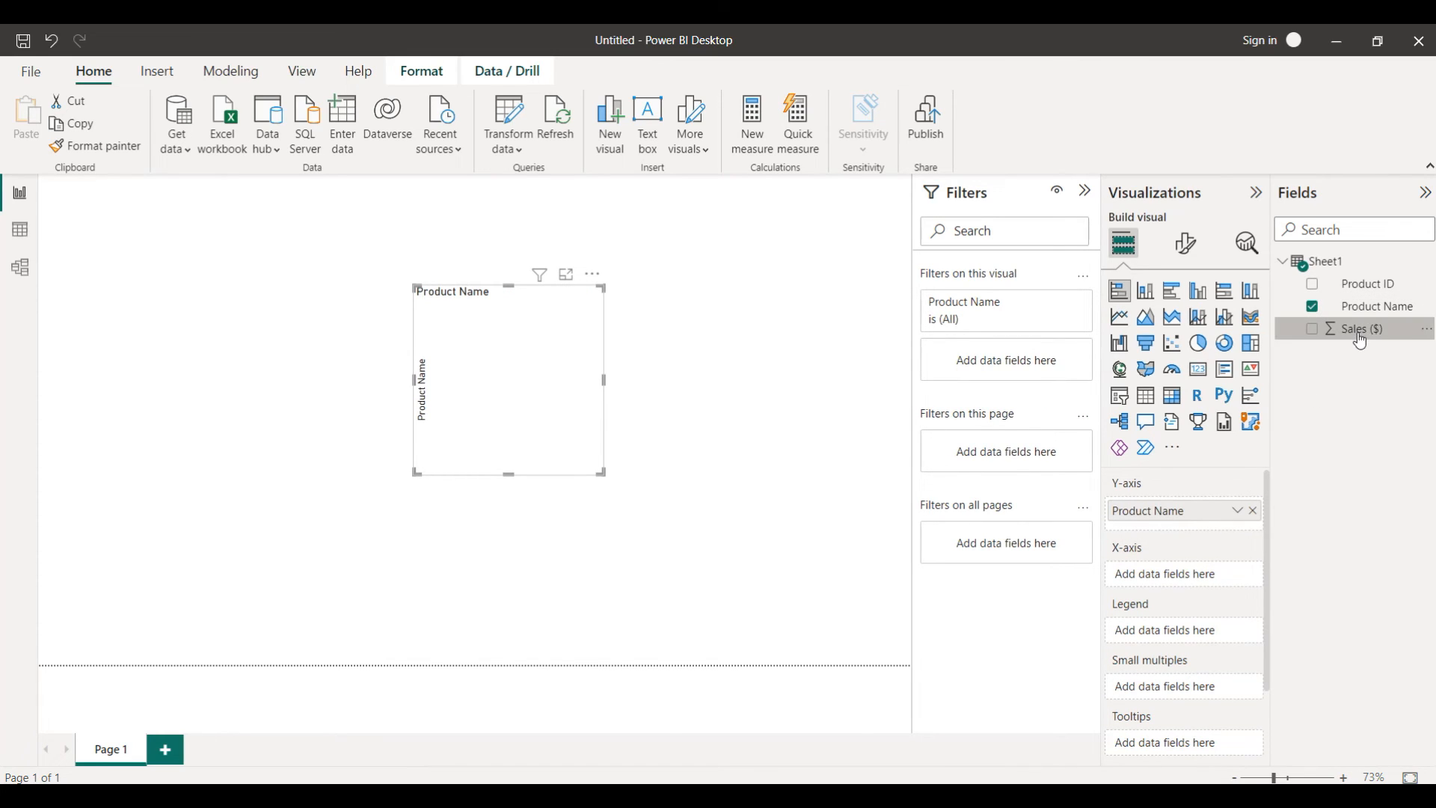
Step: Add Sales ($) as the bar chart's values alongside Product Name
left_click_drag(1359, 328, 1264, 590)
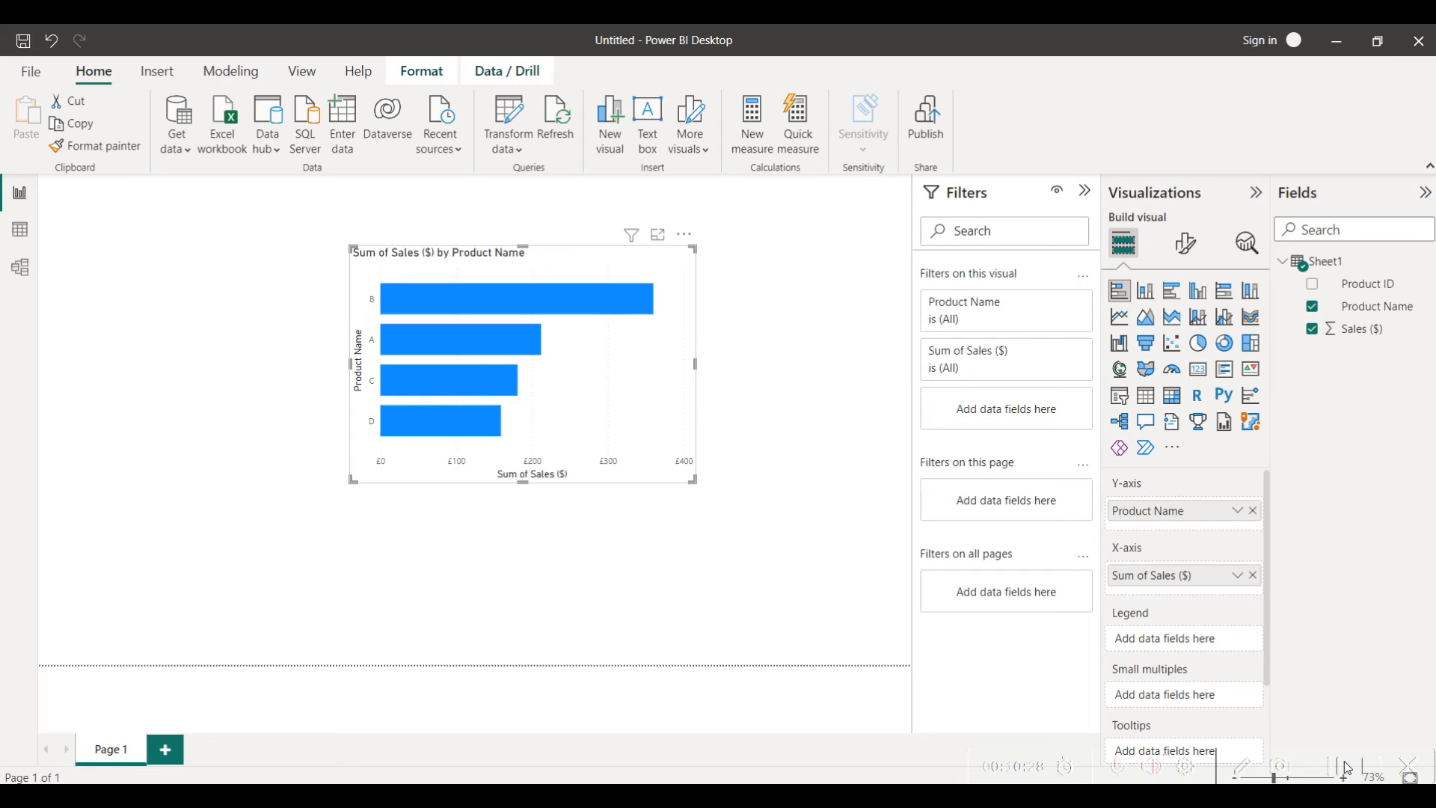
mouse_move(1184, 244)
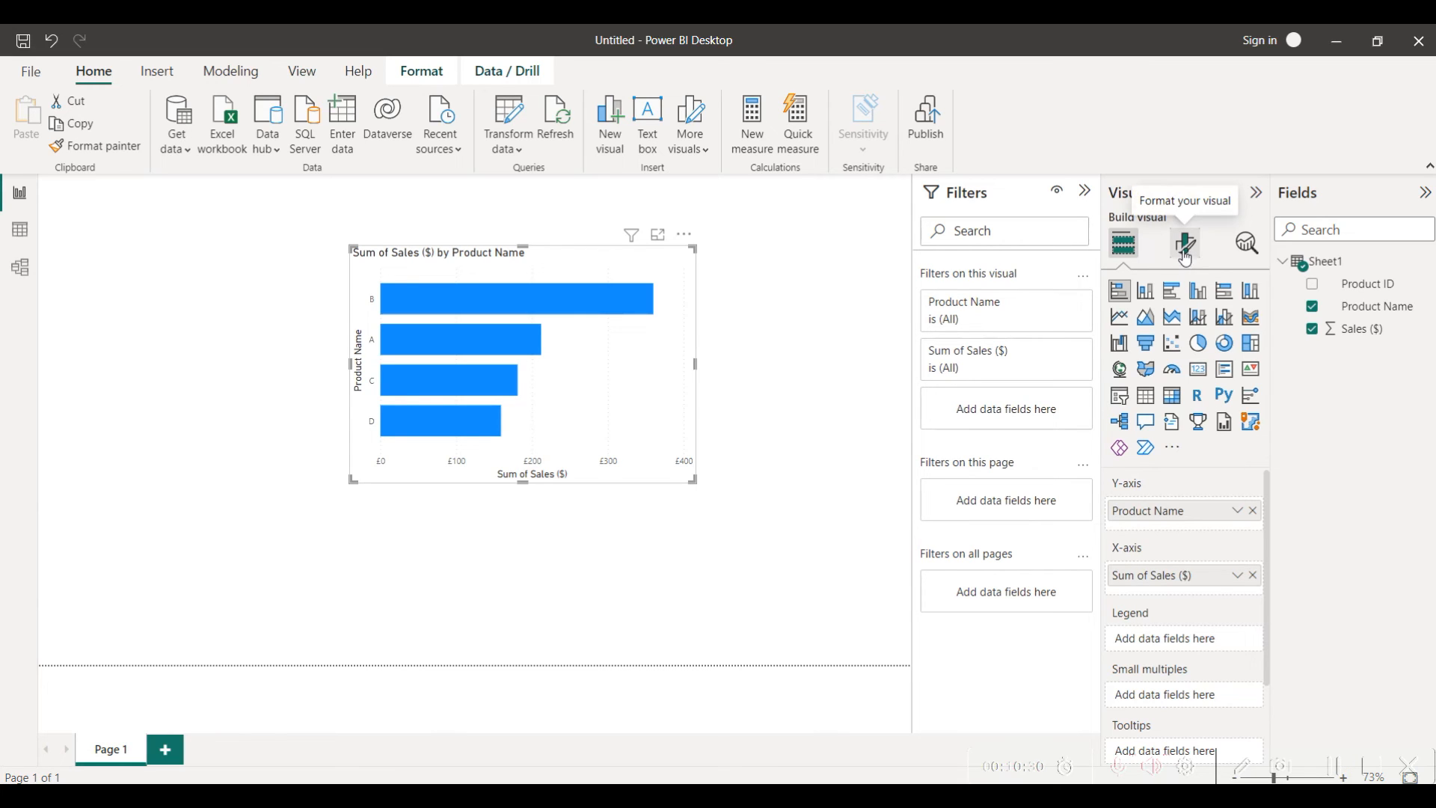
mouse_move(1168, 256)
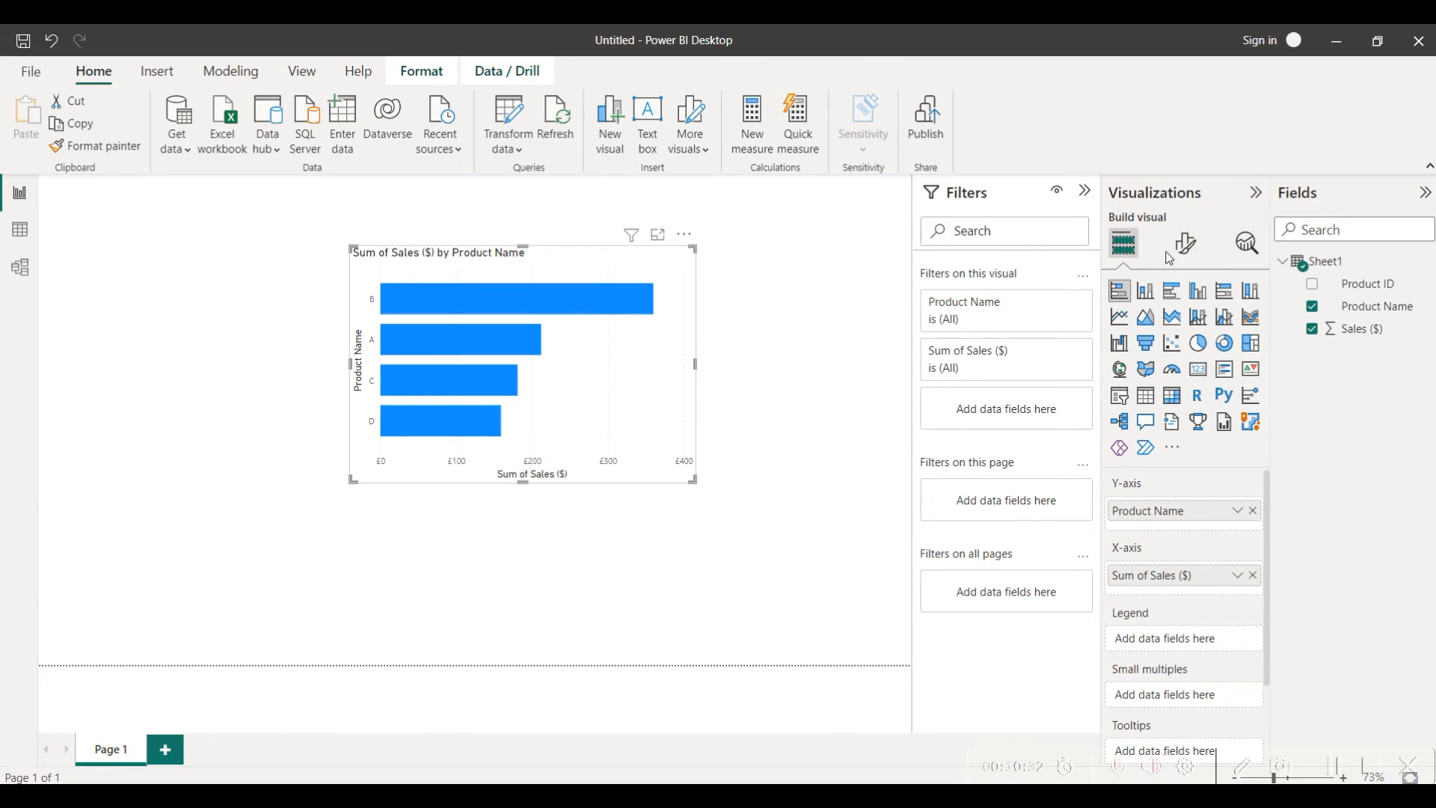
mouse_move(1184, 244)
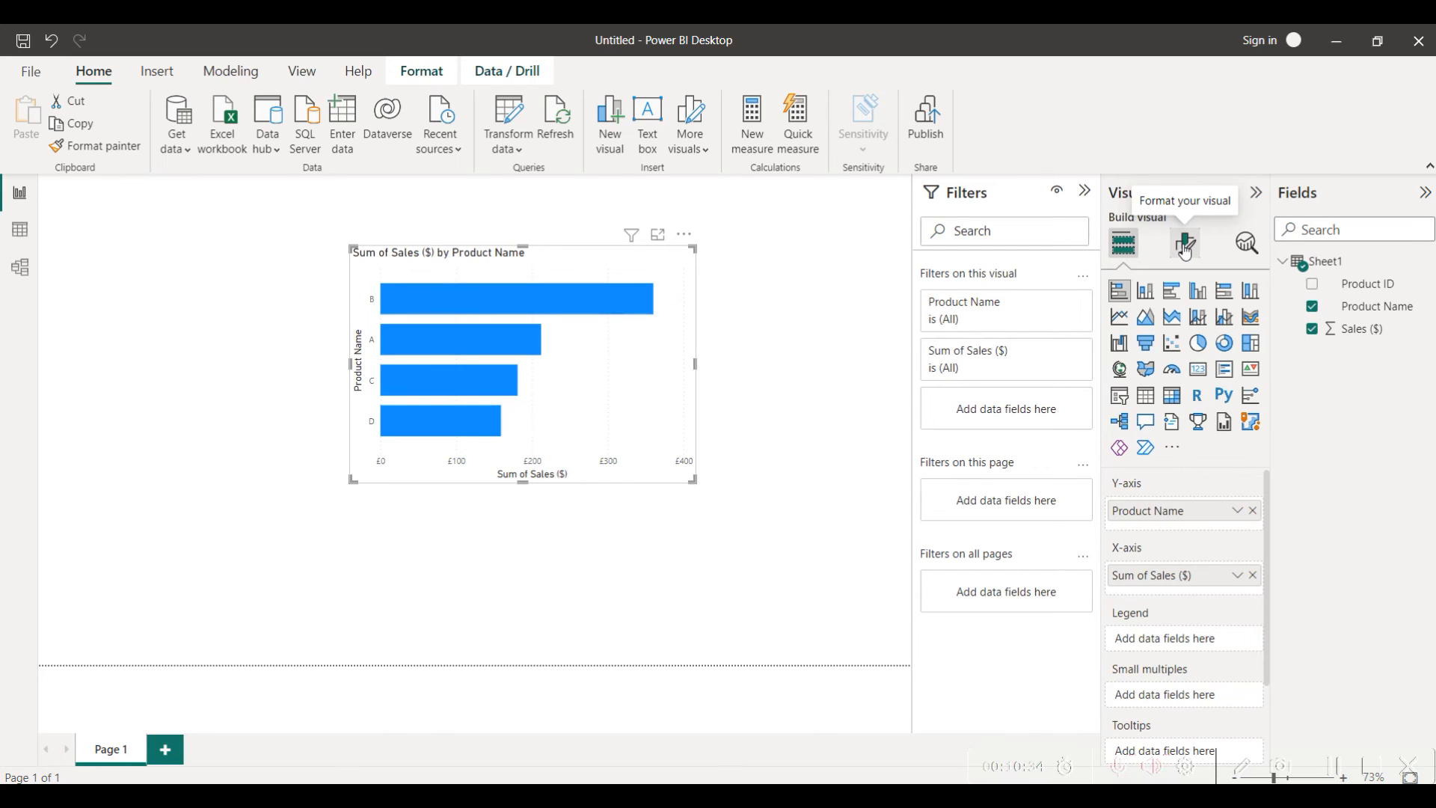
Step: Edit the chart title to 'Sales ($) by Product Name' and colour its text blue
left_click(1184, 244)
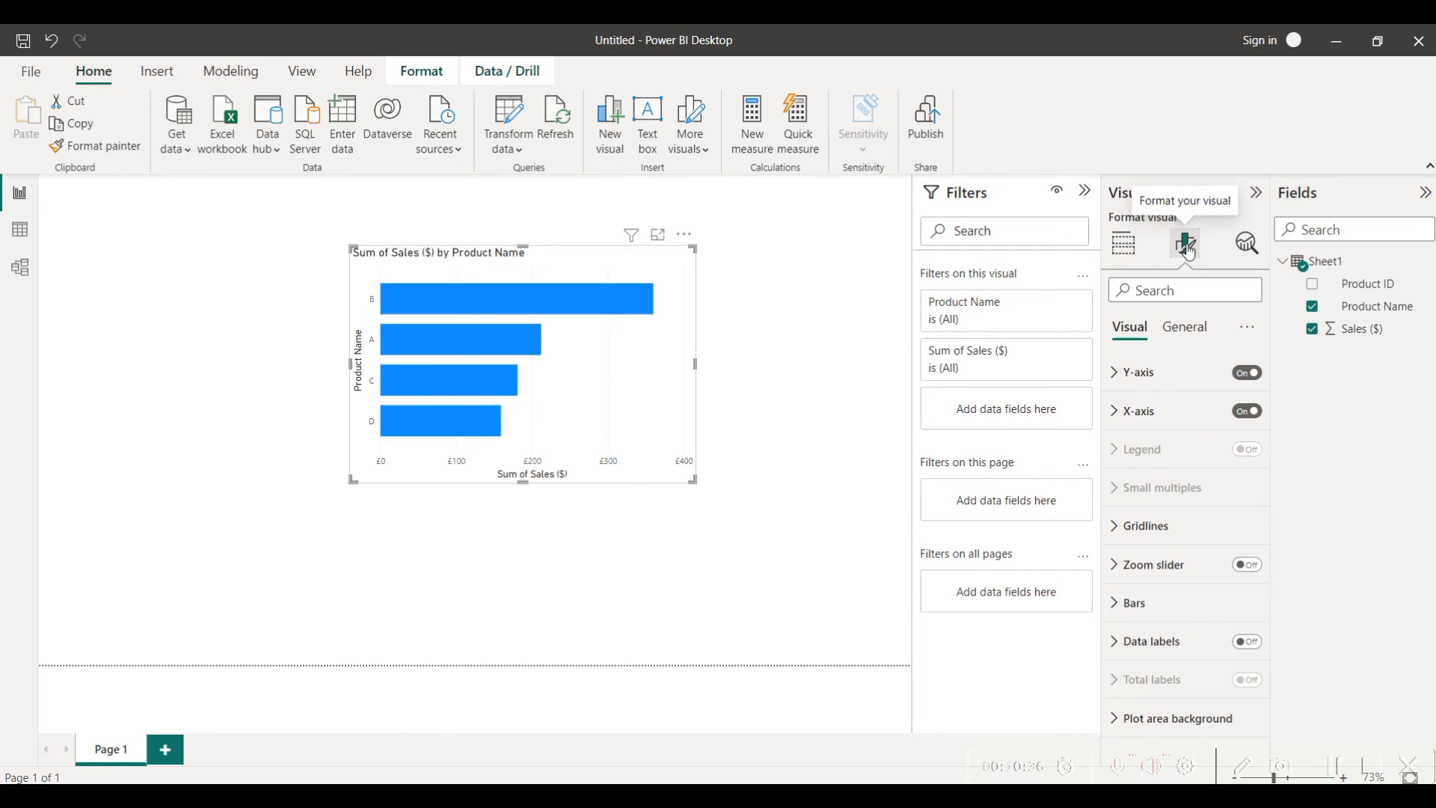
left_click(1183, 326)
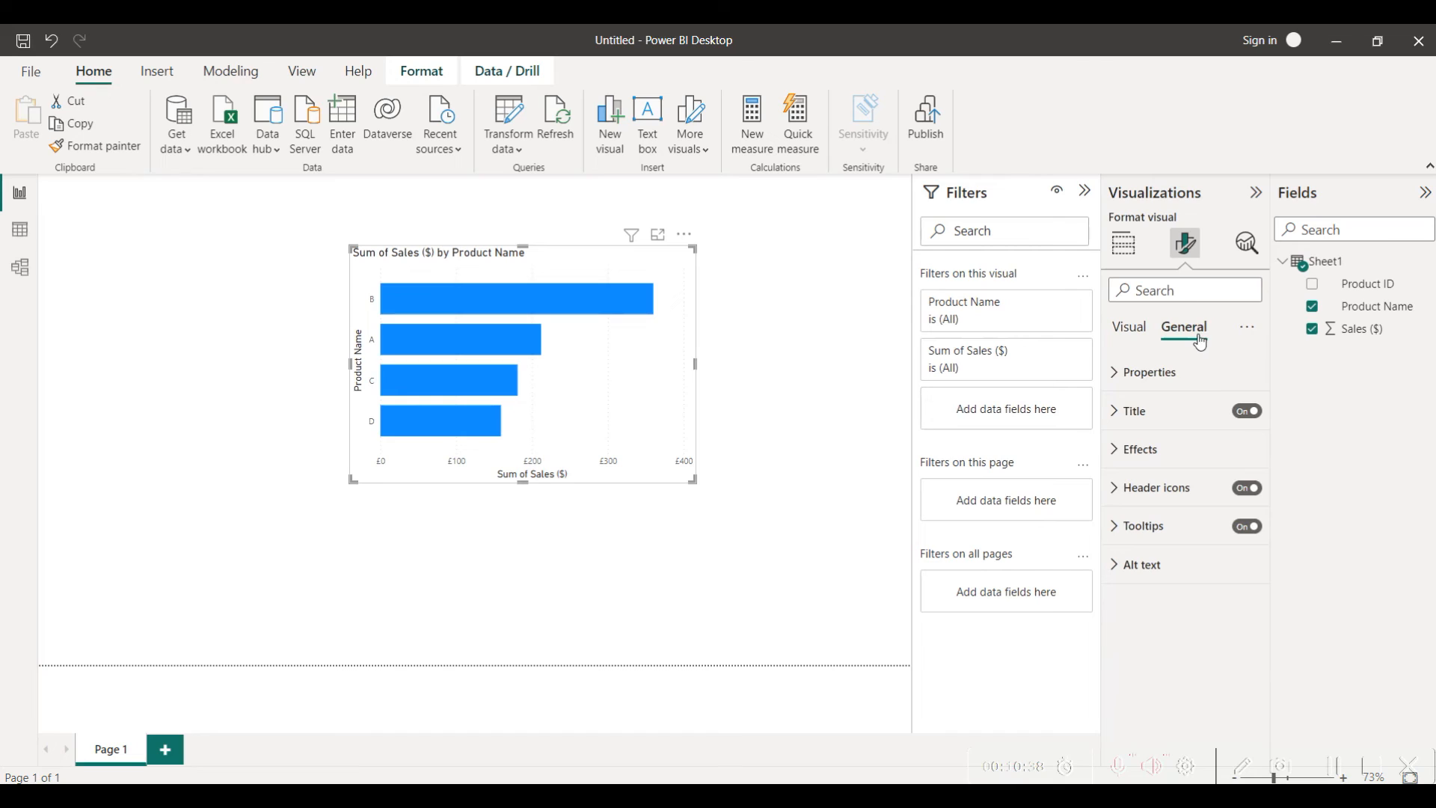
mouse_move(1116, 409)
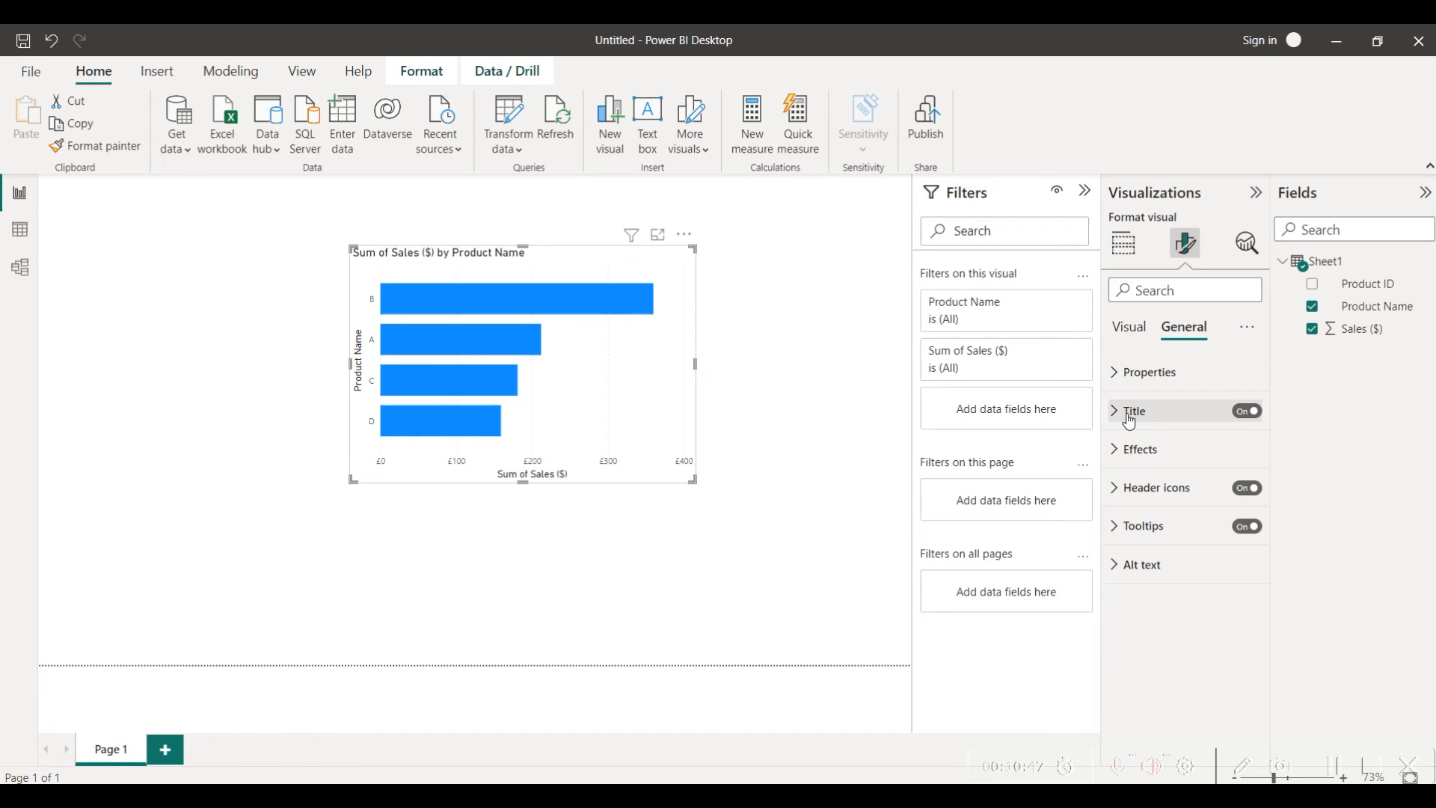
left_click(1135, 410)
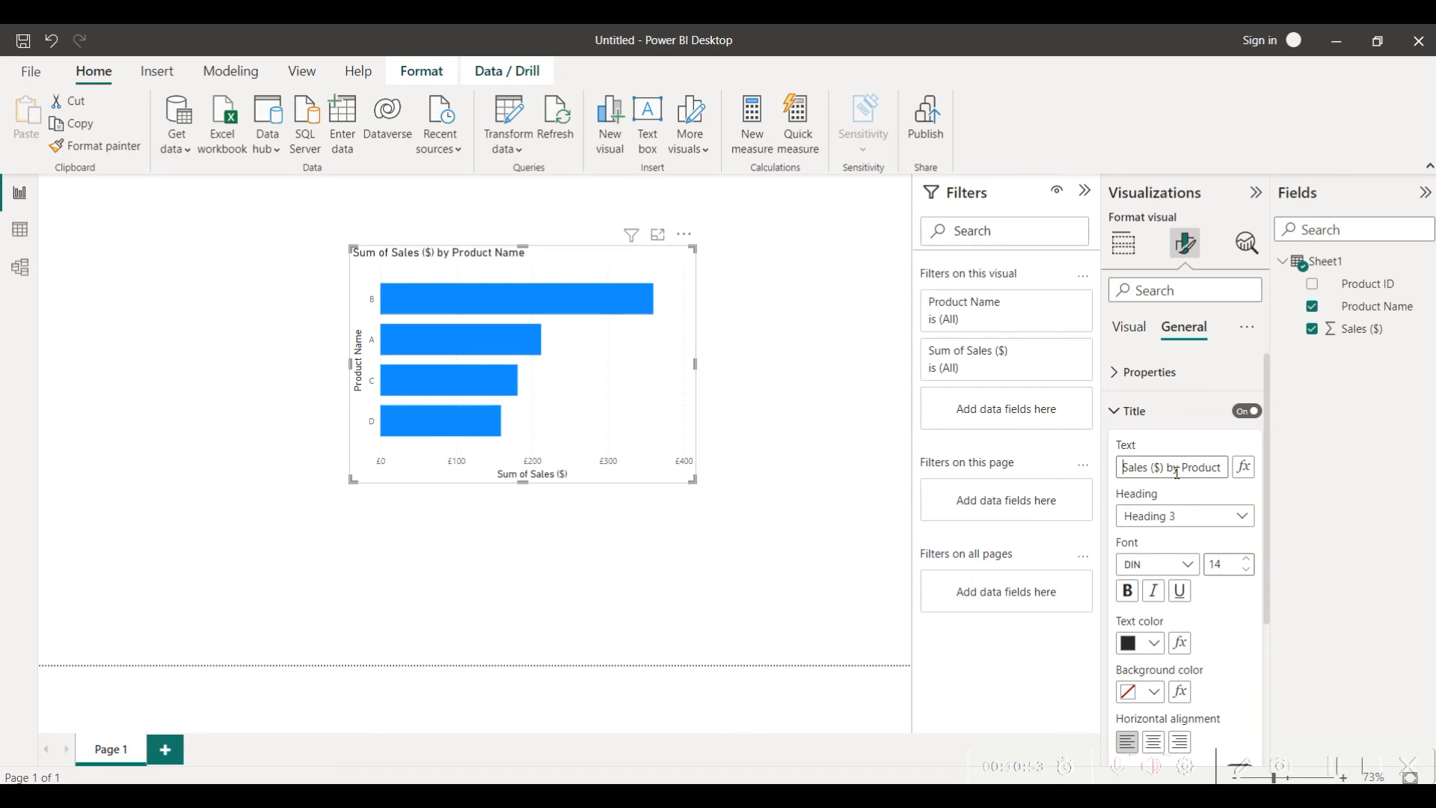
double_click(1169, 467)
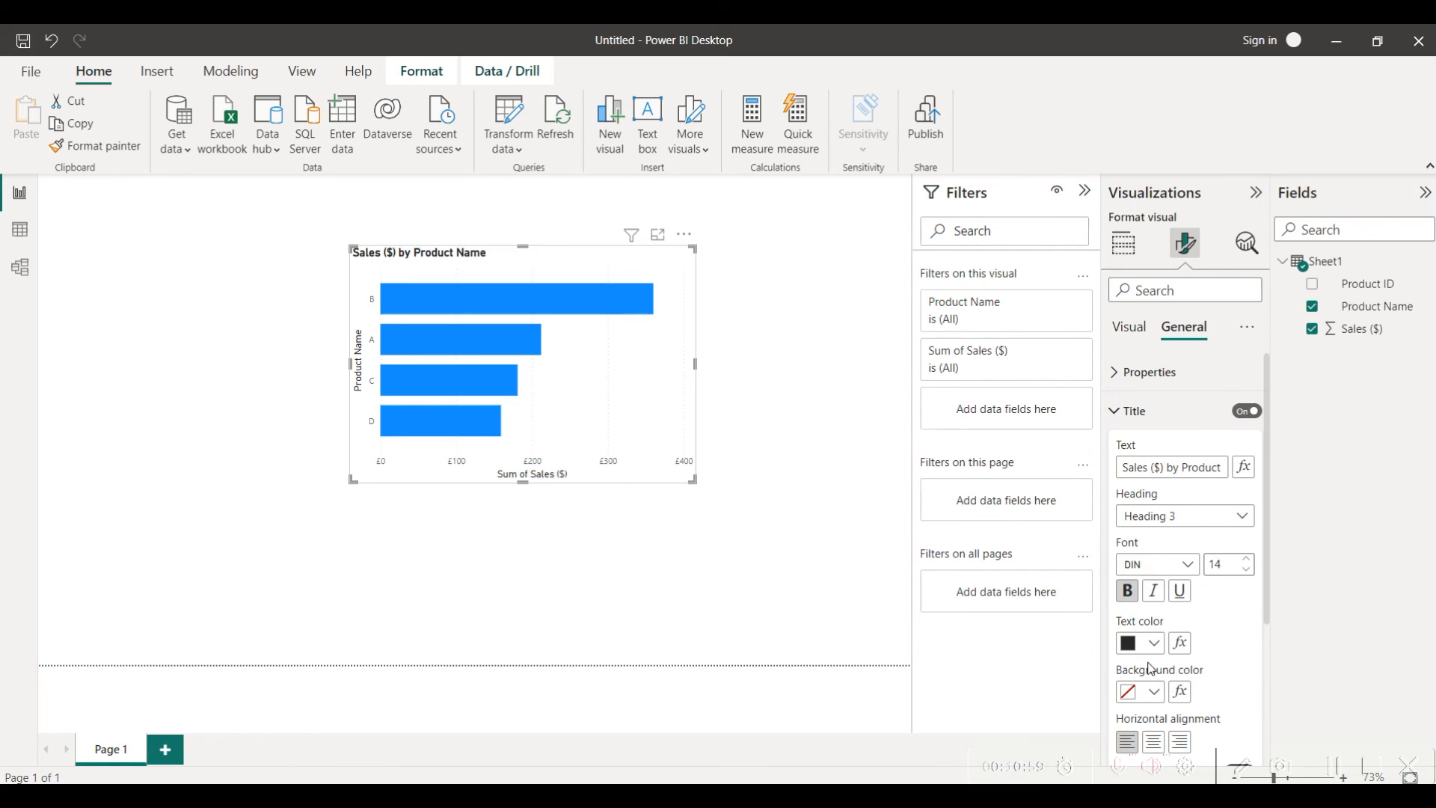
left_click(1132, 643)
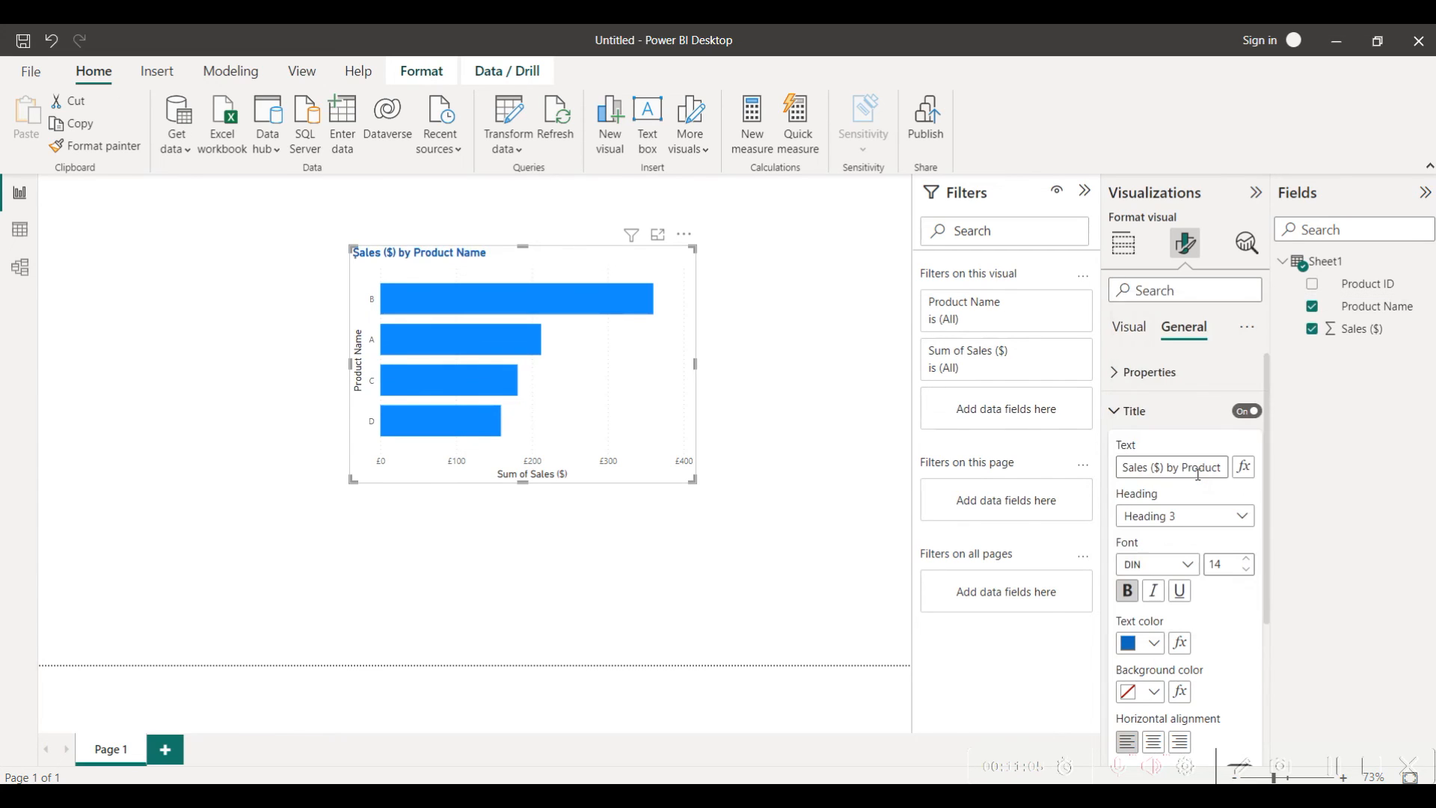
Step: Give the chart title a pink background band, after trying pale yellow
left_click(1151, 691)
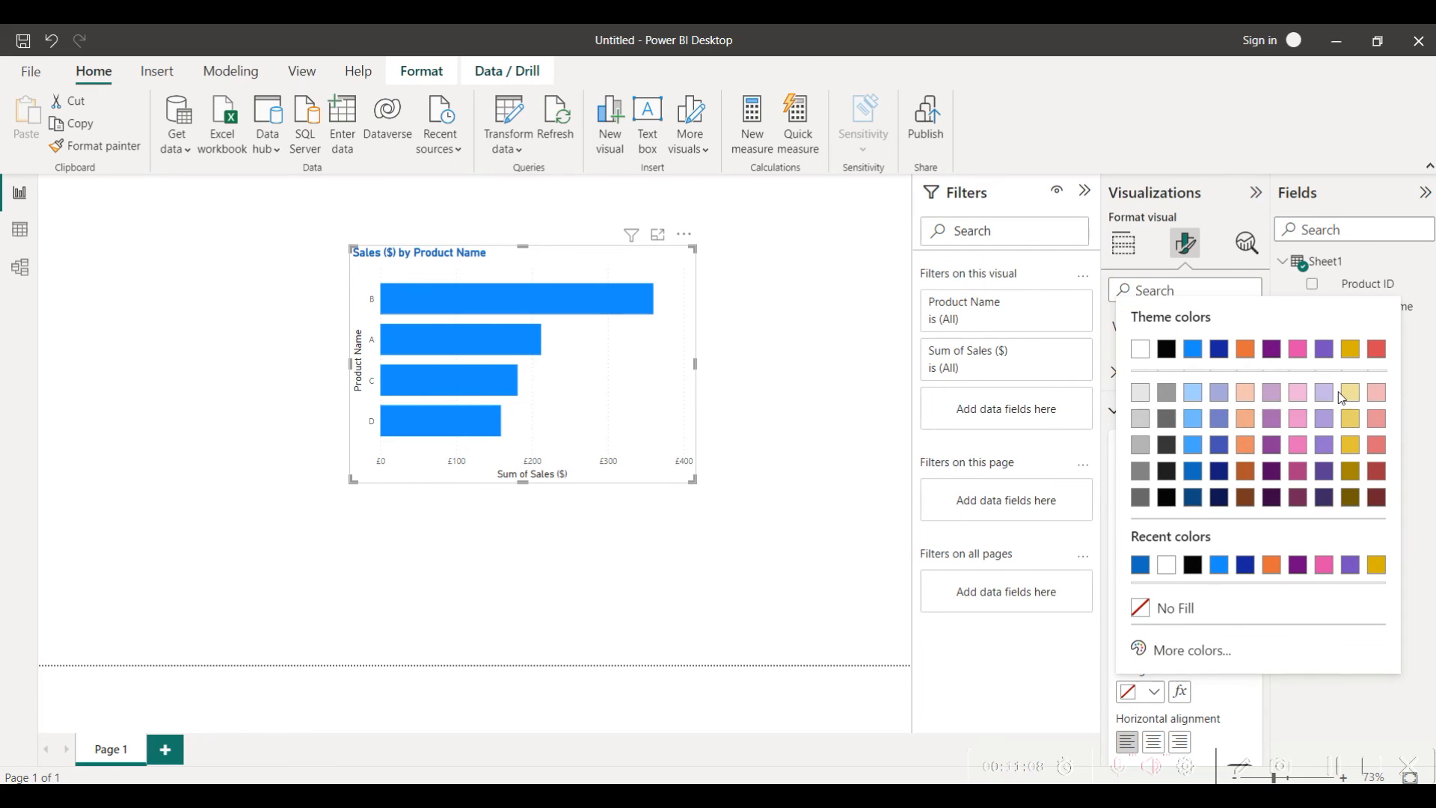
left_click(1349, 392)
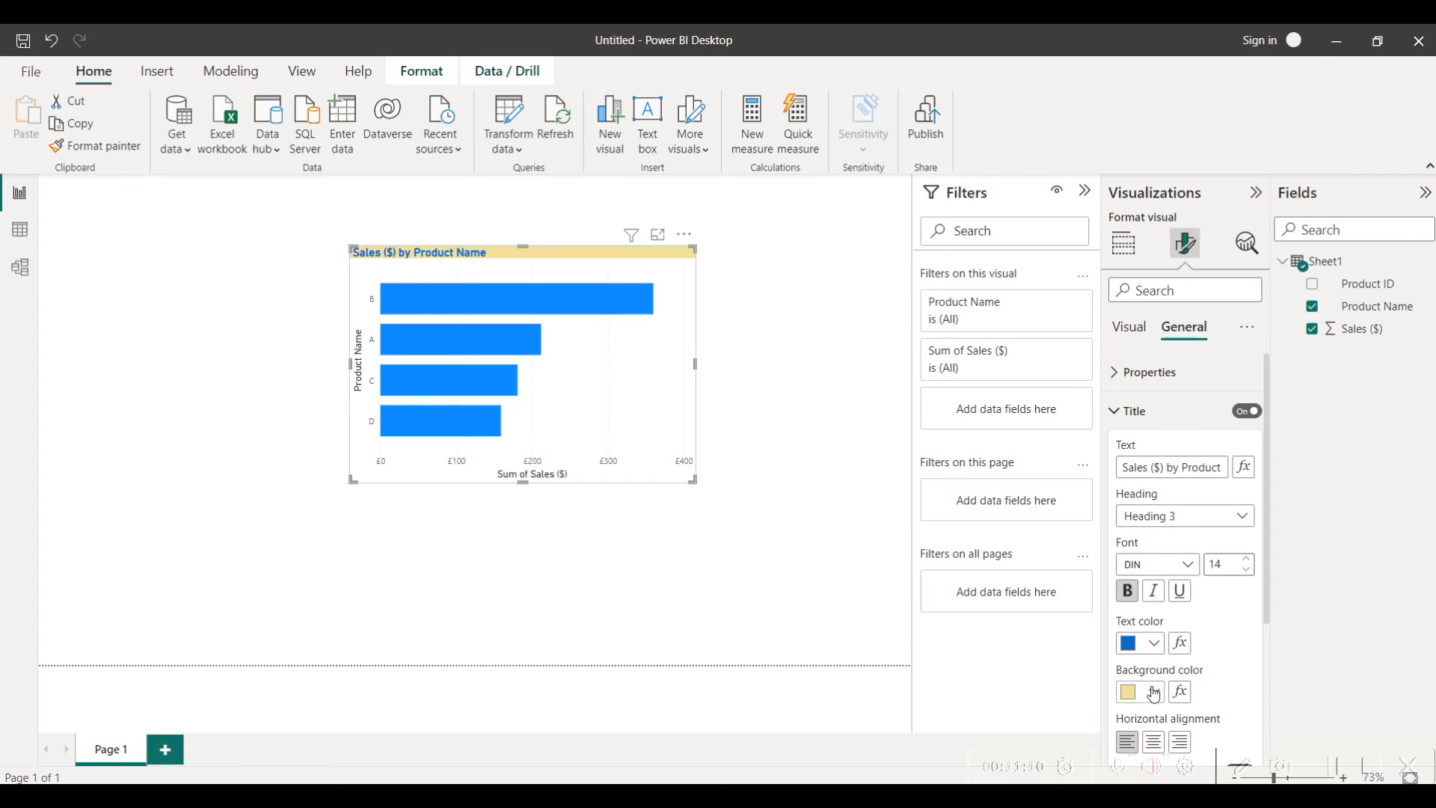
left_click(1127, 691)
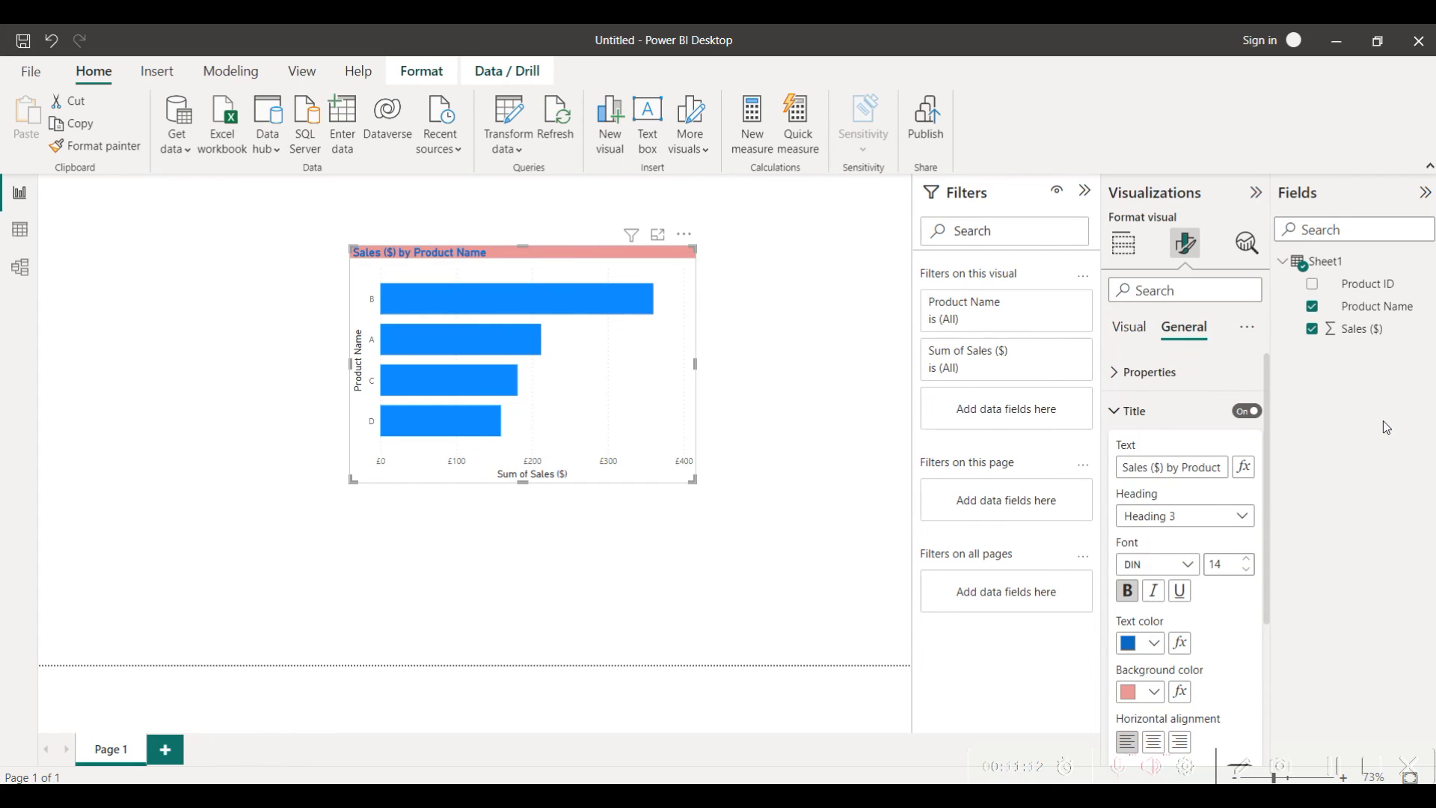
left_click(1128, 326)
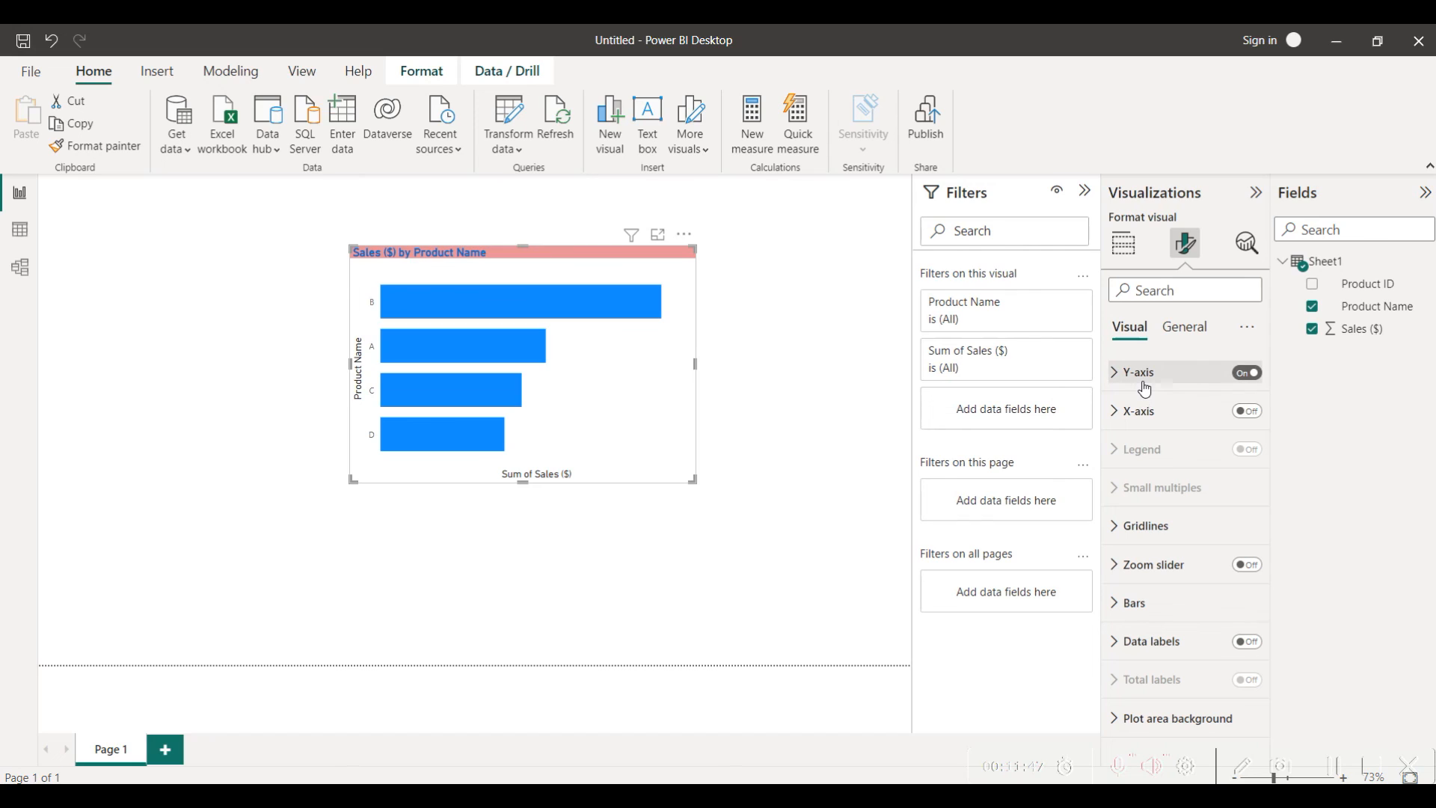
mouse_move(1207, 433)
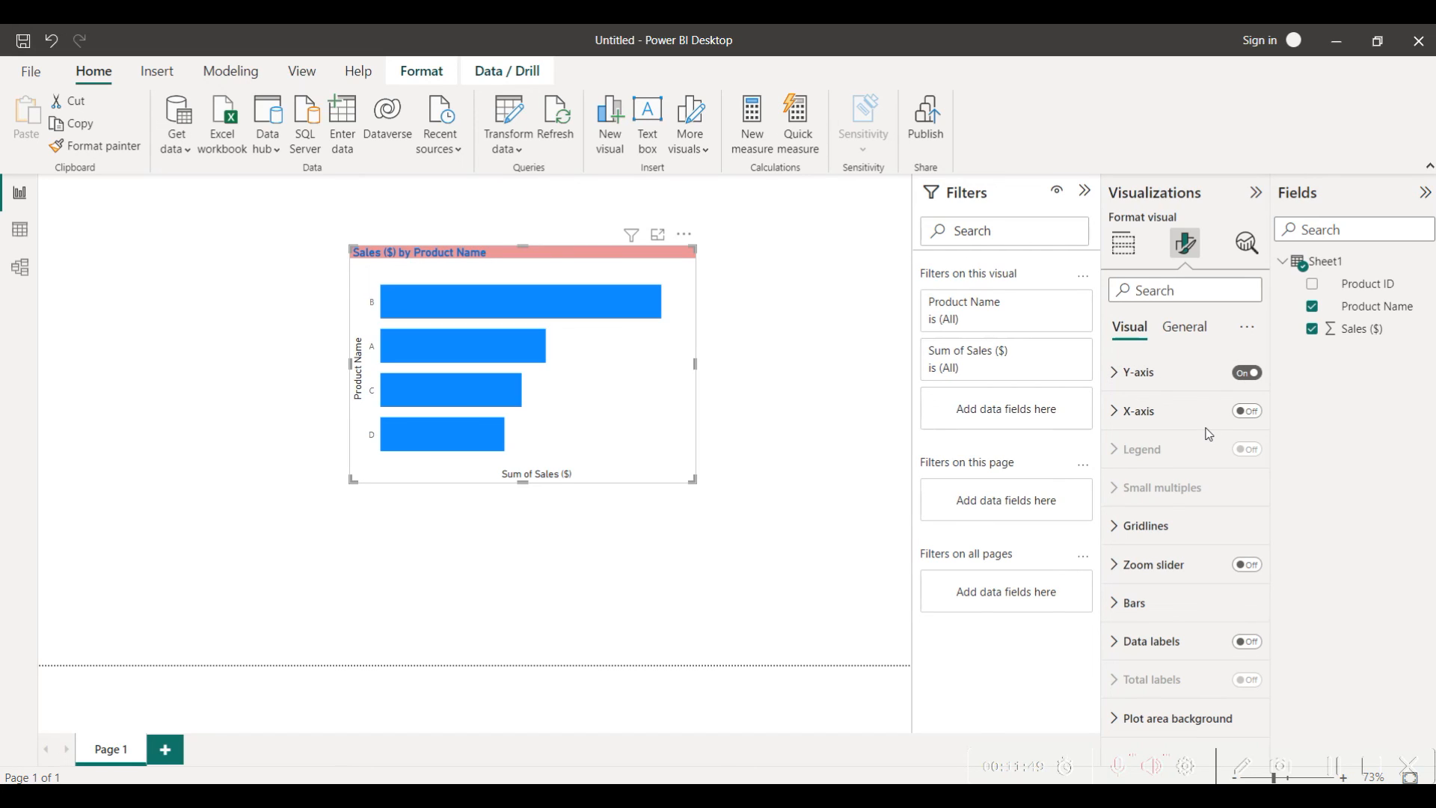
mouse_move(1165, 651)
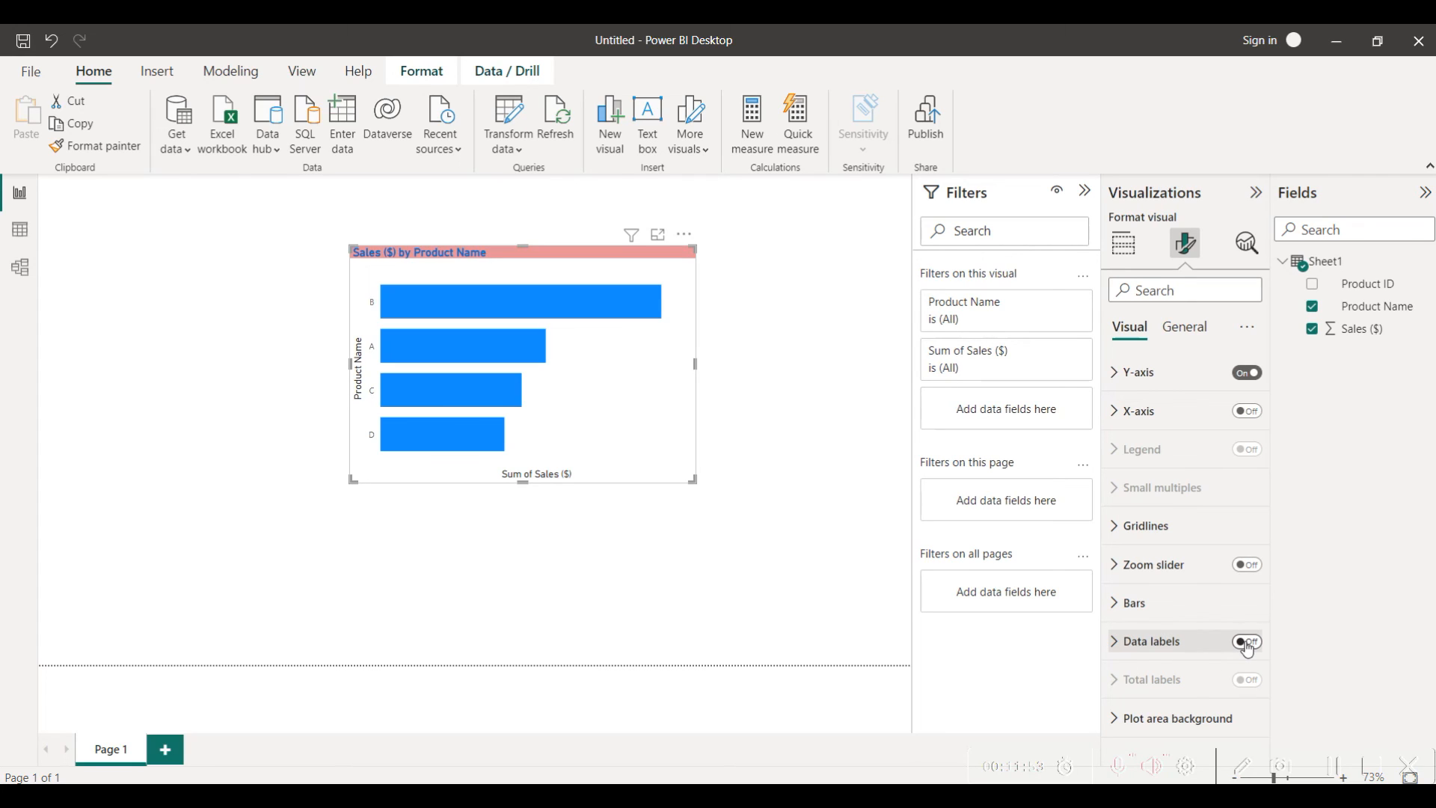
Step: Show data labels on the bars (£360, £212, £181, £159)
left_click(1246, 641)
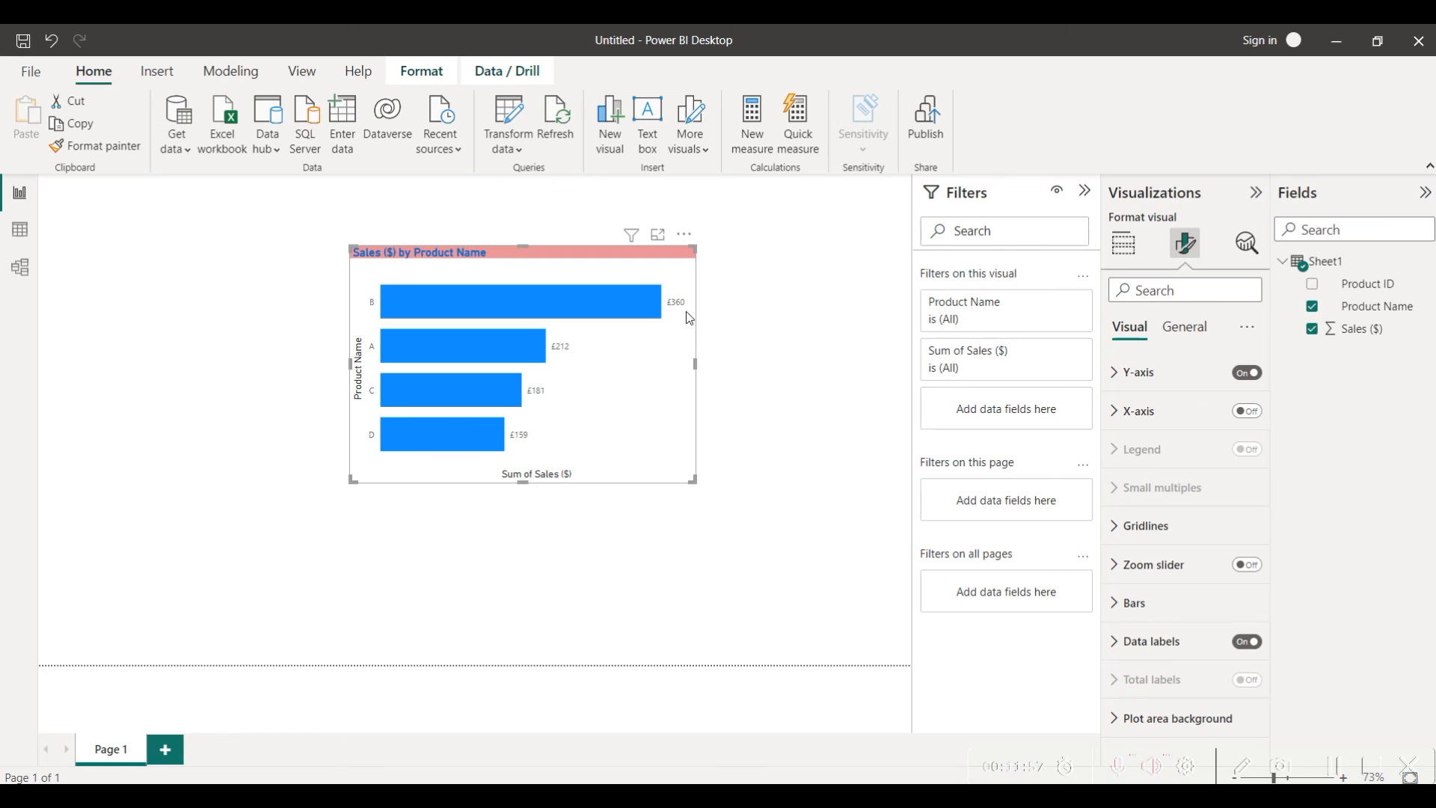
mouse_move(682, 312)
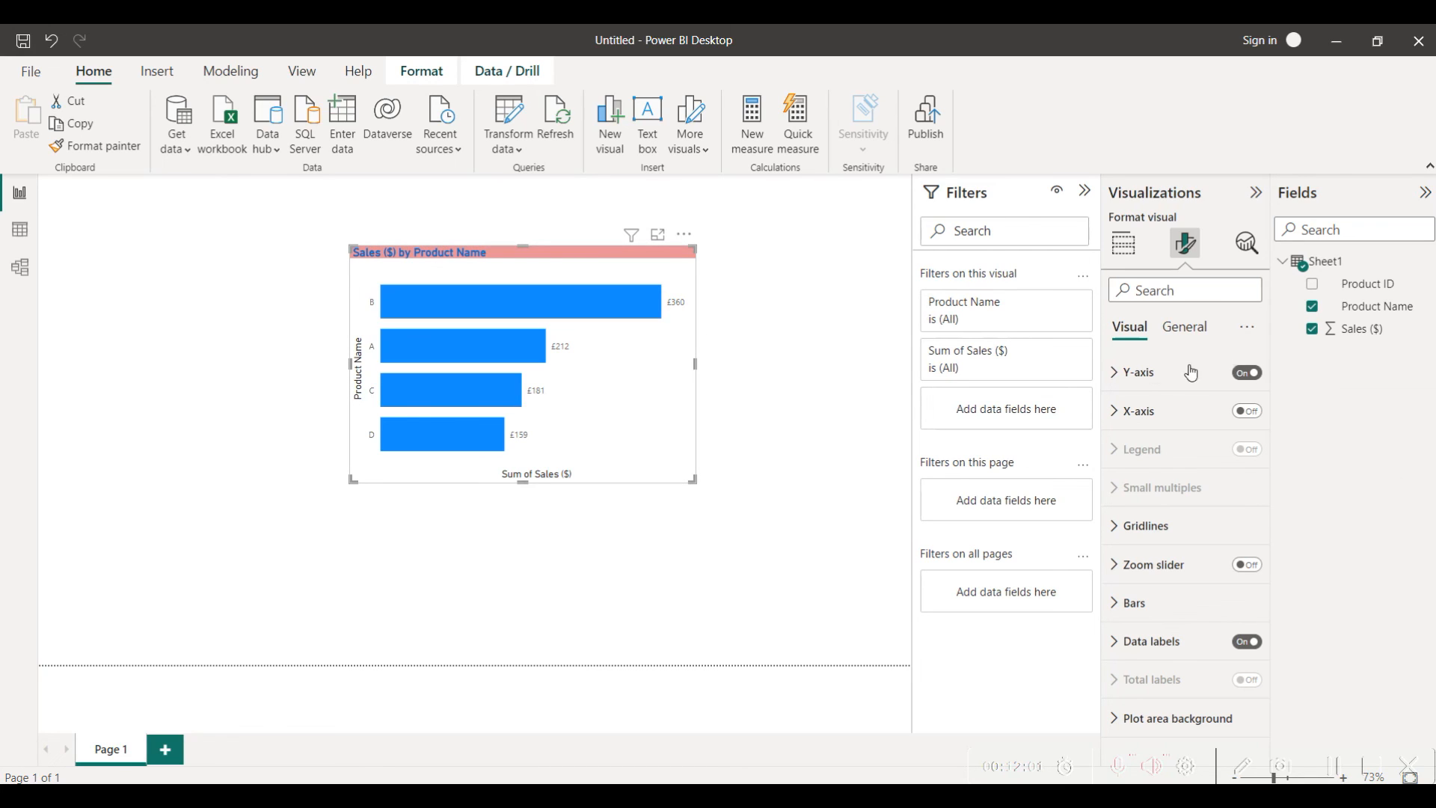
left_click(1137, 373)
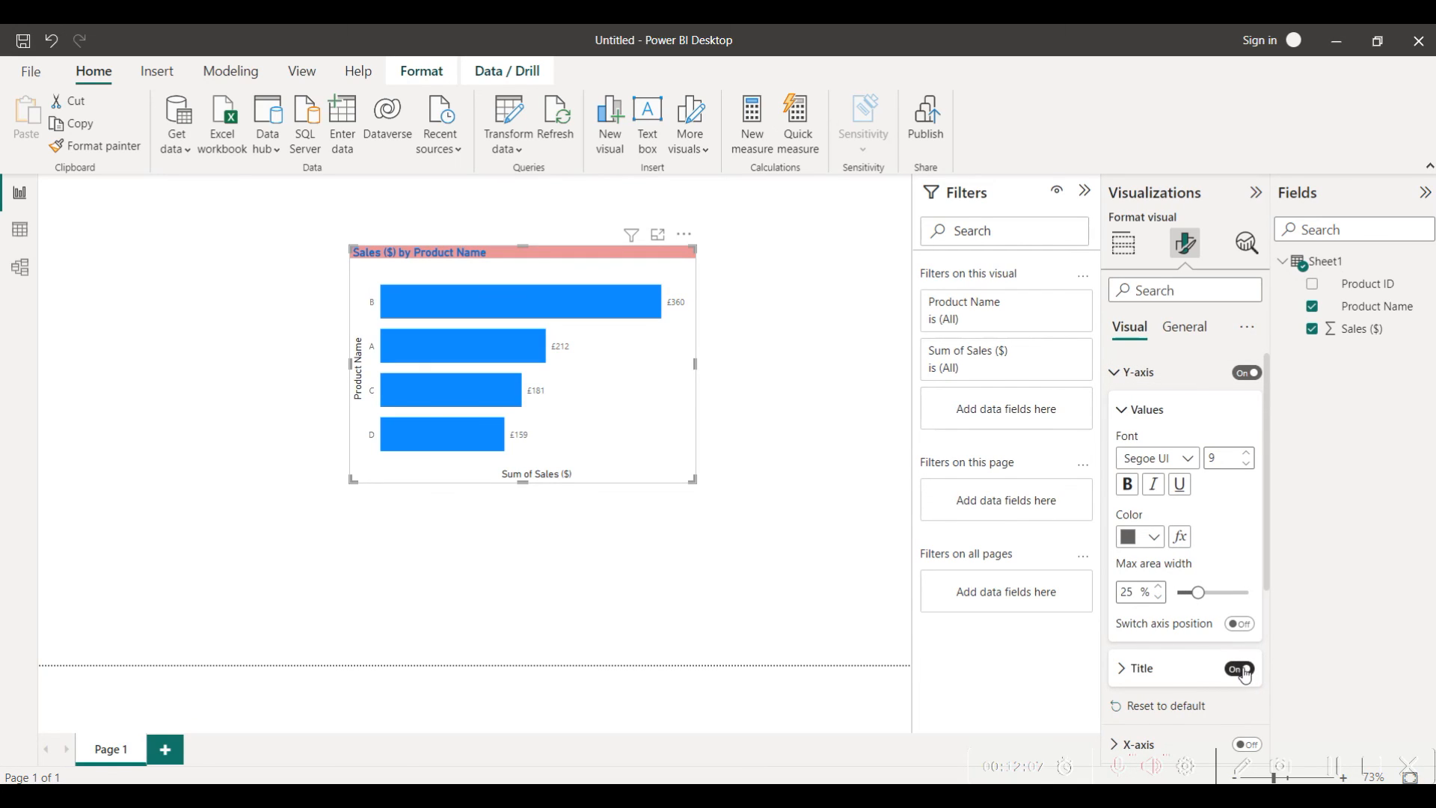
Step: Hide the Y-axis title and colour the product labels on the Y-axis blue
left_click(1239, 668)
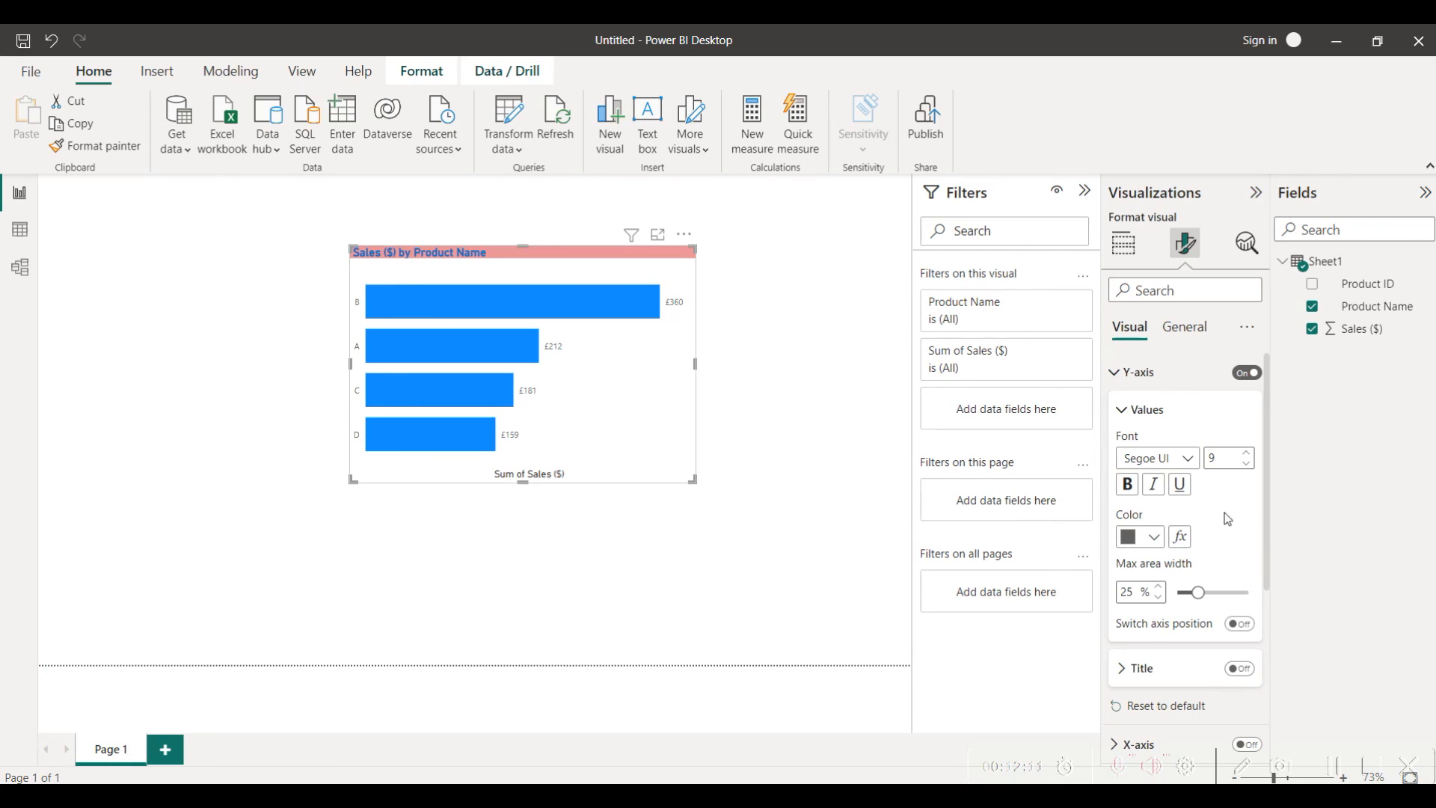
left_click(1133, 537)
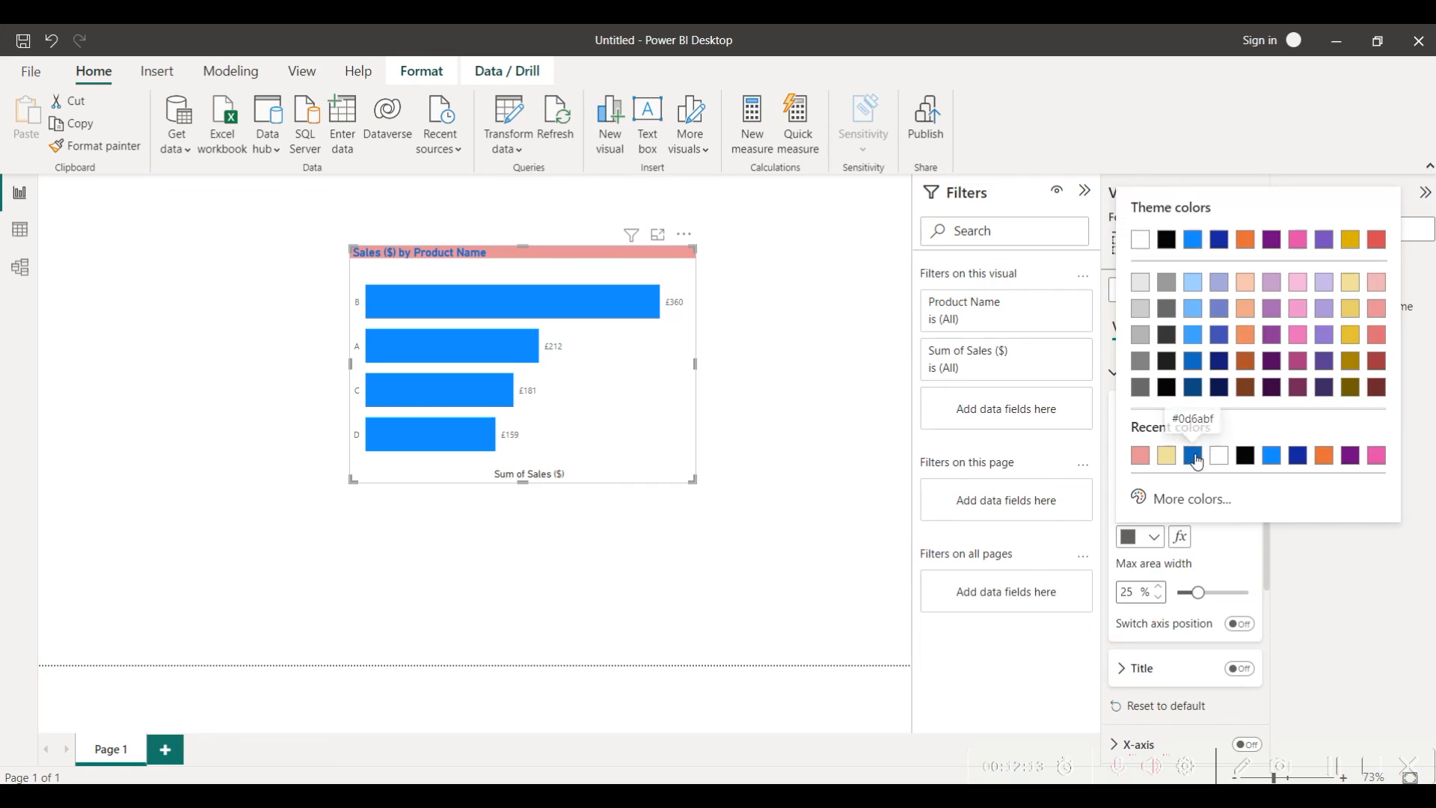
left_click(1189, 454)
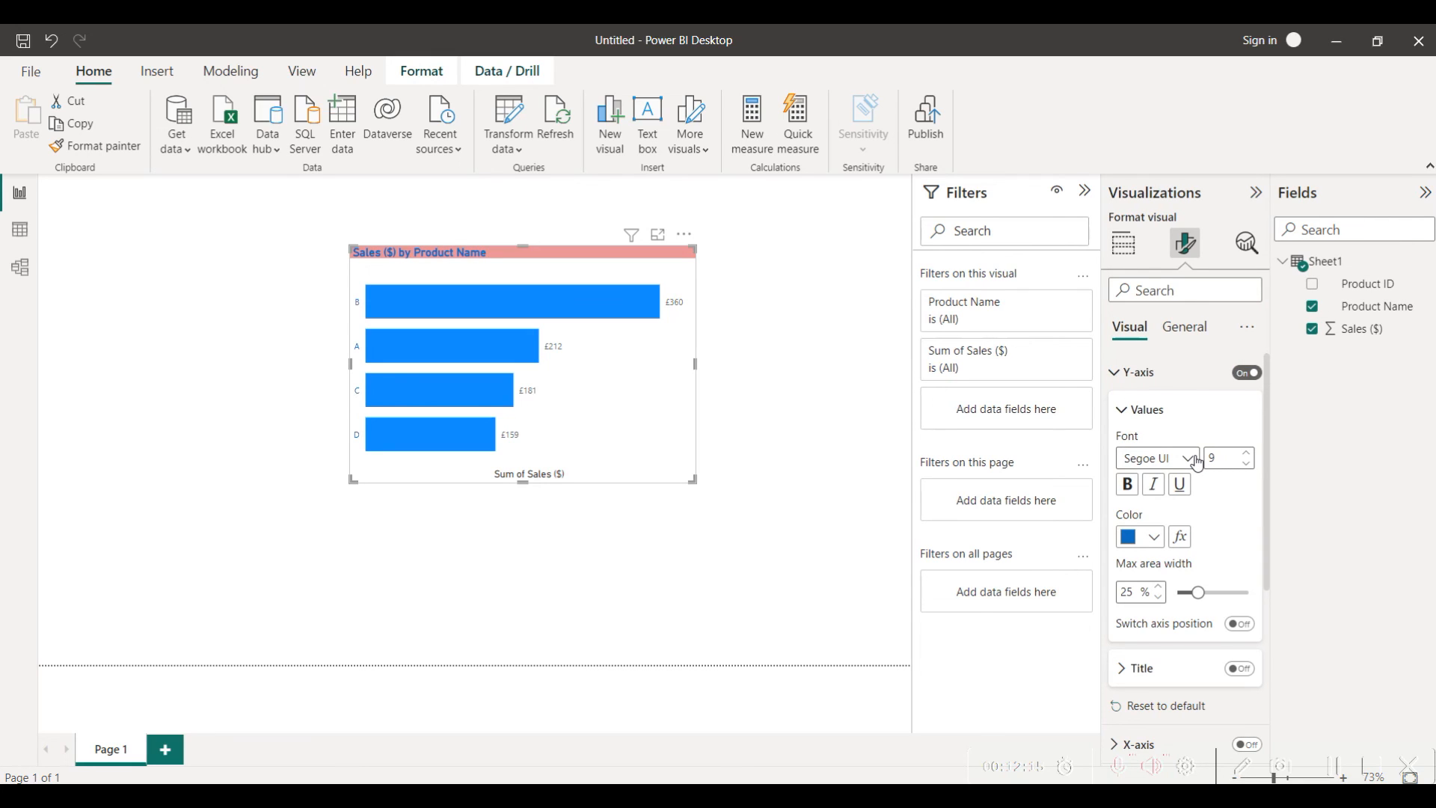
mouse_move(1127, 483)
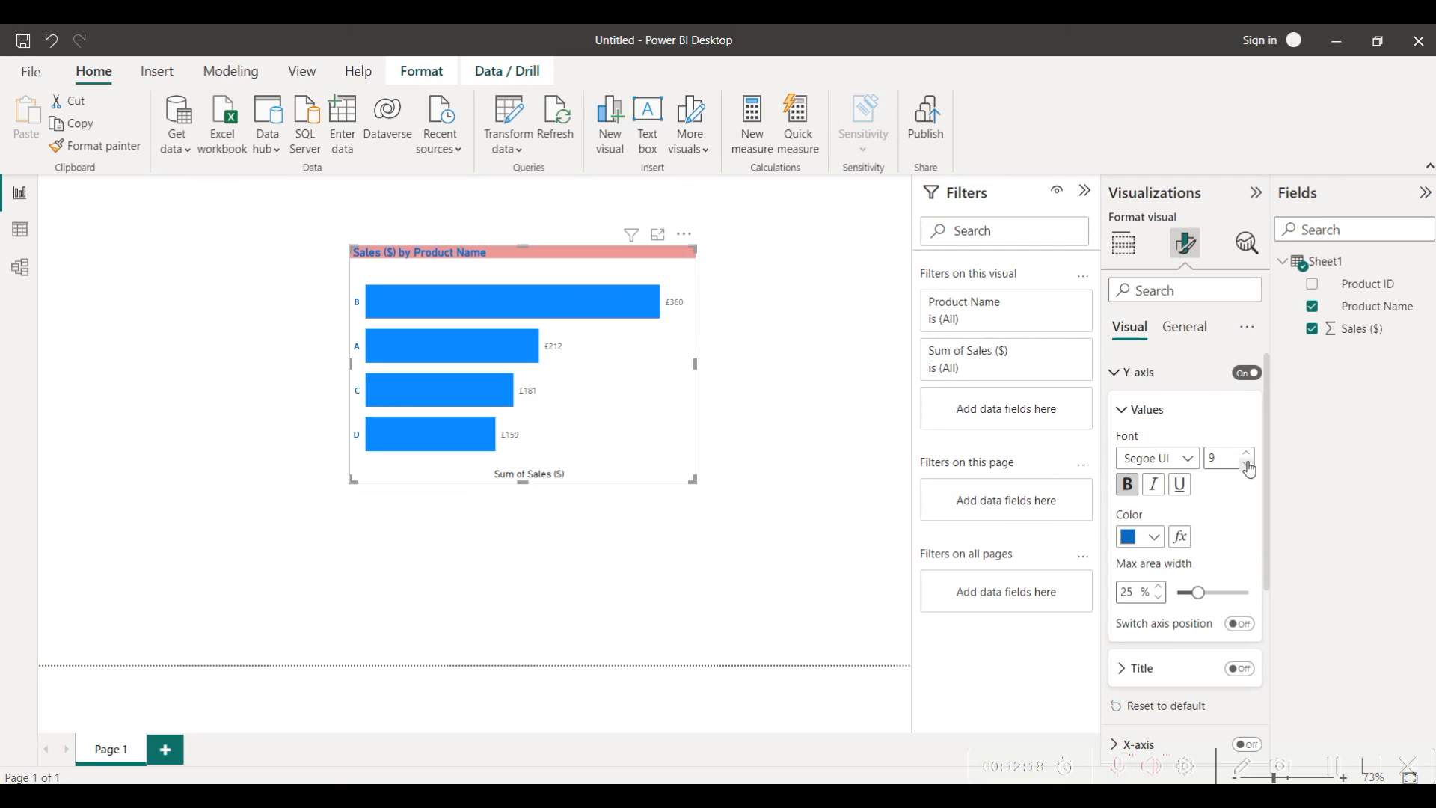
scroll("down", 3)
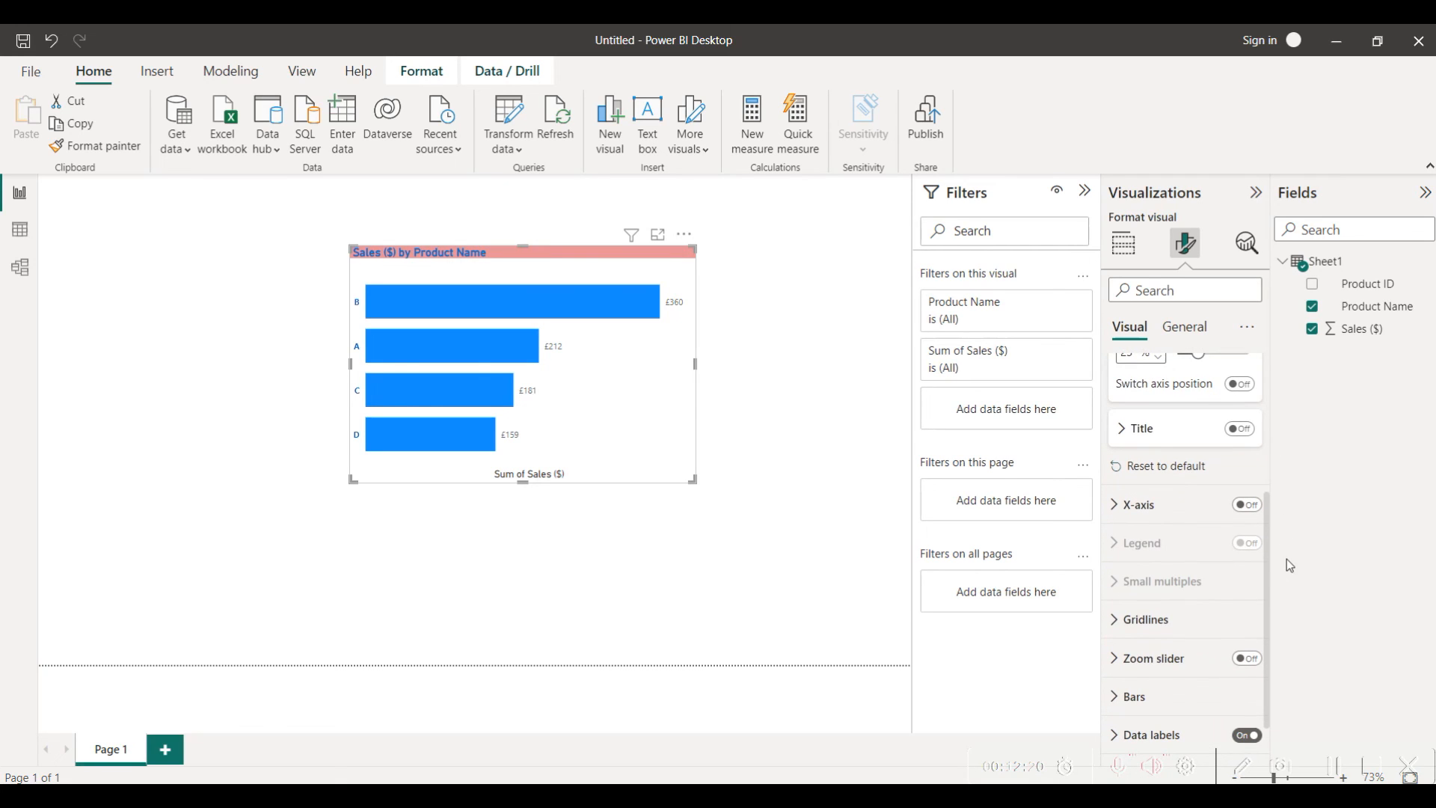
left_click(1137, 504)
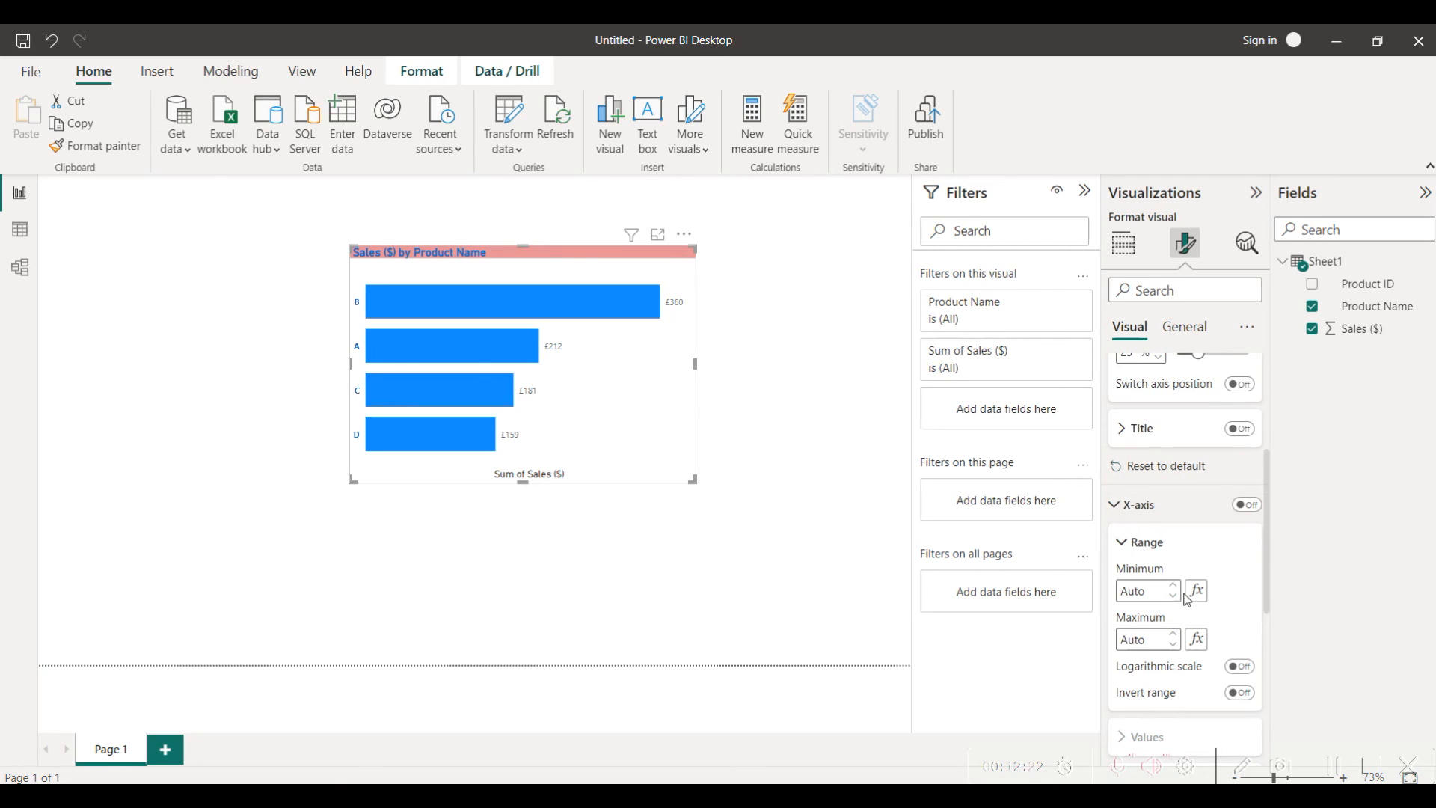
mouse_move(1271, 658)
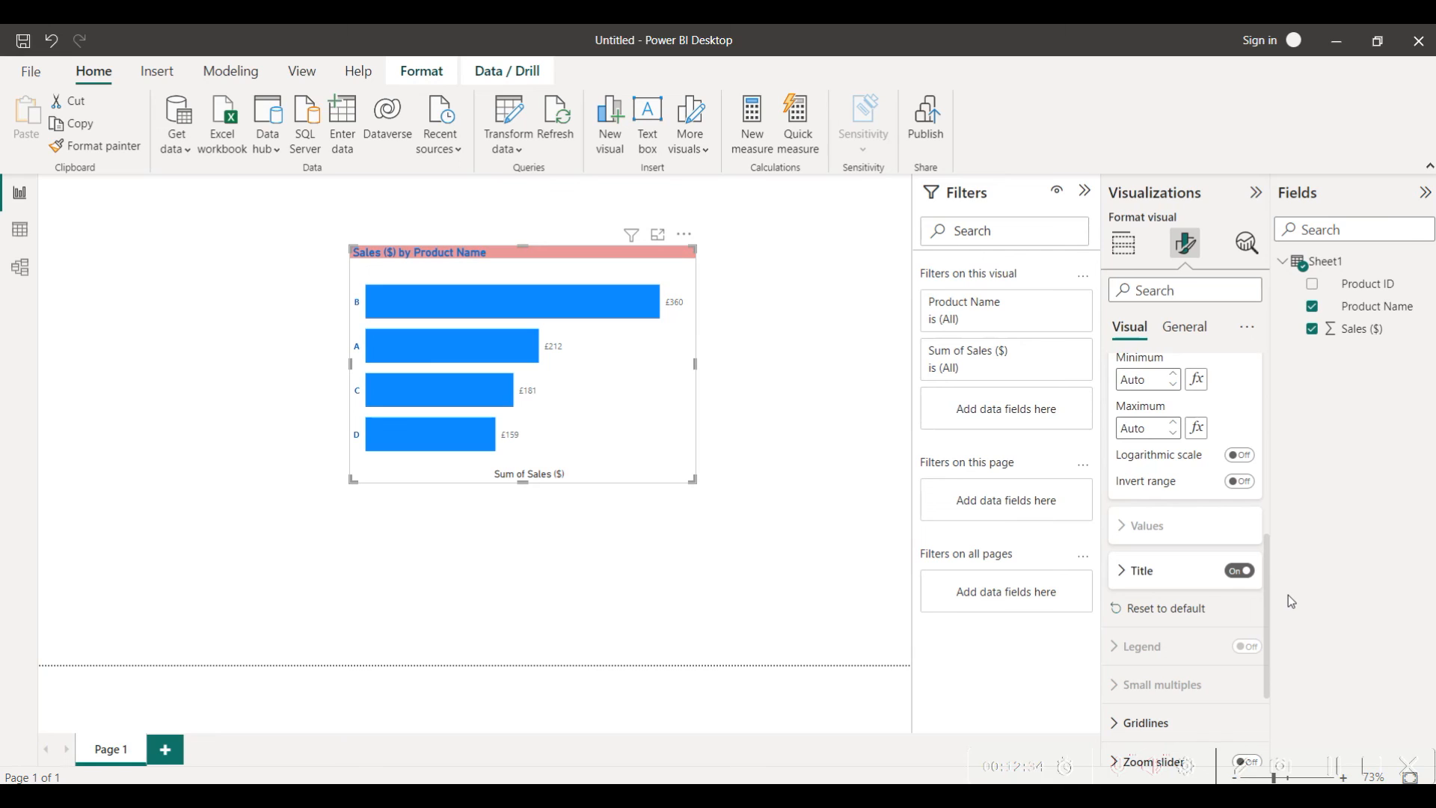
mouse_move(1363, 757)
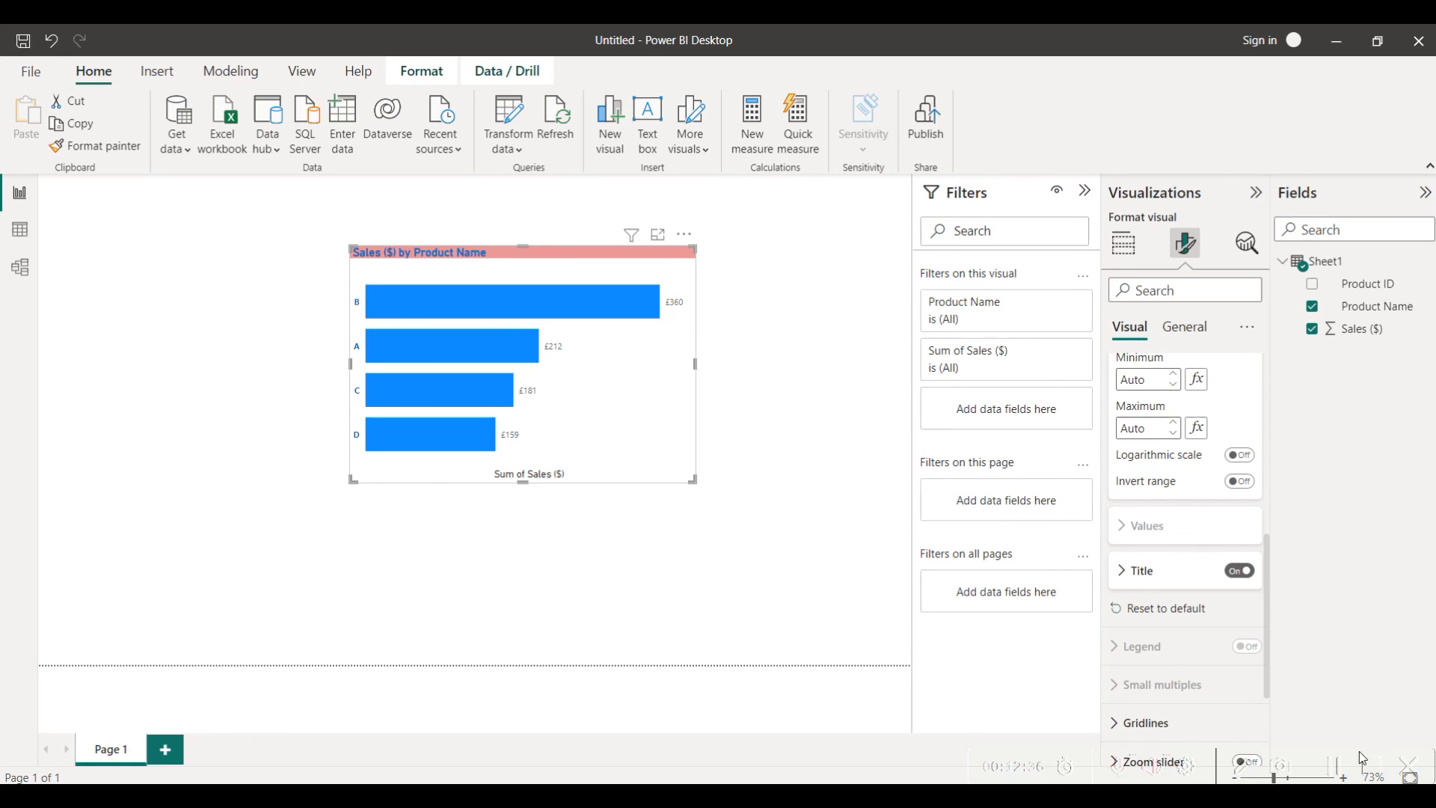